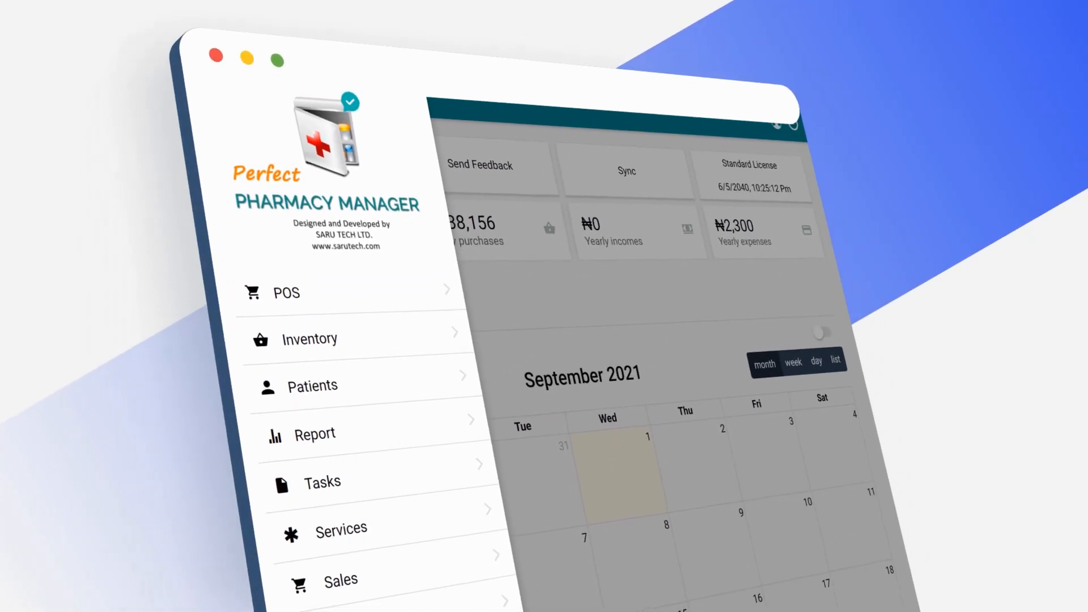
Open Inventory from the side menu to show the product list
{"action": "left_click", "coordinate": [310, 339]}
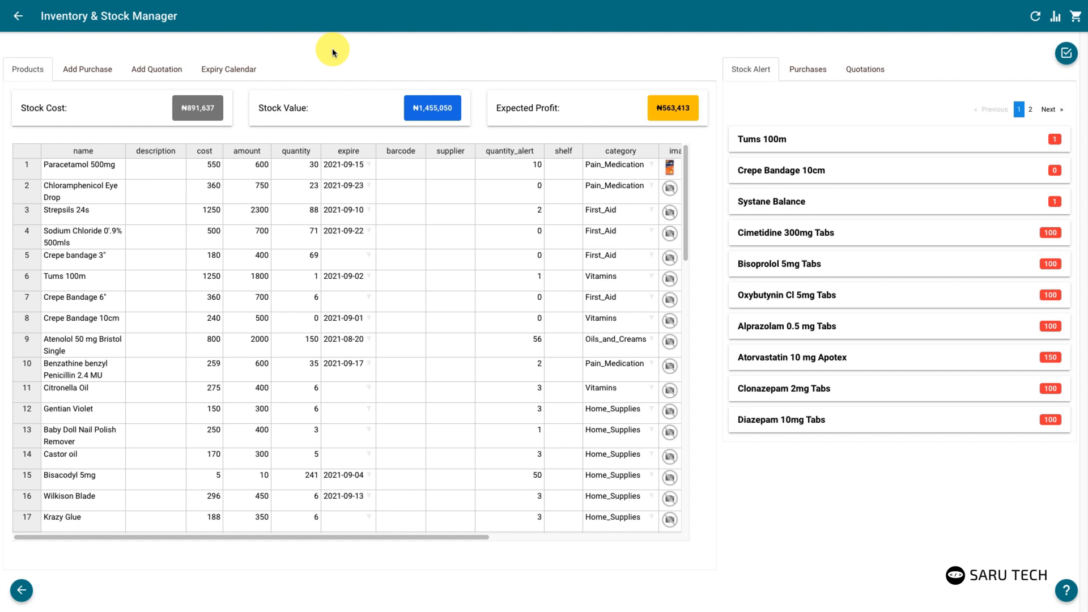
{"action": "mouse_move", "coordinate": [360, 304]}
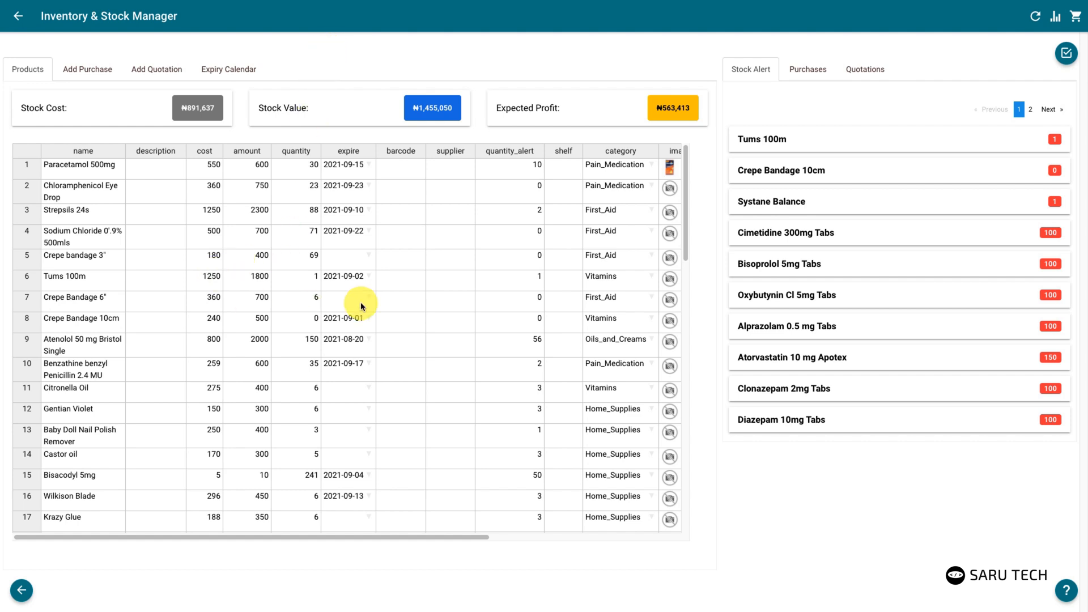
{"action": "mouse_move", "coordinate": [191, 134]}
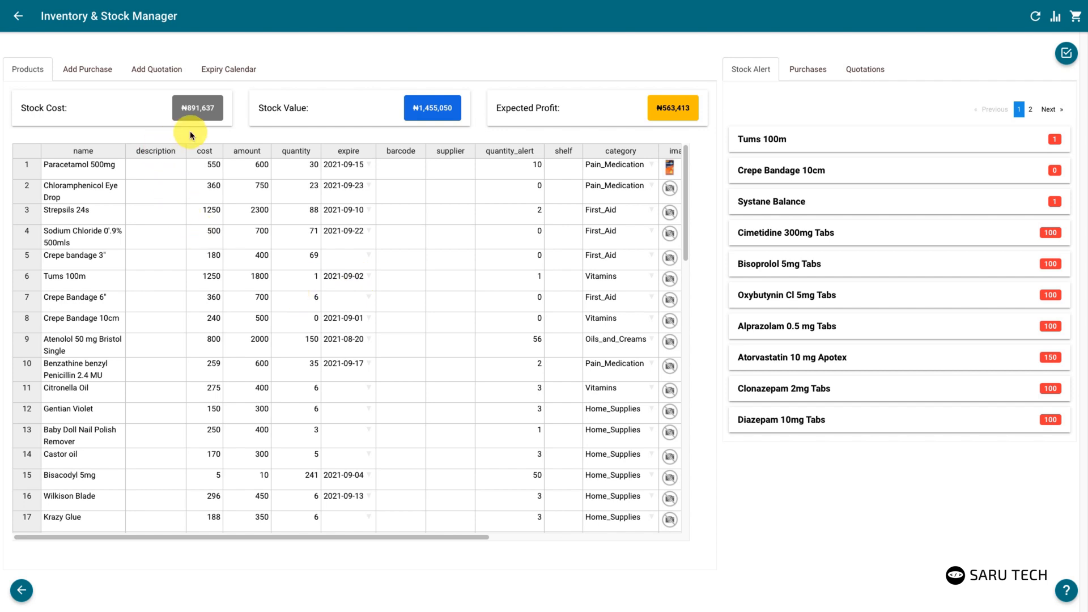
{"action": "mouse_move", "coordinate": [415, 134]}
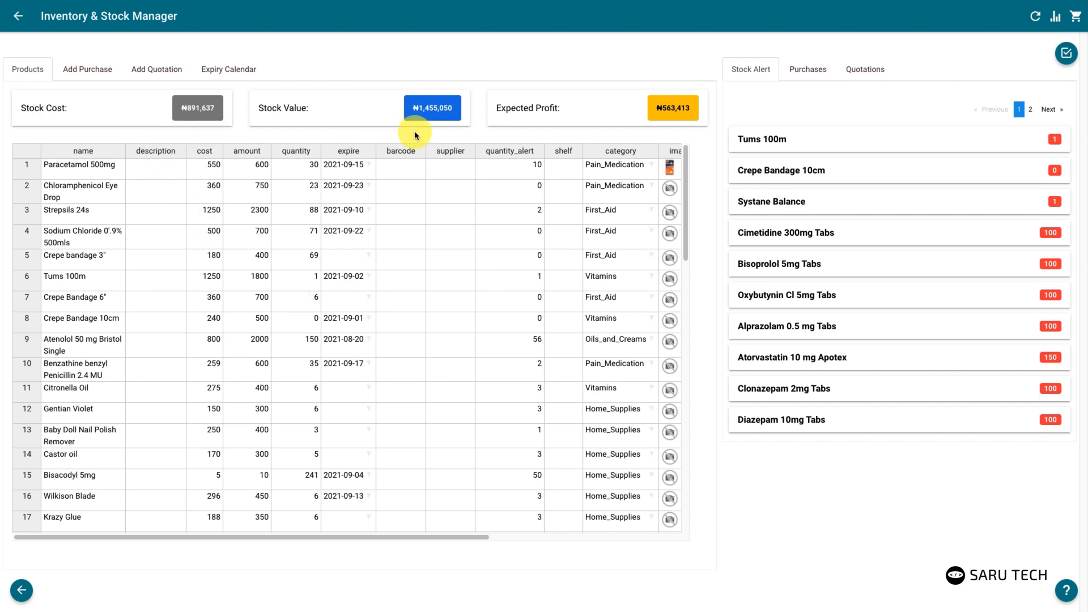
{"action": "mouse_move", "coordinate": [637, 136]}
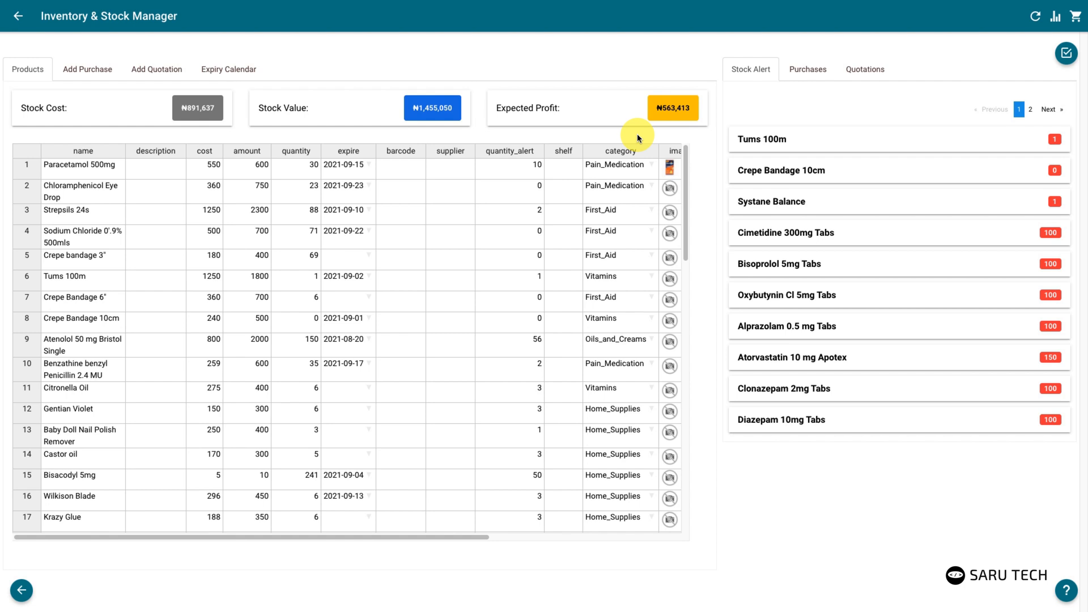
{"action": "mouse_move", "coordinate": [369, 223]}
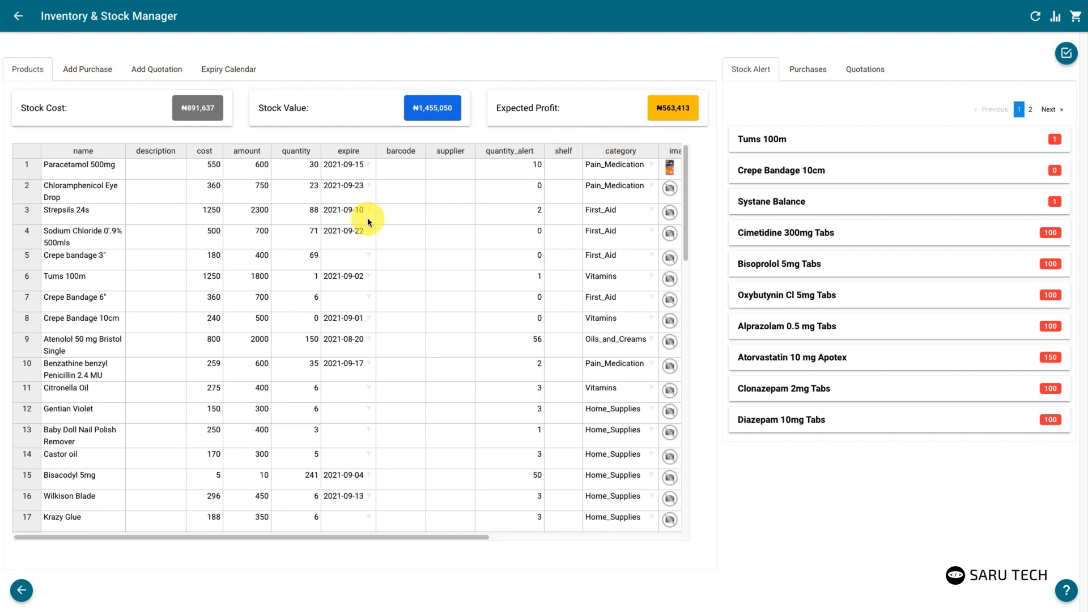
{"action": "mouse_move", "coordinate": [94, 174]}
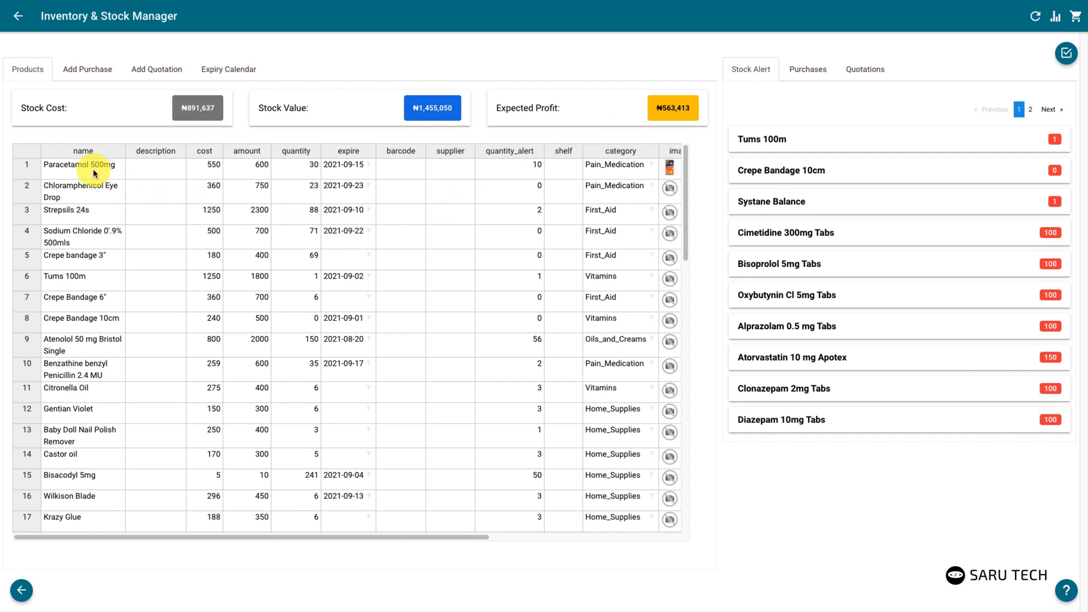
Add product Diazepam 10mg with cost 200 and amount 300, and submit it
{"action": "right_click", "coordinate": [93, 164]}
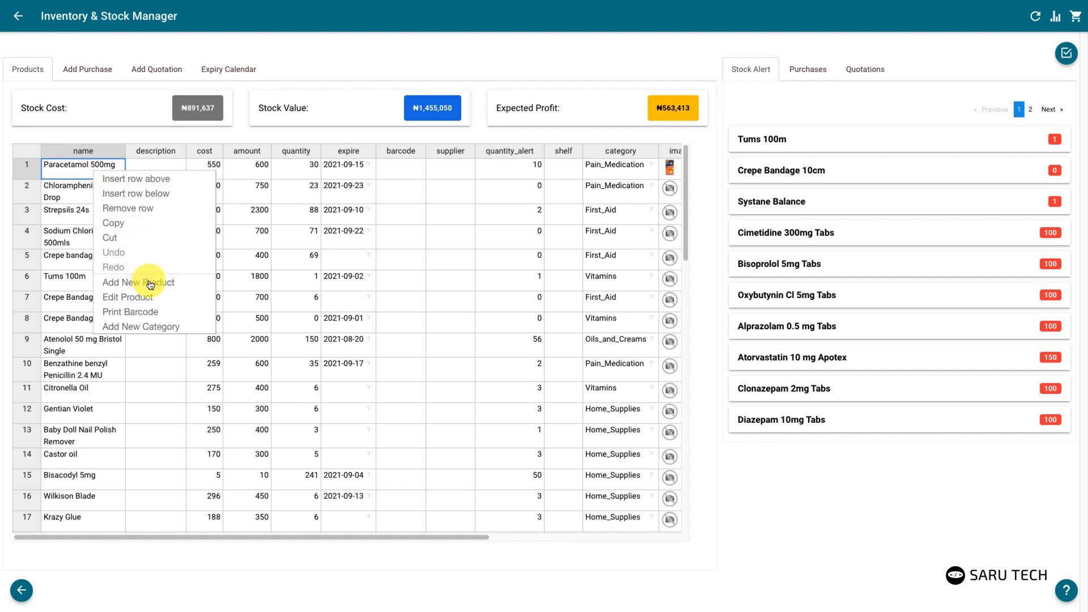
{"action": "left_click", "coordinate": [139, 282]}
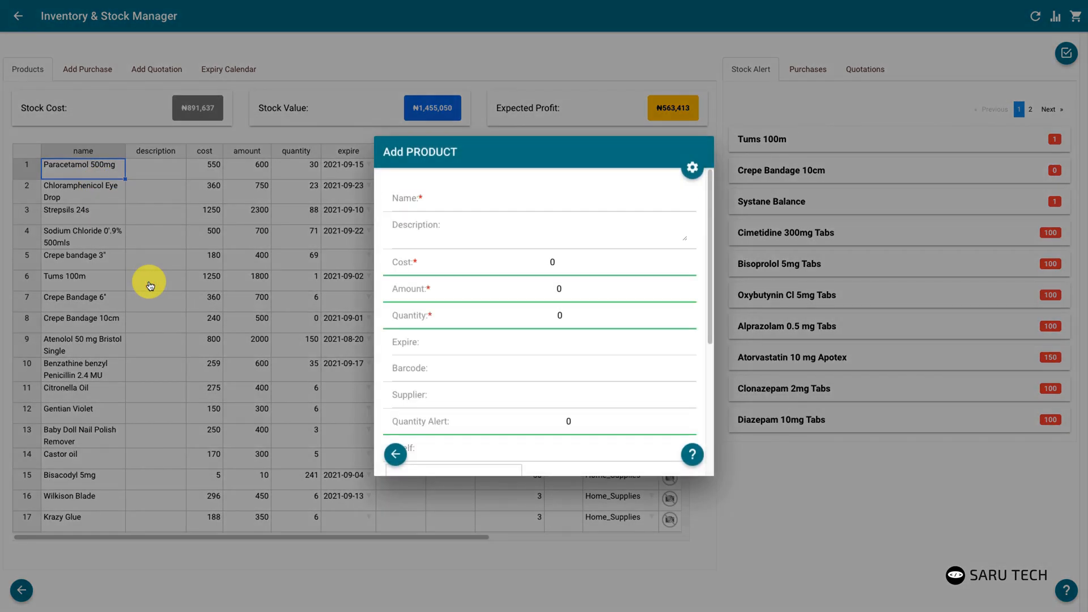
{"action": "mouse_move", "coordinate": [425, 179]}
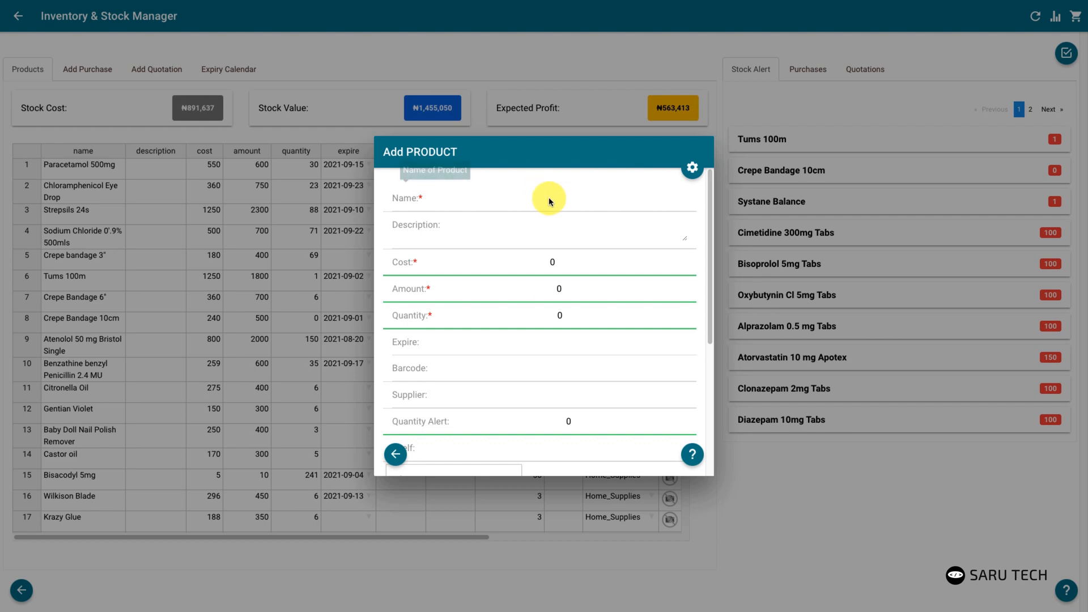
{"action": "type", "text": "Diazepam 10mg"}
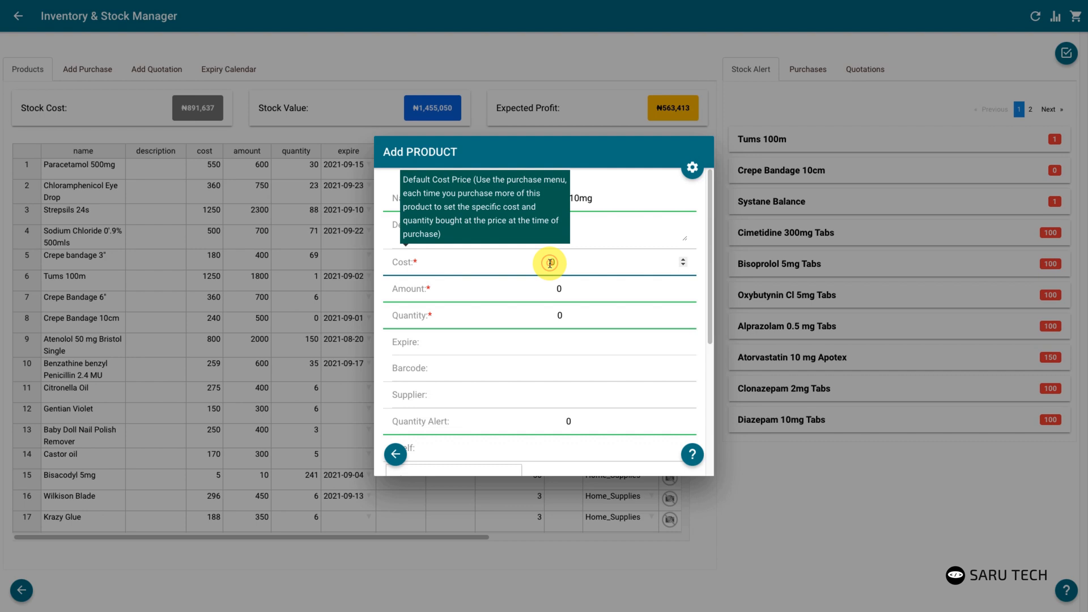
{"action": "type", "text": "290"}
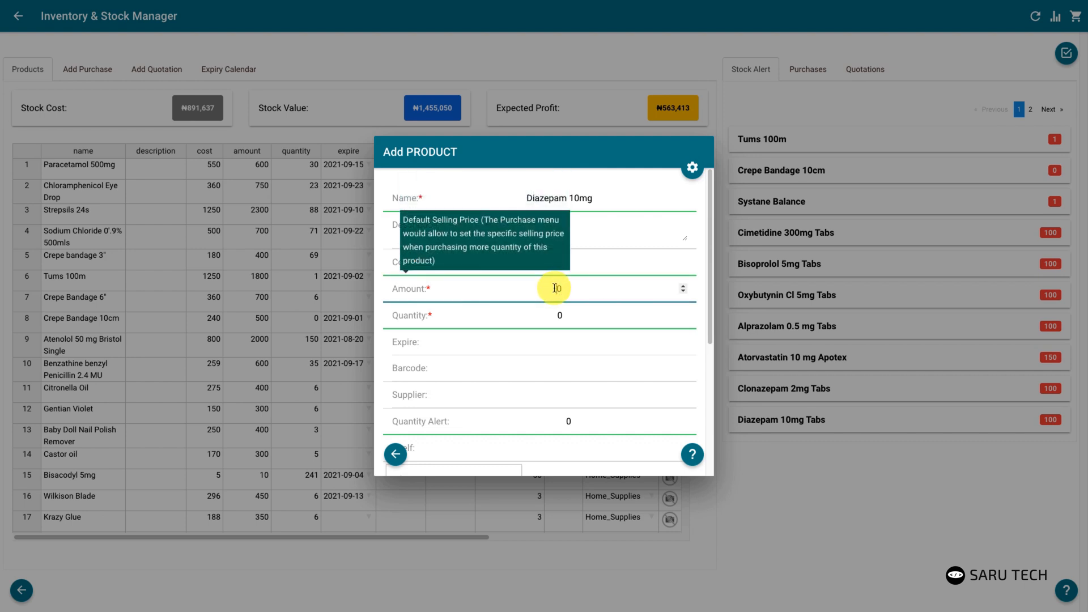
{"action": "scroll", "scroll_direction": "down", "scroll_amount": 3}
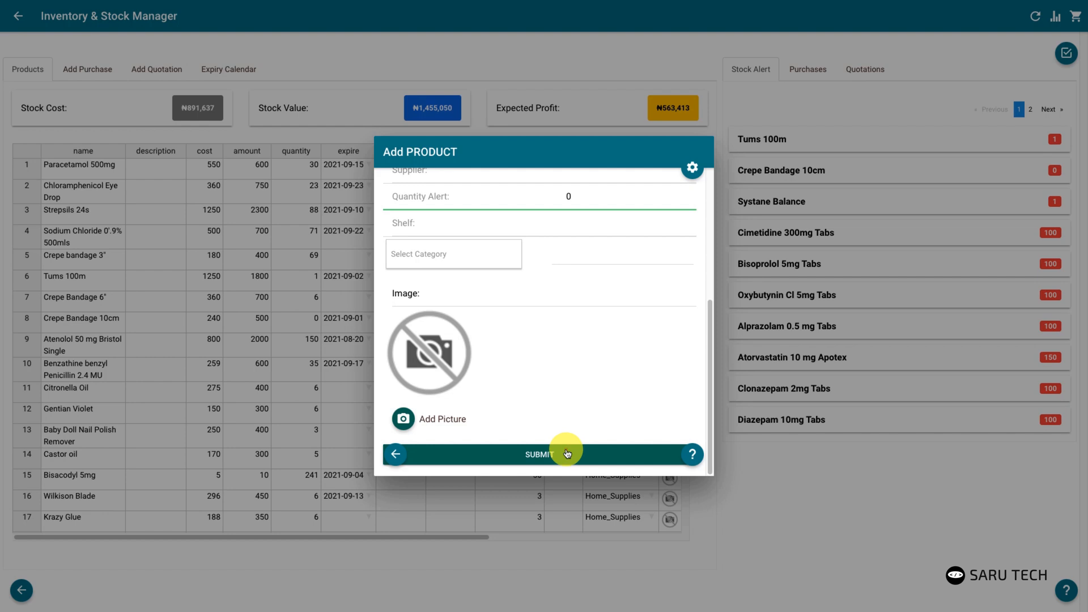
{"action": "left_click", "coordinate": [541, 454]}
{"action": "type", "text": "Dia"}
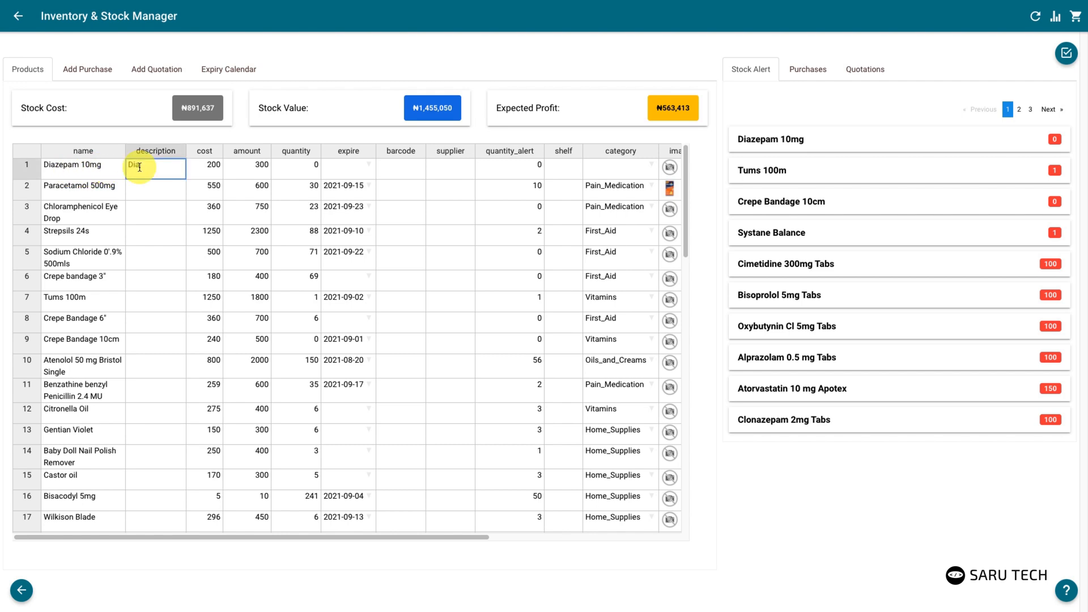
Open Edit Product for the Diazepam 10mg row to review its saved details
{"action": "right_click", "coordinate": [83, 165]}
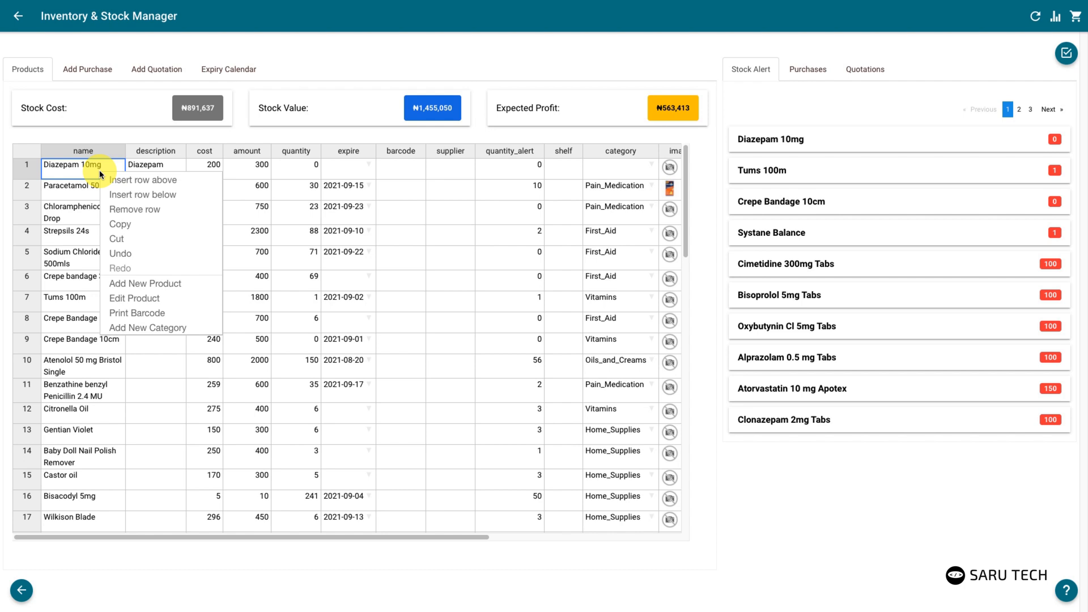
{"action": "left_click", "coordinate": [145, 283]}
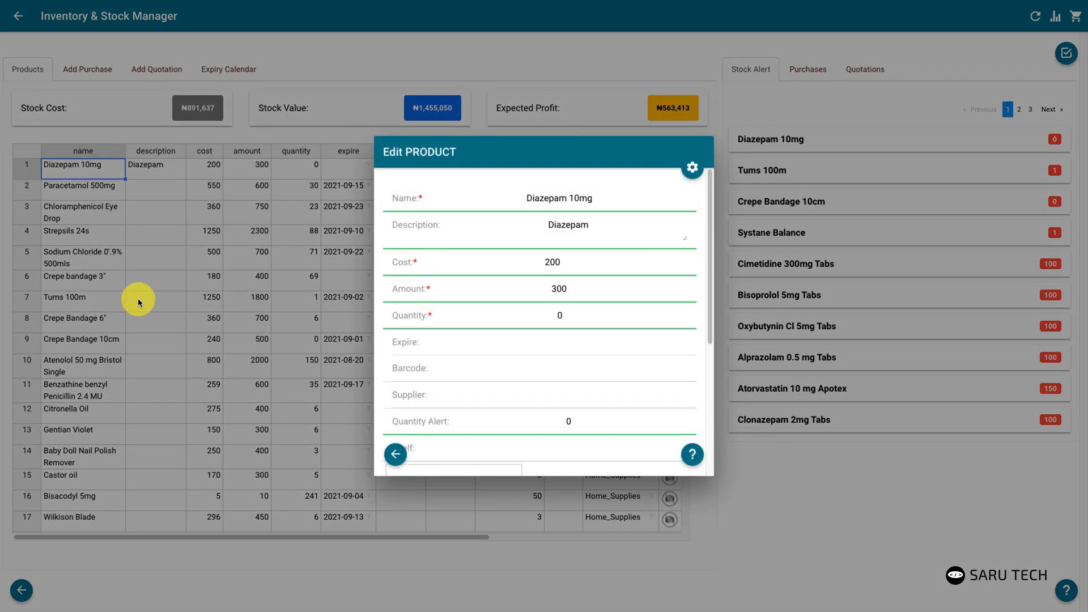
{"action": "mouse_move", "coordinate": [342, 421]}
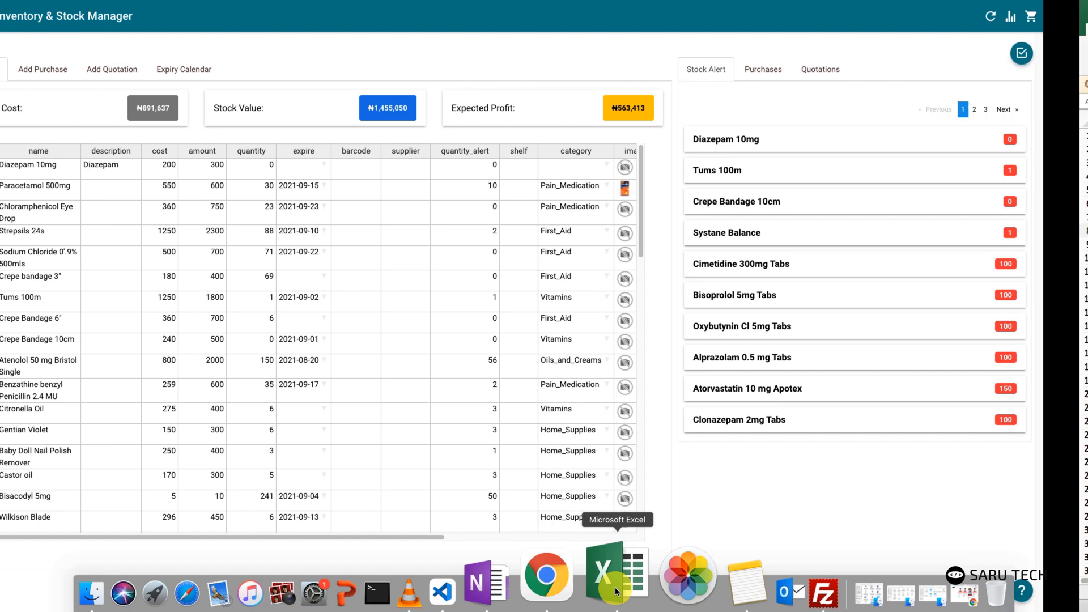
Paste the Excel product names, cost and selling prices into the inventory table
{"action": "left_click", "coordinate": [604, 575]}
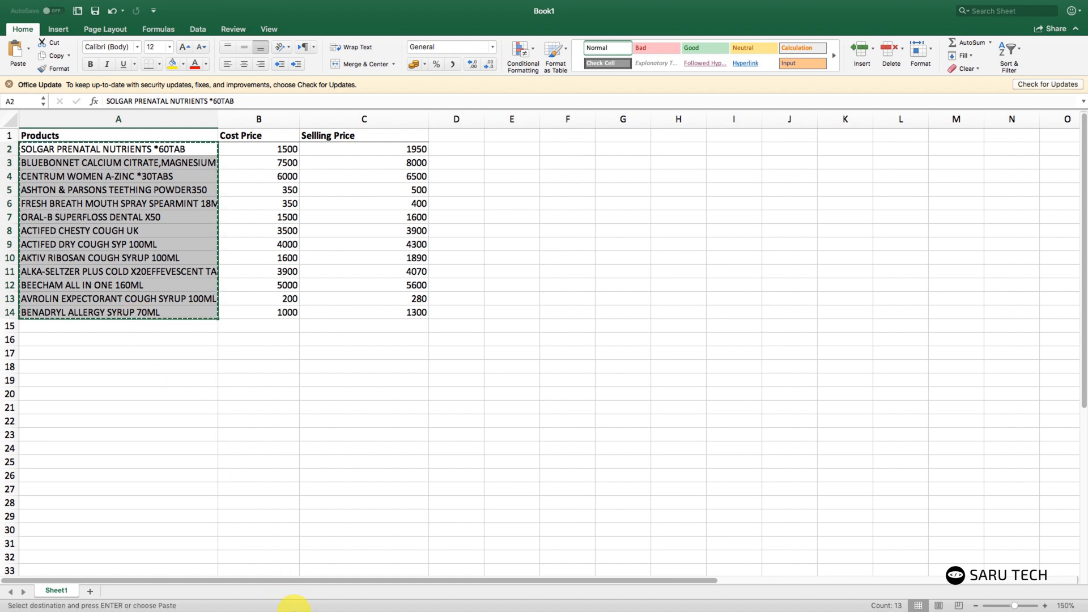
{"action": "mouse_move", "coordinate": [541, 572]}
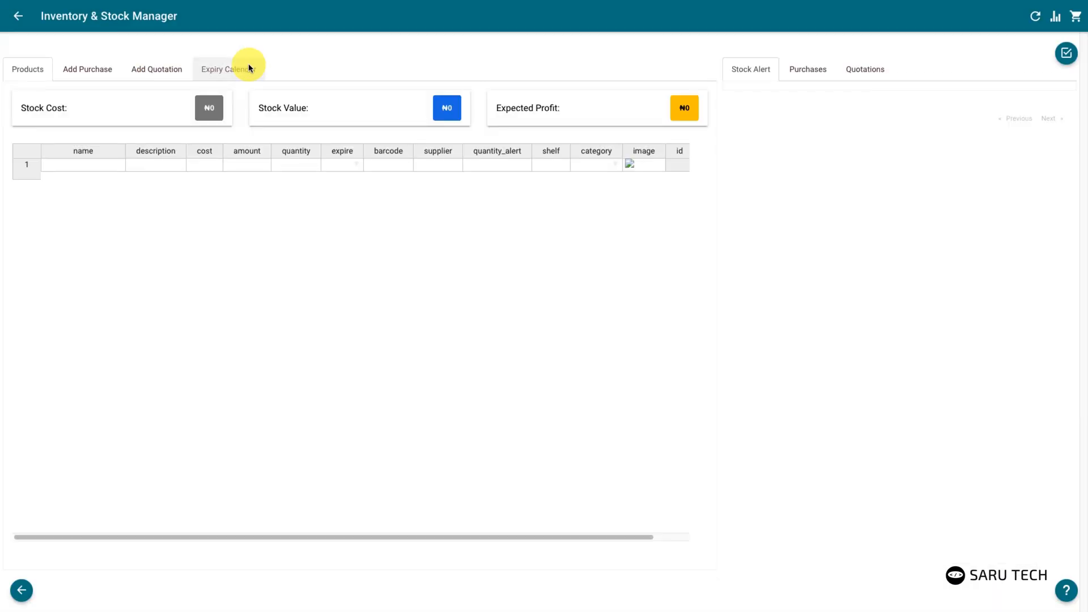
{"action": "left_click", "coordinate": [83, 165]}
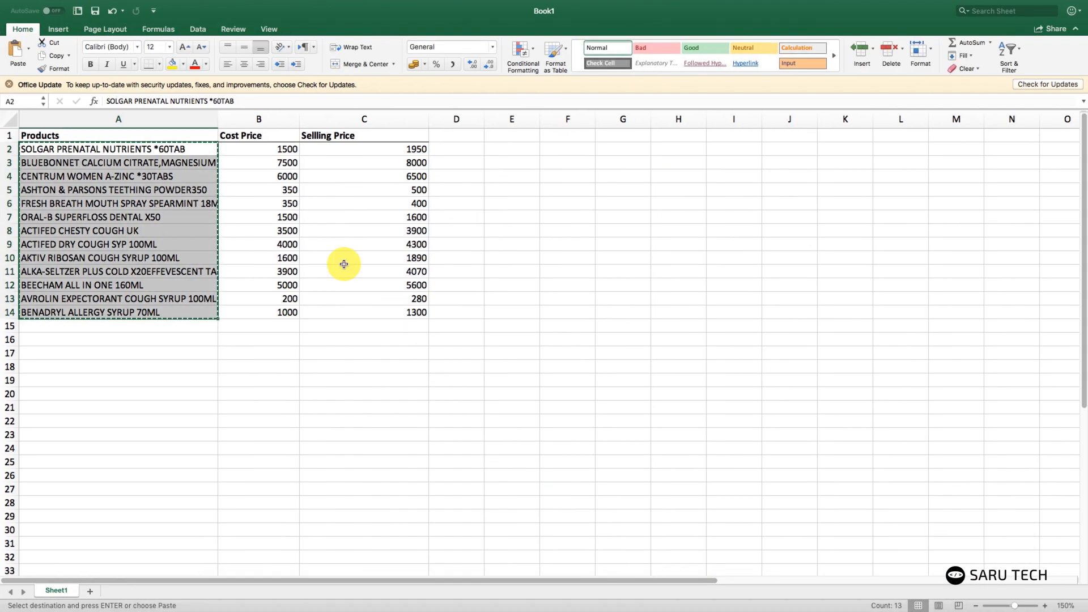
{"action": "left_click", "coordinate": [276, 148]}
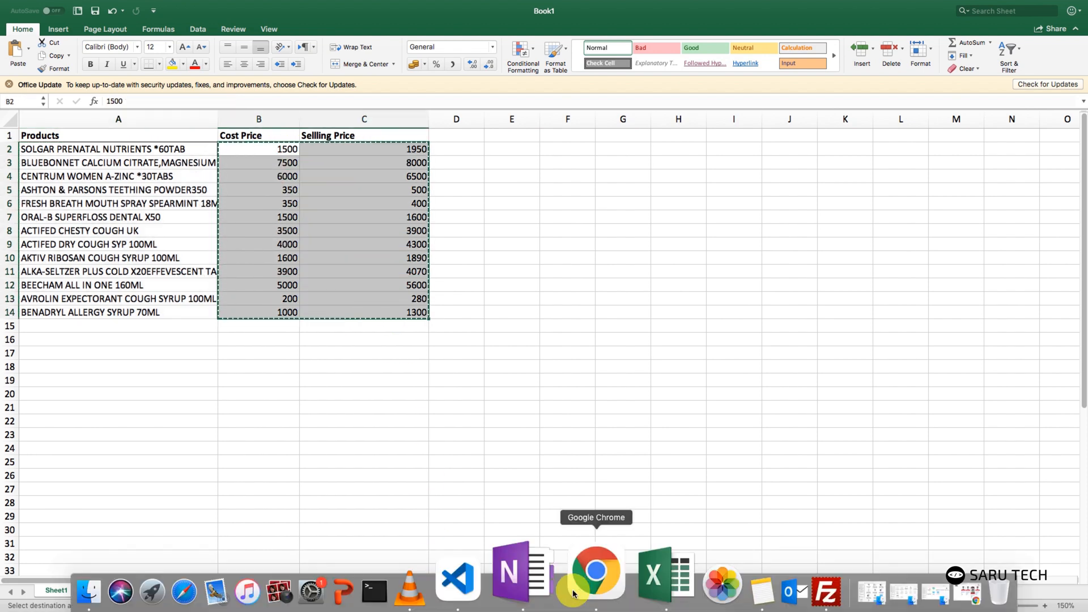
{"action": "left_click", "coordinate": [596, 572]}
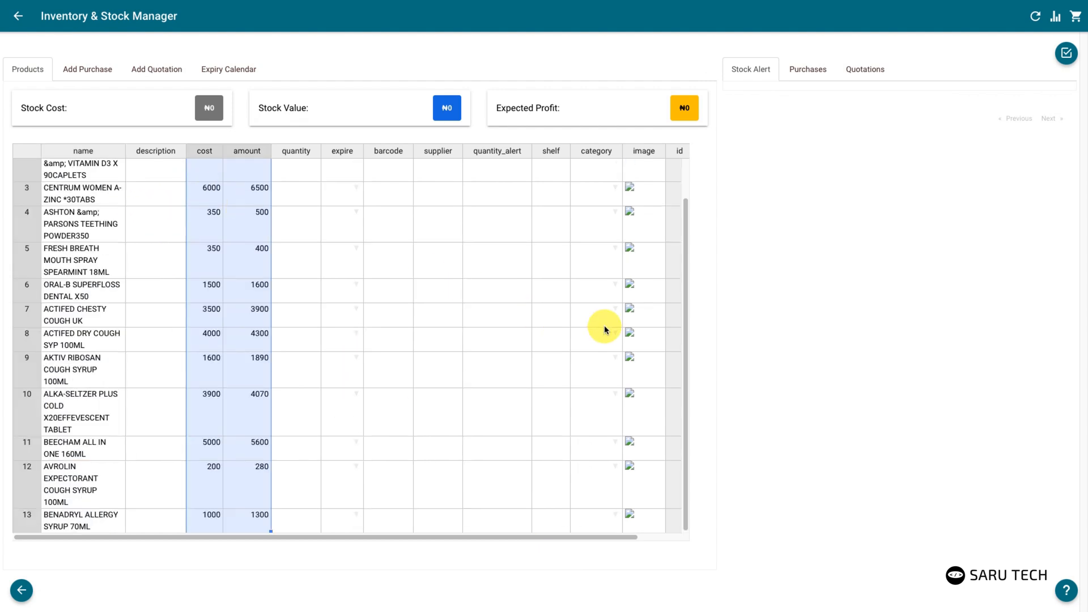
Delete the ORAL-B SUPERFLOSS DENTAL X50 row and both ACTIFED cough product rows
{"action": "scroll", "scroll_direction": "up", "scroll_amount": 3}
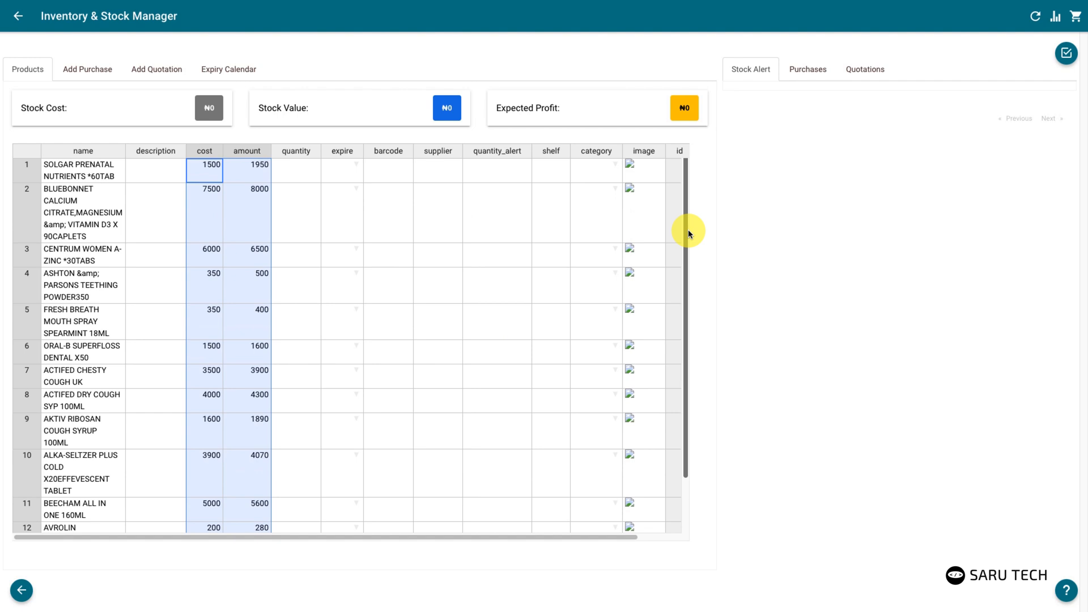
{"action": "left_click", "coordinate": [99, 204]}
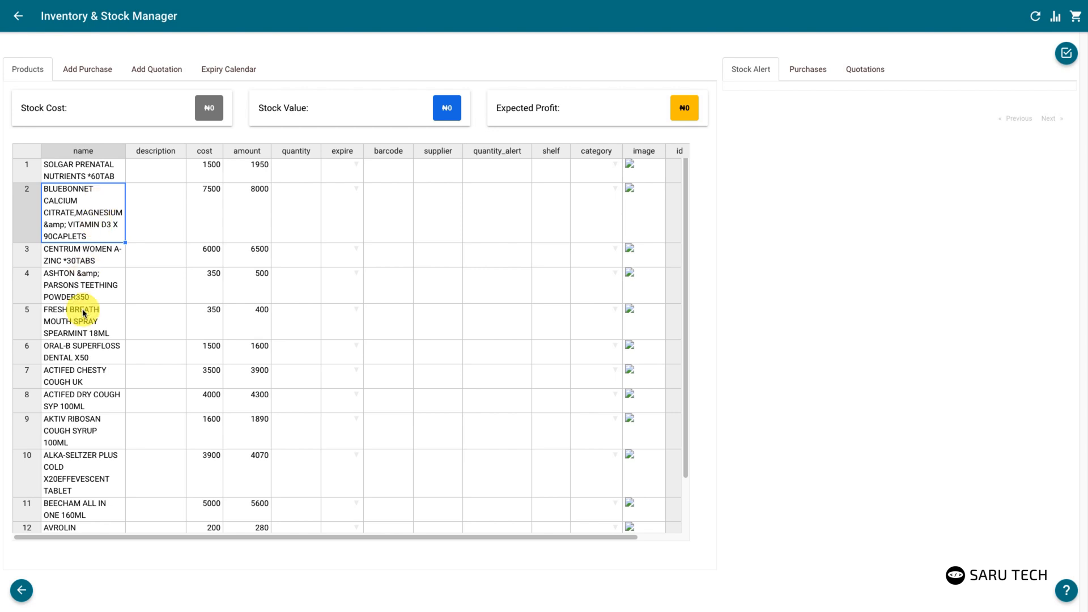
{"action": "left_click", "coordinate": [81, 376]}
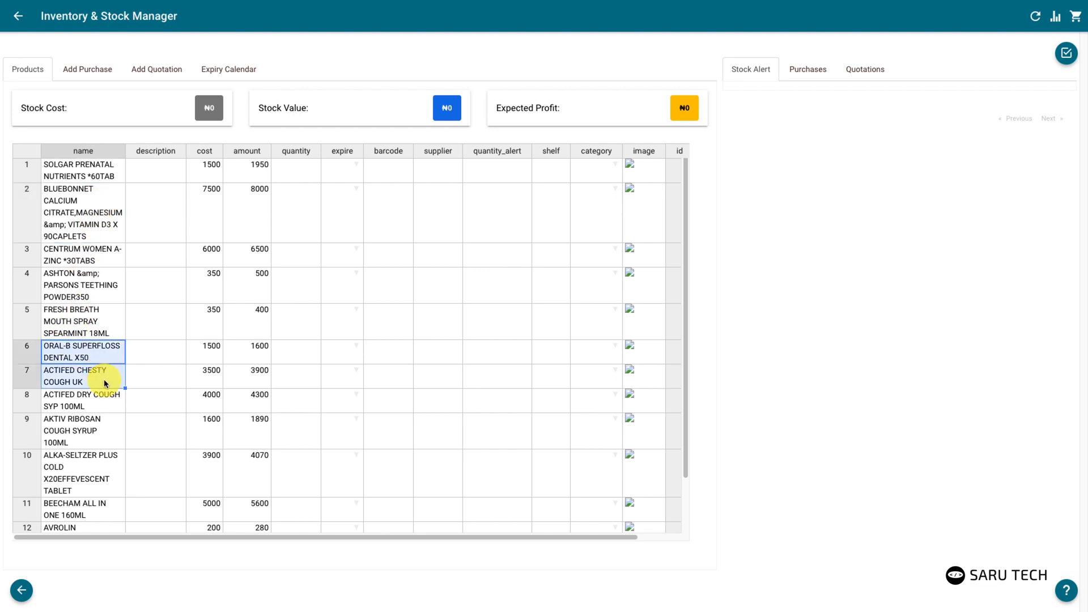
{"action": "left_click", "coordinate": [81, 401]}
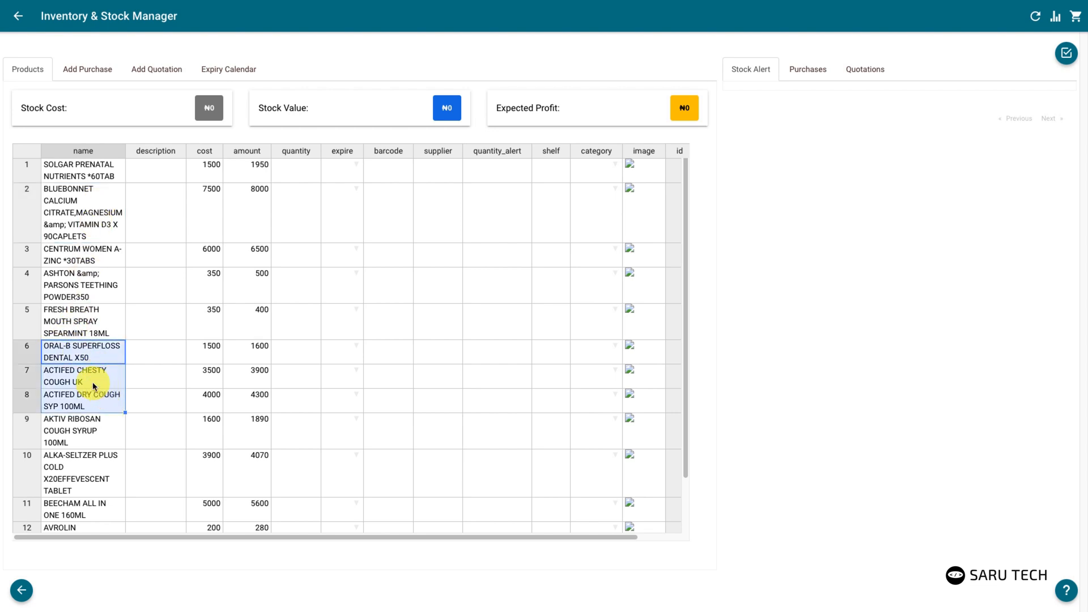
{"action": "right_click", "coordinate": [92, 386]}
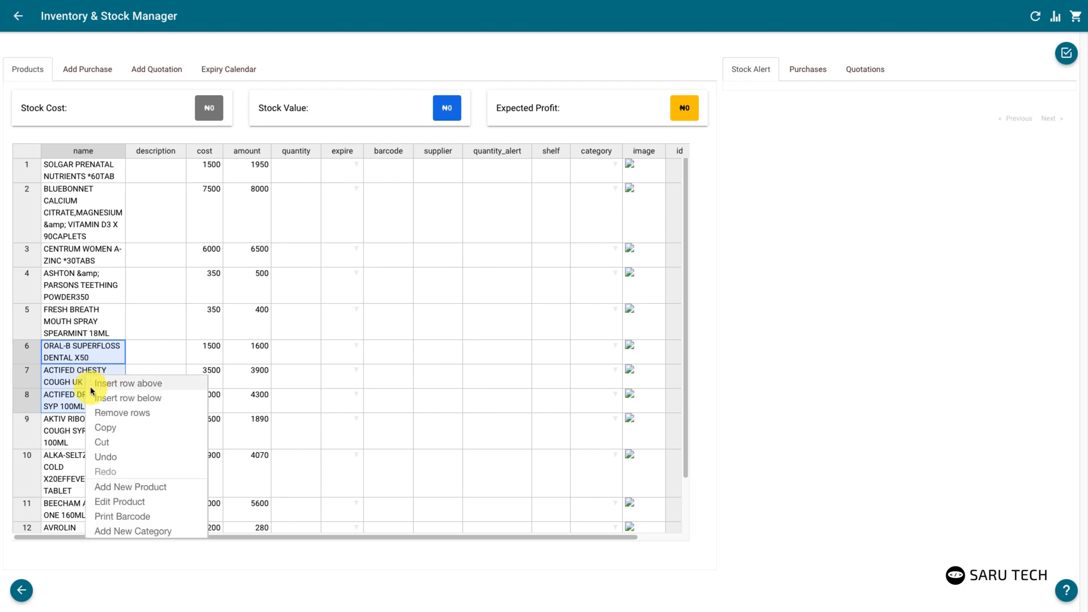
{"action": "left_click", "coordinate": [121, 414]}
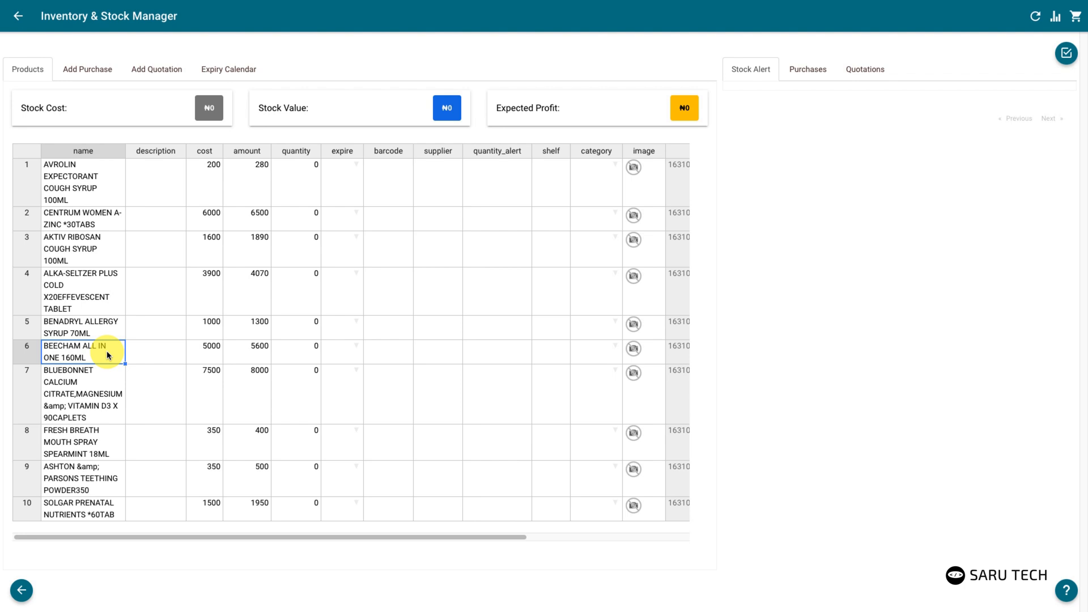
{"action": "mouse_move", "coordinate": [540, 177]}
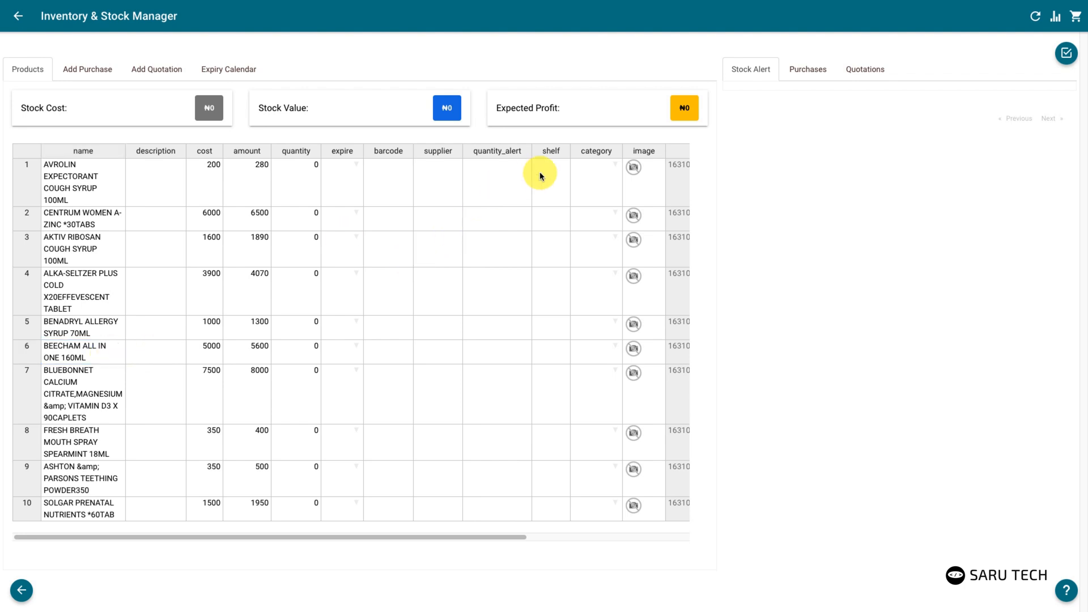
Create a product category named Vitamins through Add New Category
{"action": "right_click", "coordinate": [550, 173]}
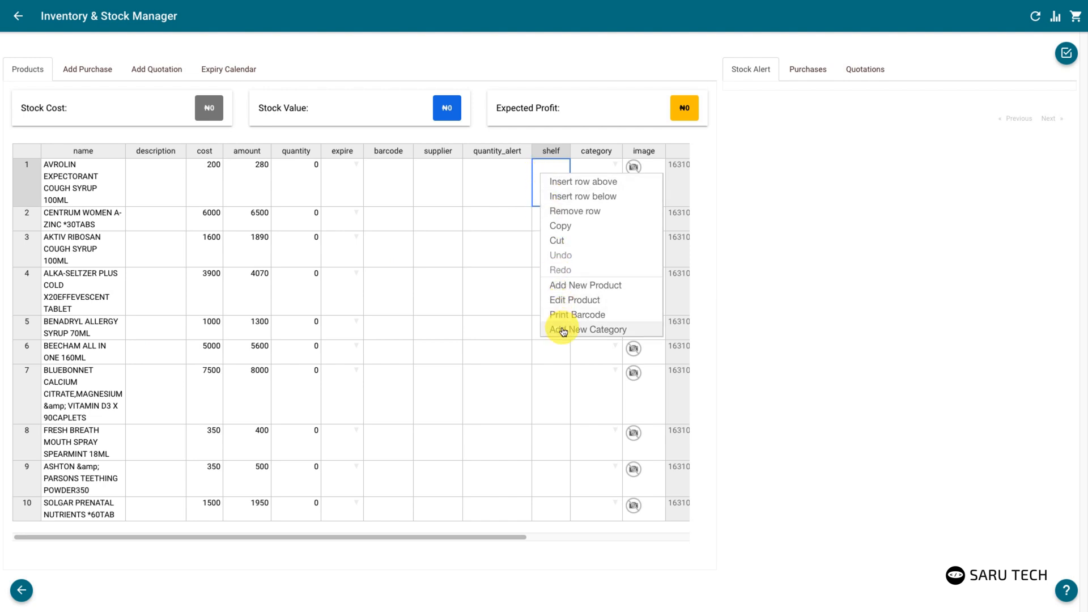
{"action": "left_click", "coordinate": [590, 329]}
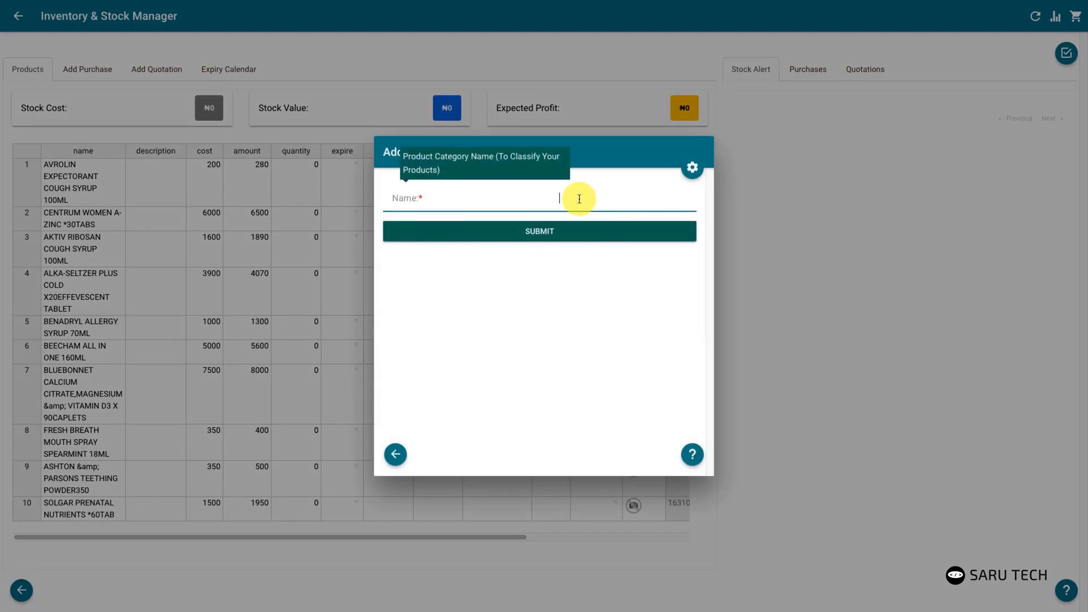
{"action": "type", "text": "Vitamins"}
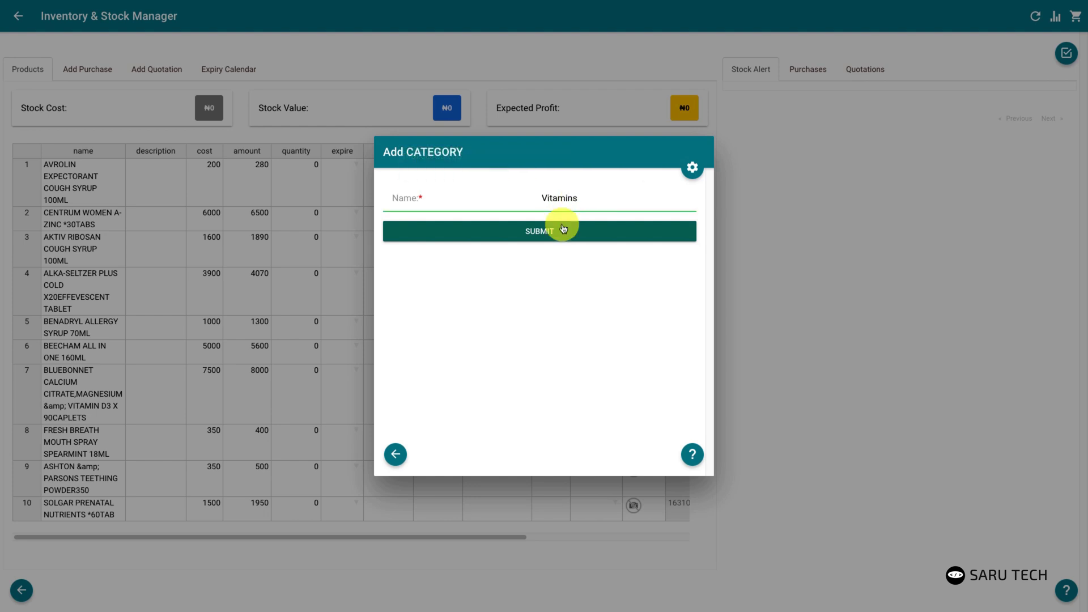
{"action": "left_click", "coordinate": [540, 231]}
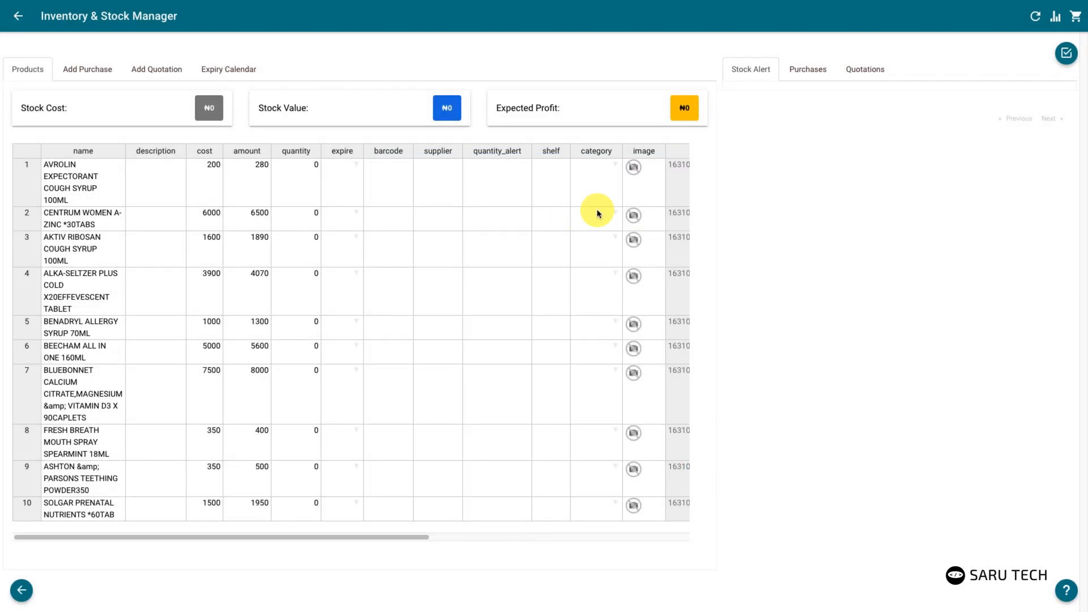
{"action": "mouse_move", "coordinate": [615, 169]}
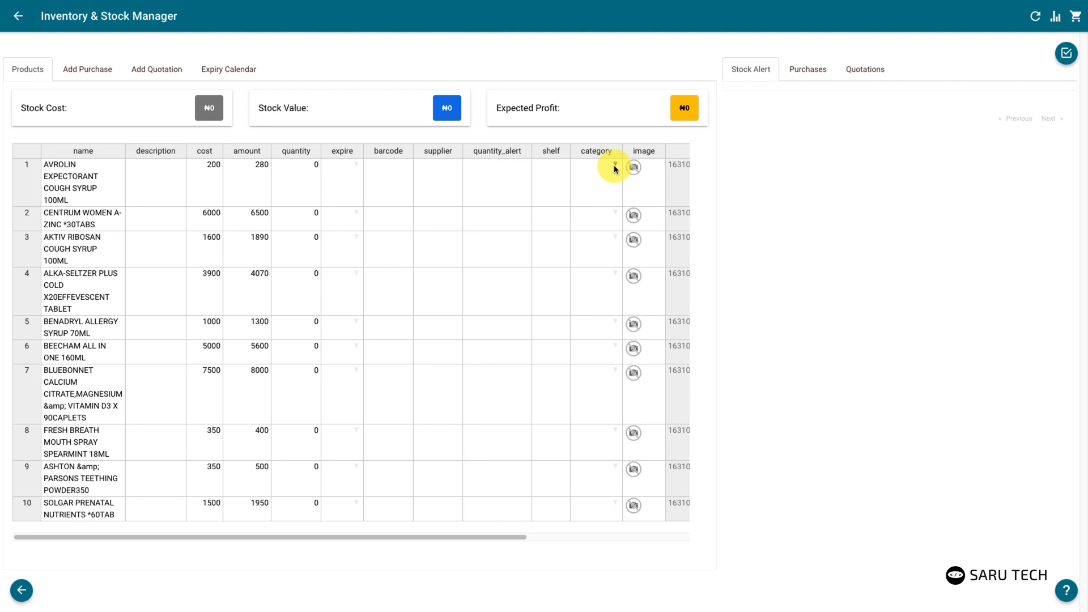
Set Avrolin's category to Cough & Allergies and Centrum Women's to Vitamins
{"action": "left_click", "coordinate": [613, 167]}
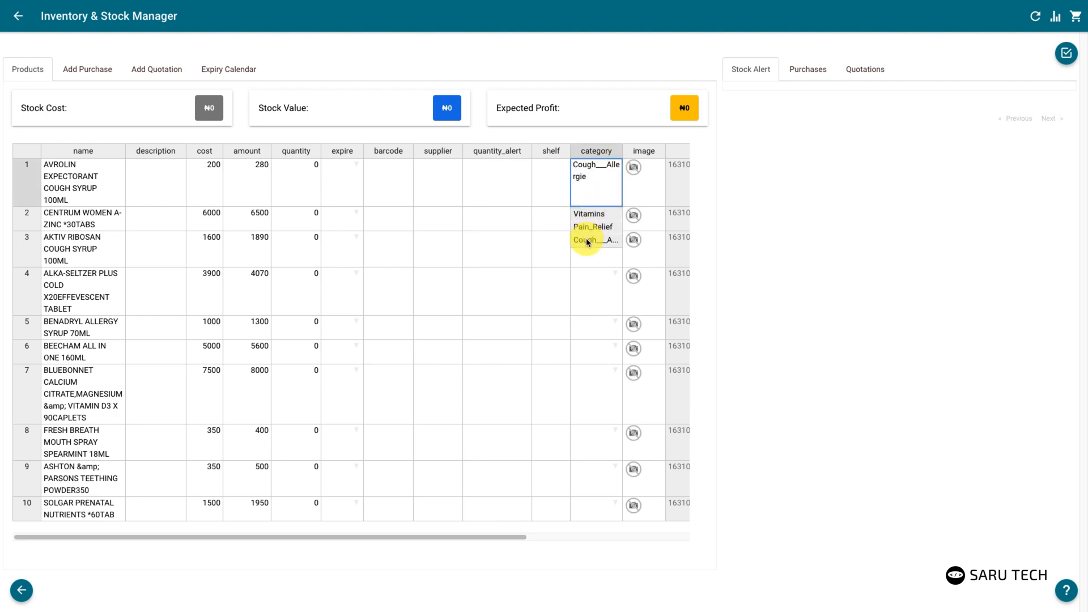
{"action": "left_click", "coordinate": [596, 217]}
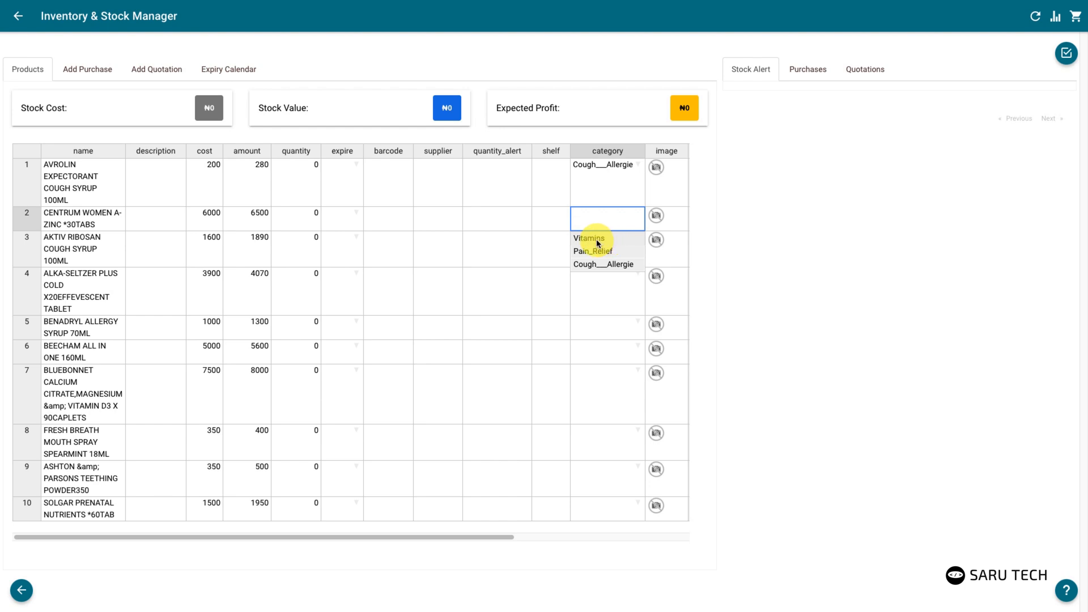
{"action": "left_click", "coordinate": [588, 238]}
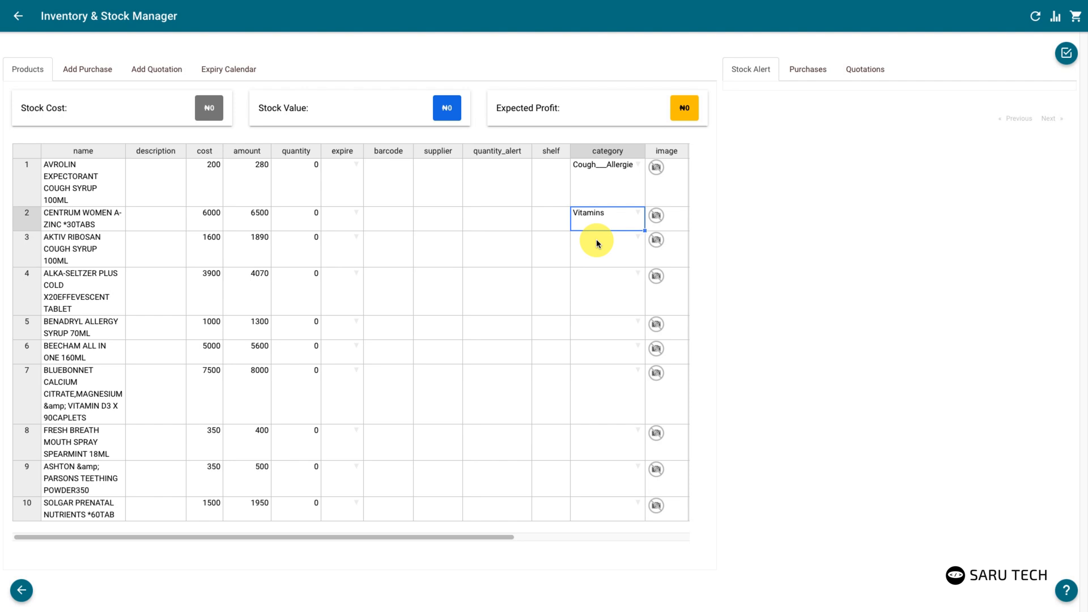
{"action": "mouse_move", "coordinate": [607, 253]}
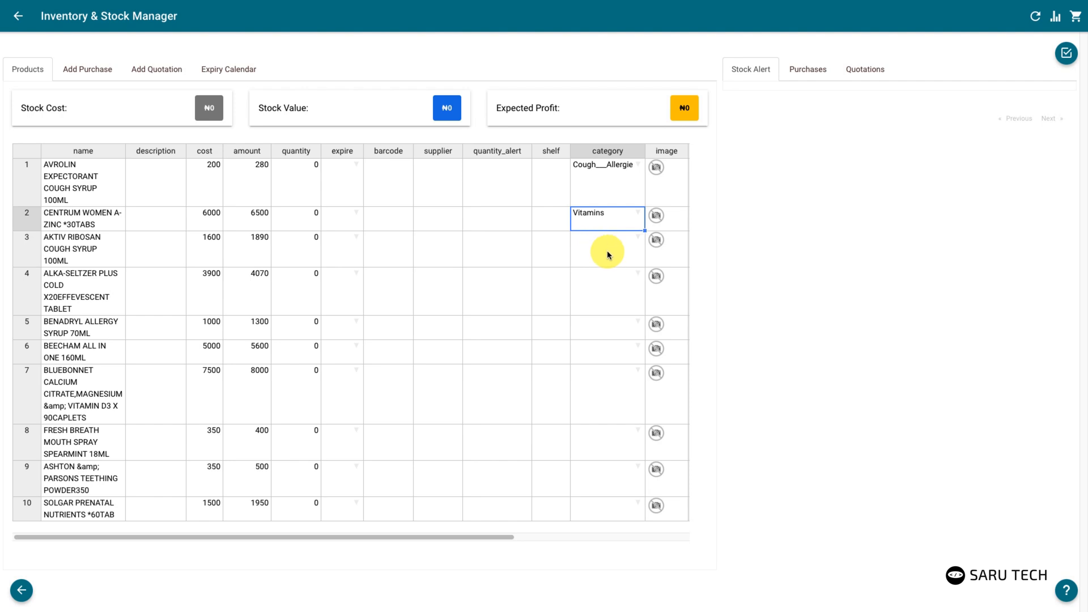
Set Aktiv Ribosan to Cough & Allergies and select it for copying down
{"action": "left_click", "coordinate": [608, 248]}
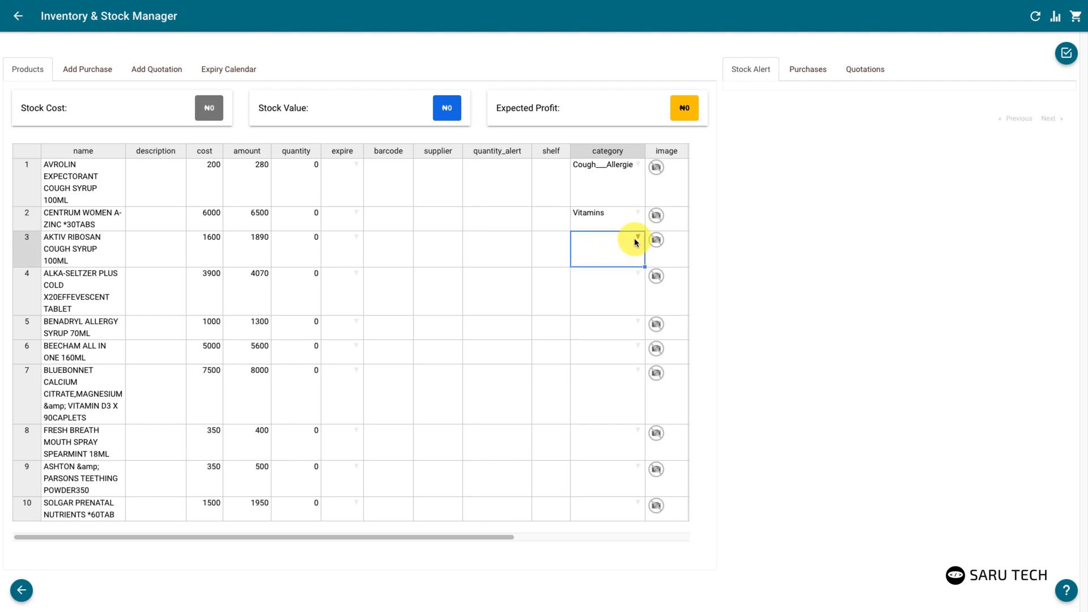
{"action": "left_click", "coordinate": [635, 241]}
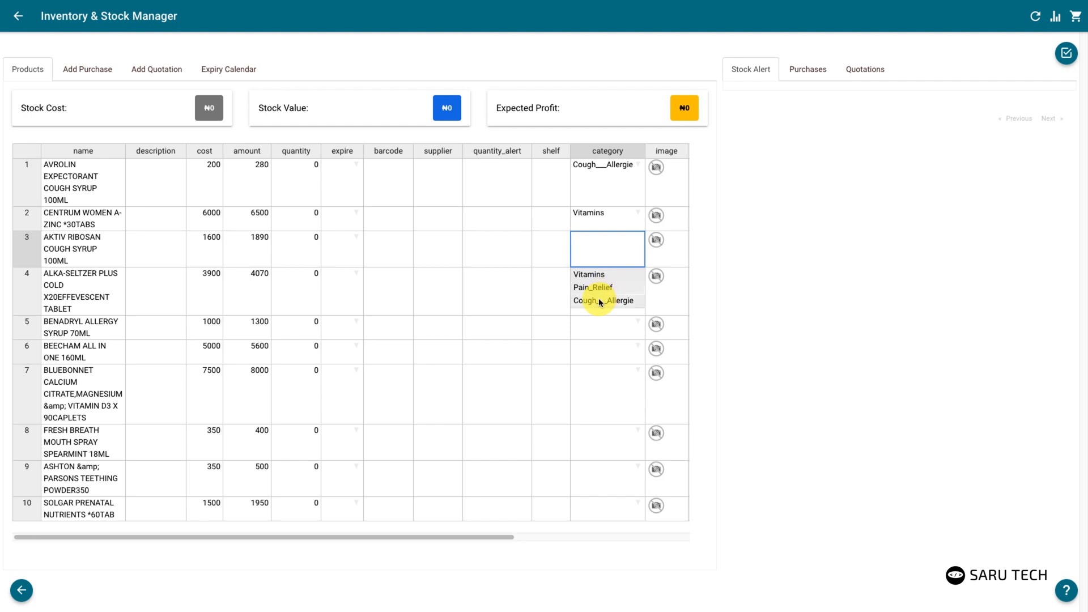
{"action": "left_click", "coordinate": [605, 300]}
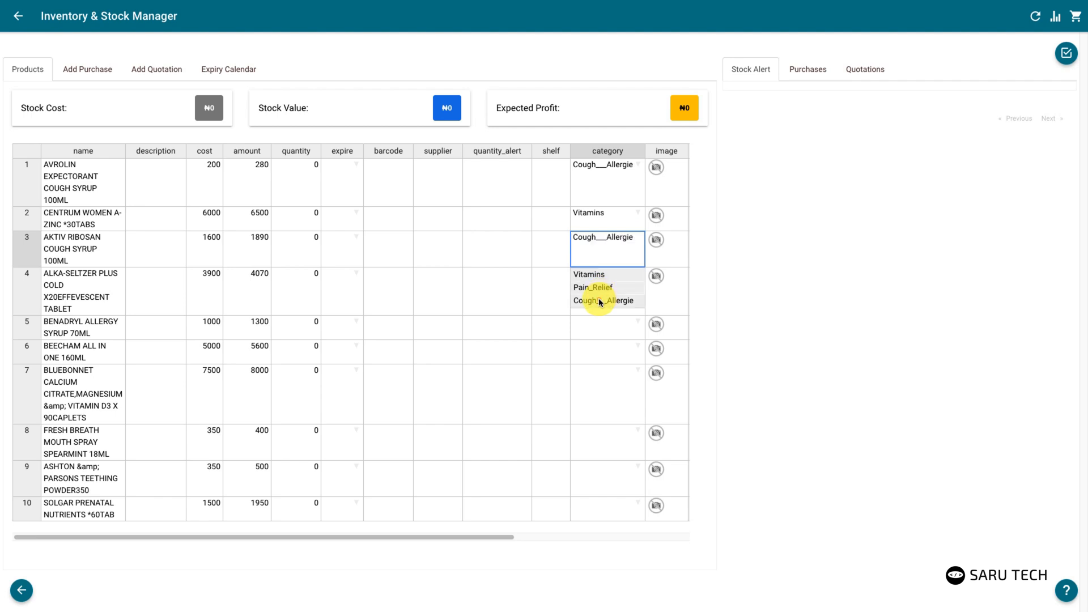
{"action": "left_click", "coordinate": [607, 300]}
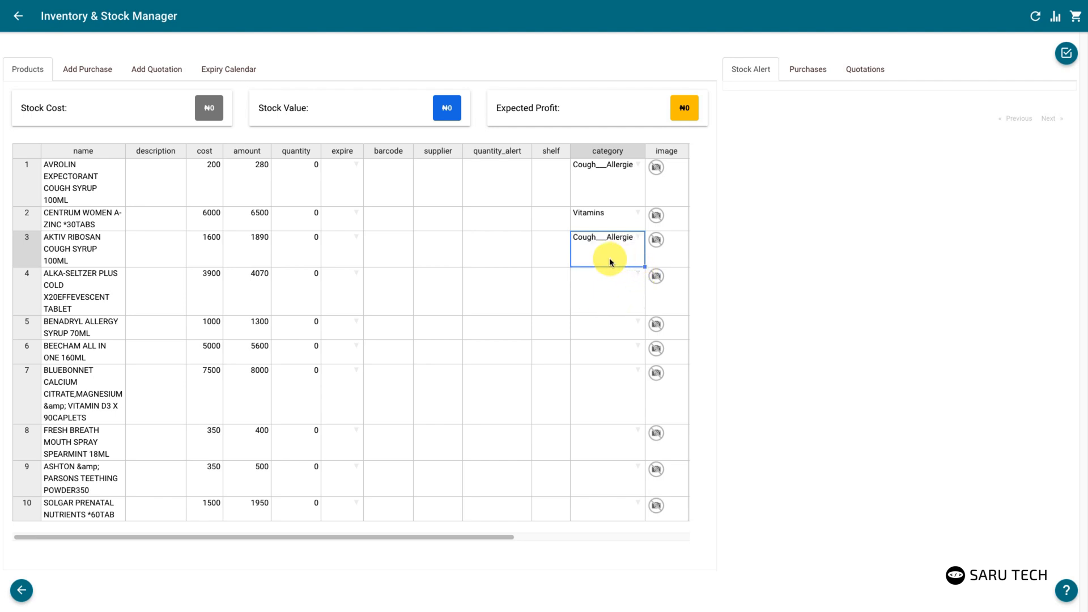
{"action": "mouse_move", "coordinate": [612, 502]}
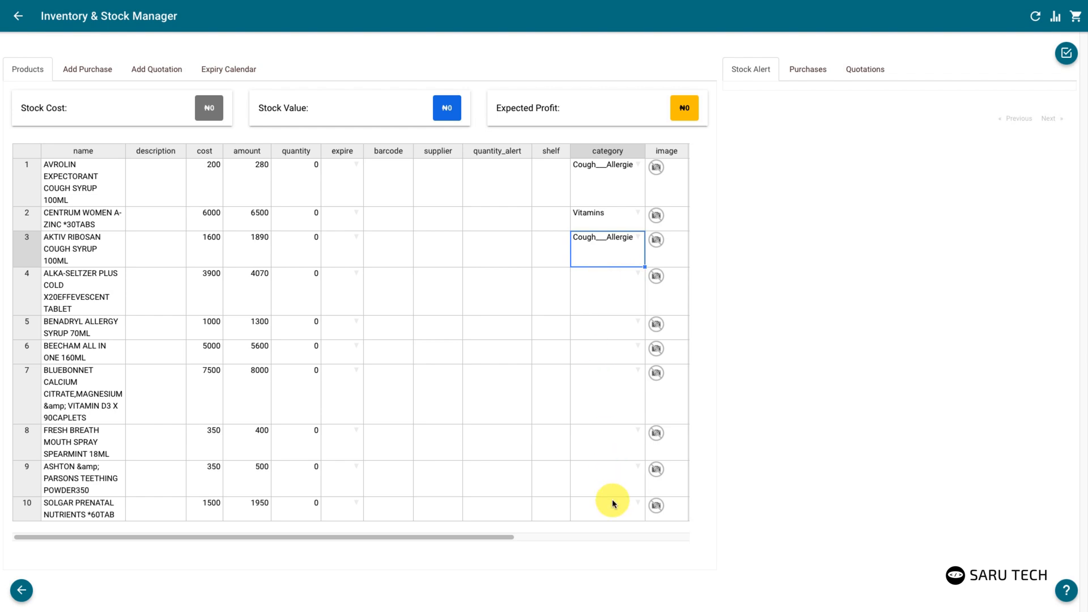
{"action": "left_click", "coordinate": [606, 291]}
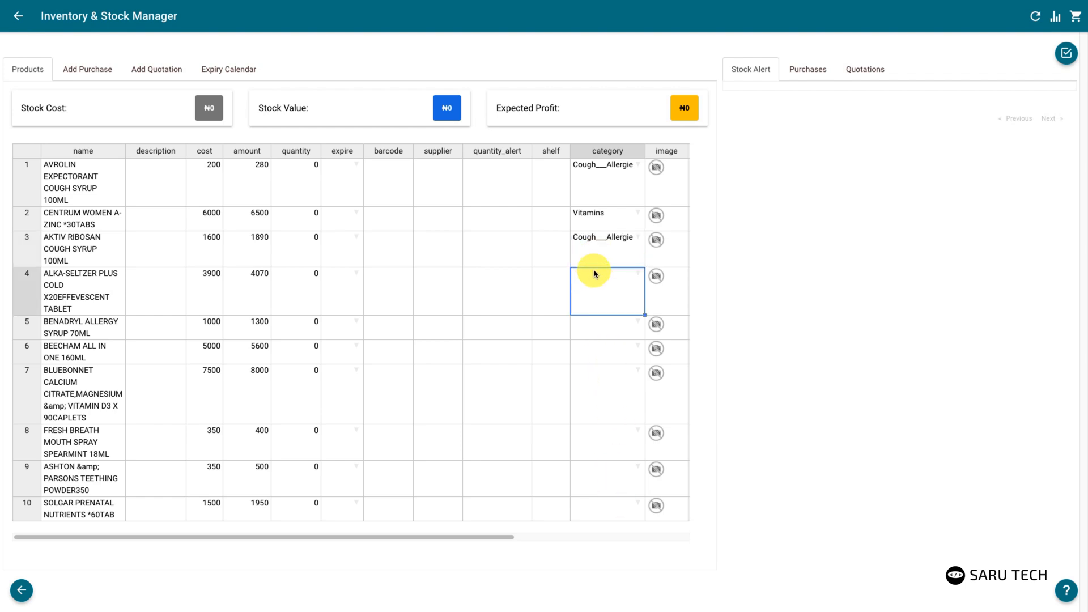
{"action": "left_click", "coordinate": [607, 247]}
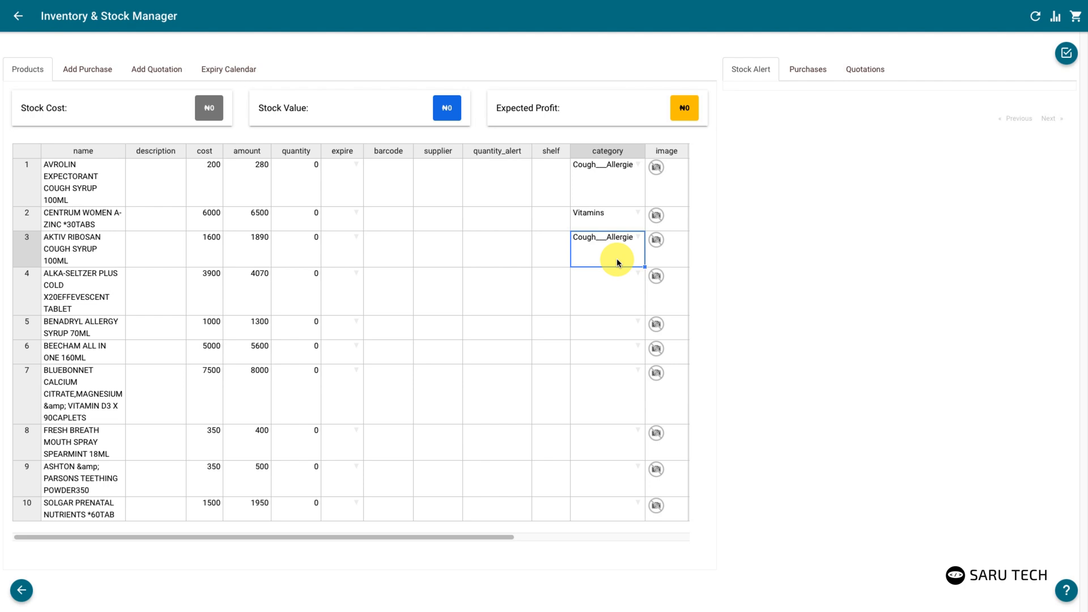
{"action": "mouse_move", "coordinate": [642, 266]}
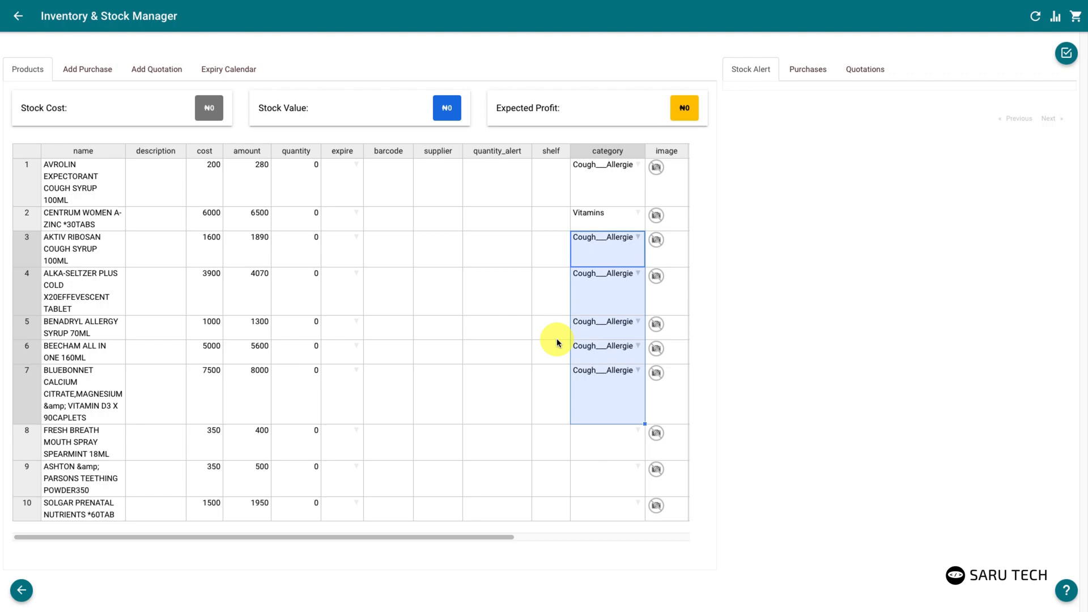
{"action": "mouse_move", "coordinate": [83, 151]}
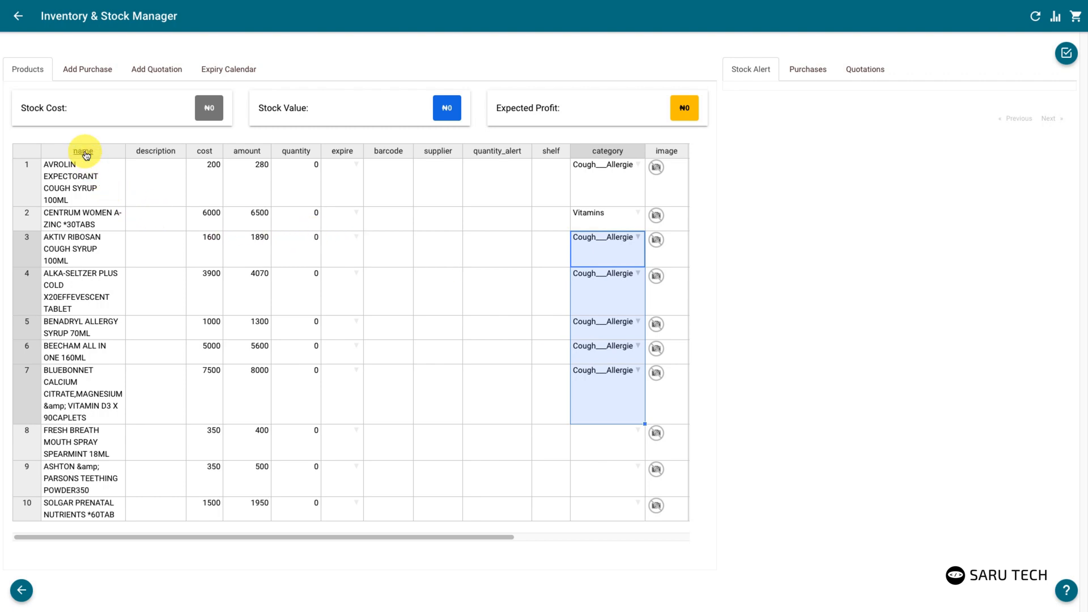
Sort products by name ascending, then descending, then restore the original order
{"action": "left_click", "coordinate": [81, 151]}
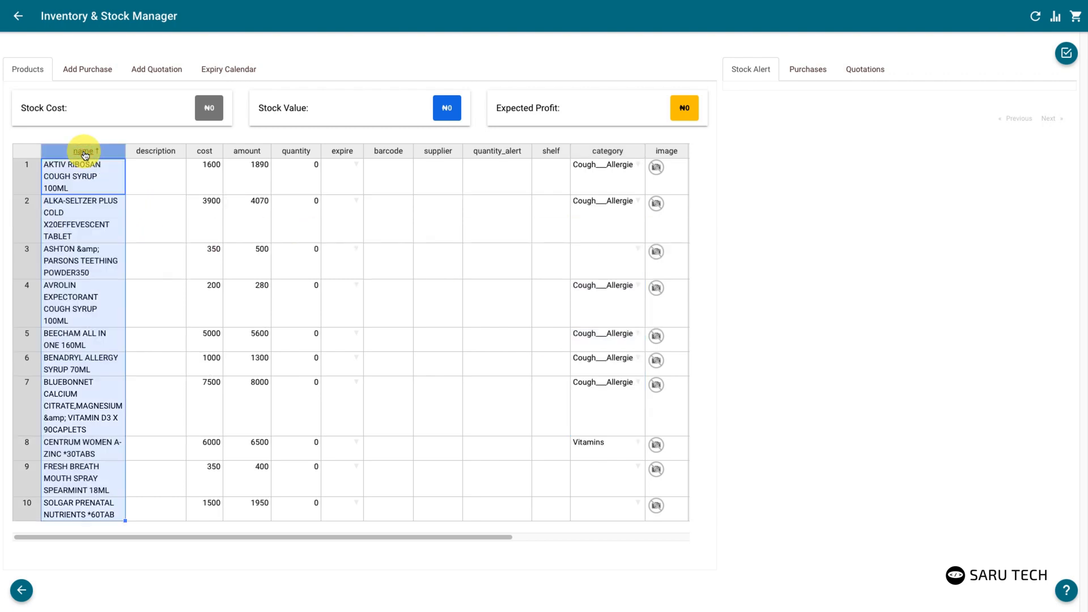
{"action": "left_click", "coordinate": [83, 151]}
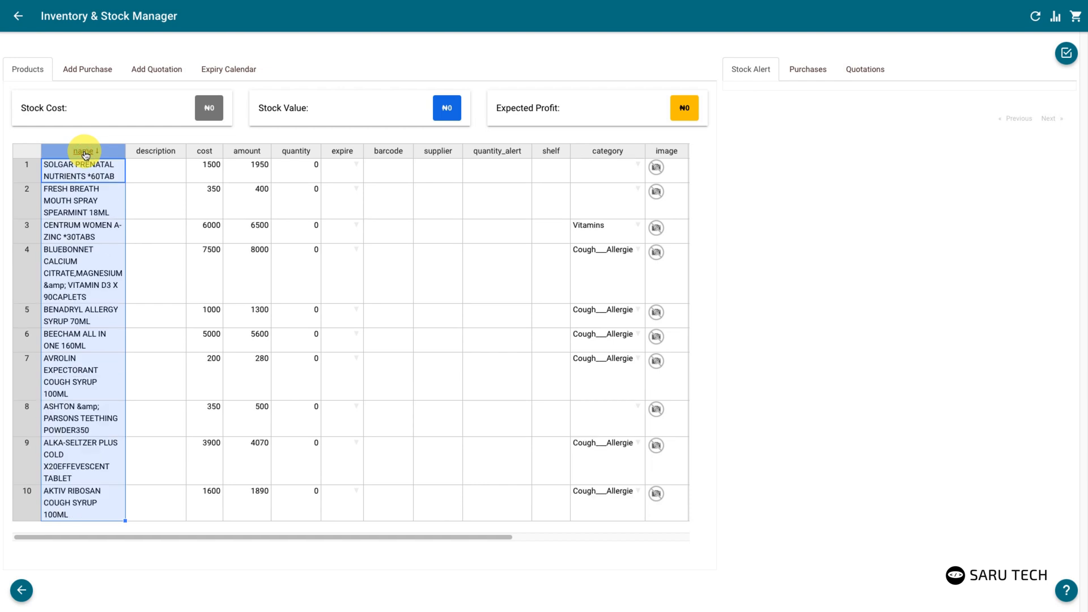
{"action": "left_click", "coordinate": [83, 151]}
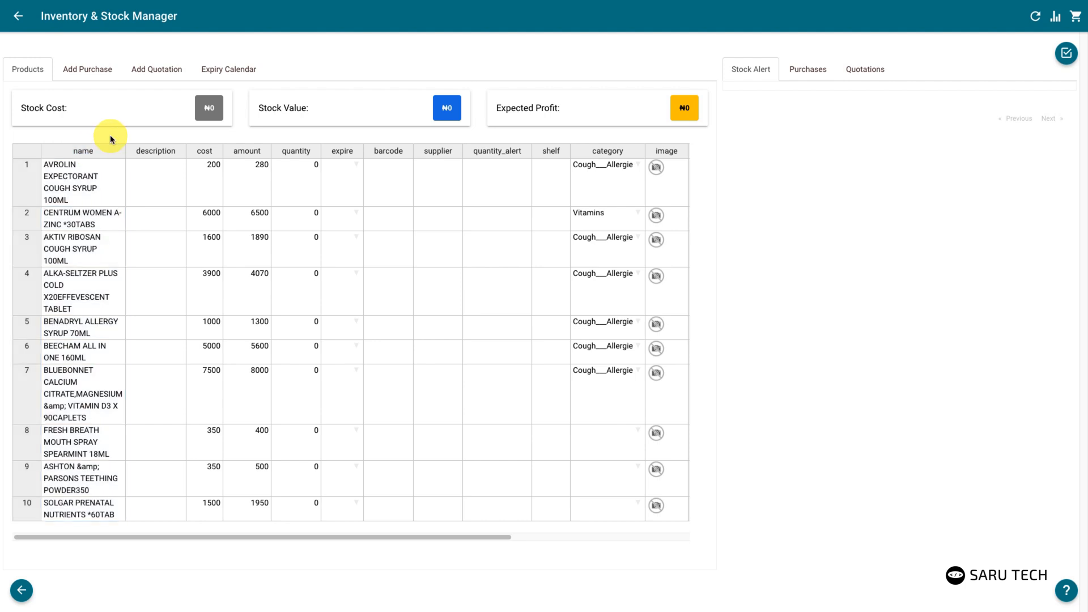
{"action": "mouse_move", "coordinate": [225, 167]}
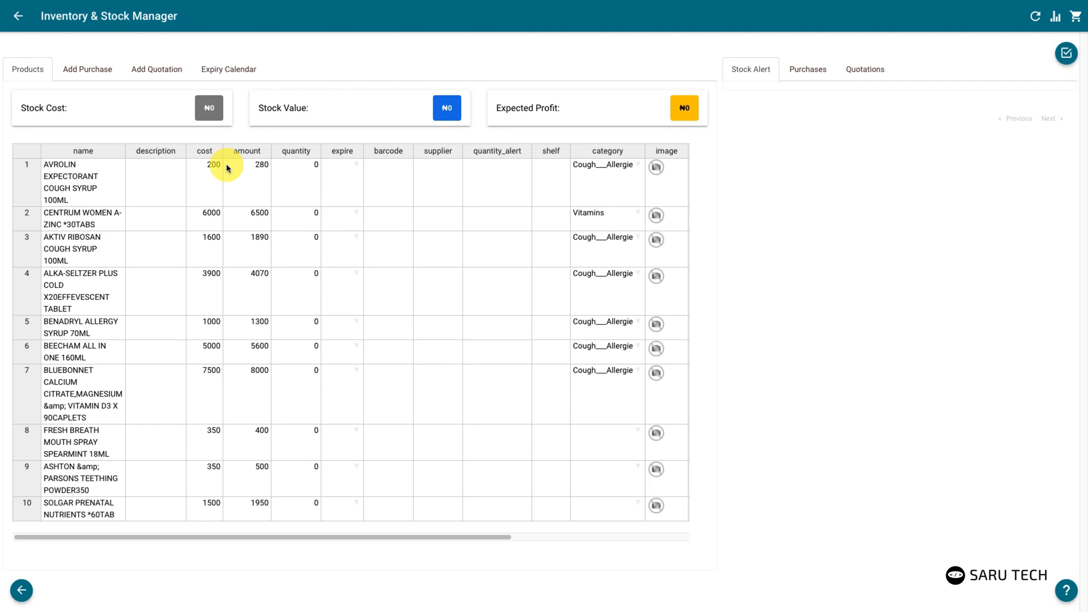
{"action": "mouse_move", "coordinate": [320, 57]}
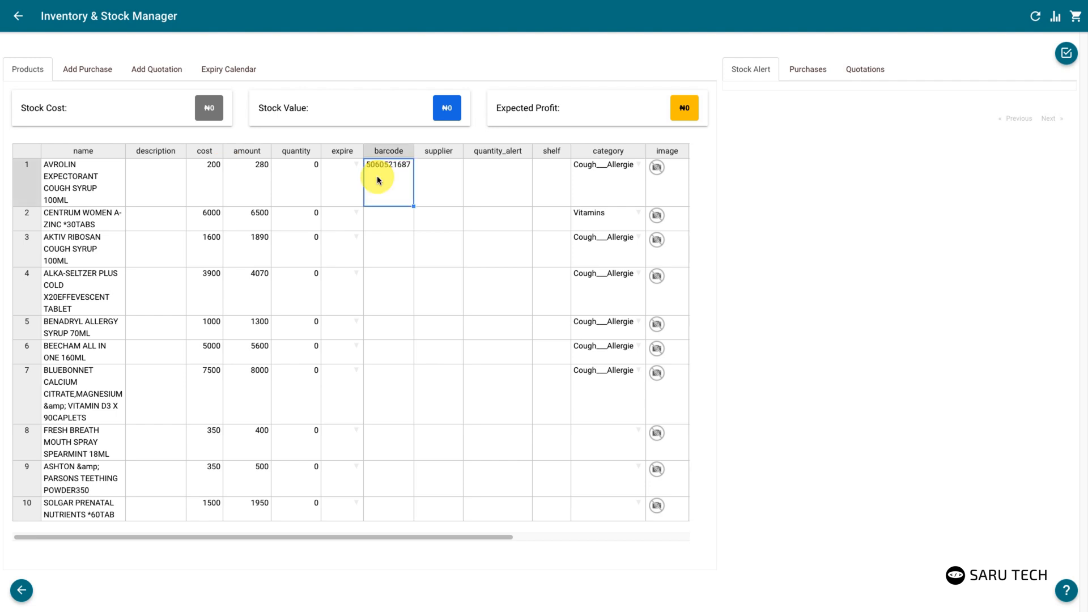
Preview a barcode label for Centrum Women, then cancel printing
{"action": "left_click", "coordinate": [389, 218]}
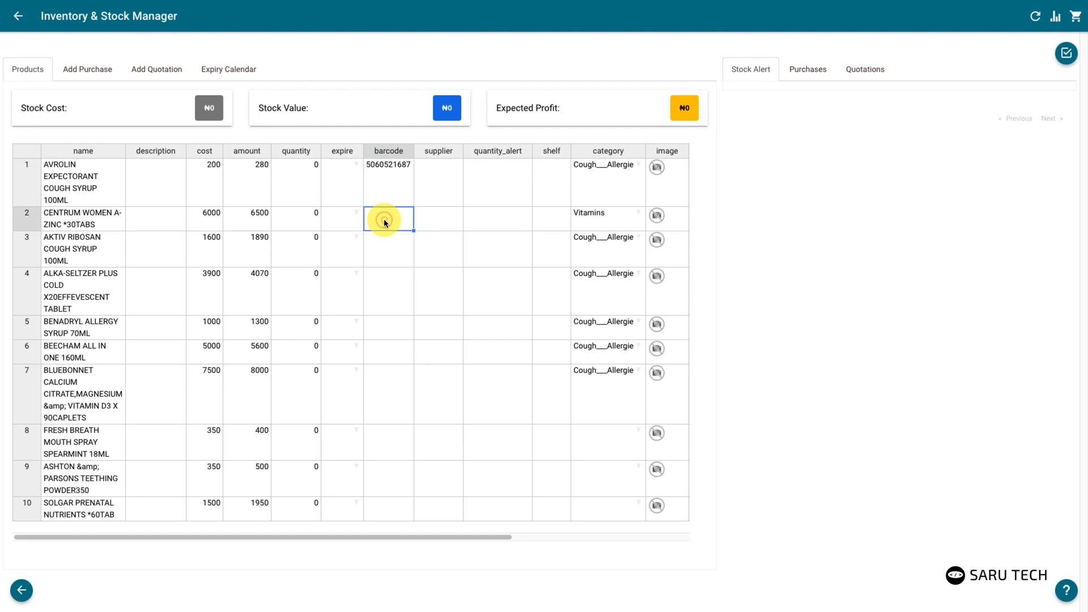
{"action": "right_click", "coordinate": [386, 219]}
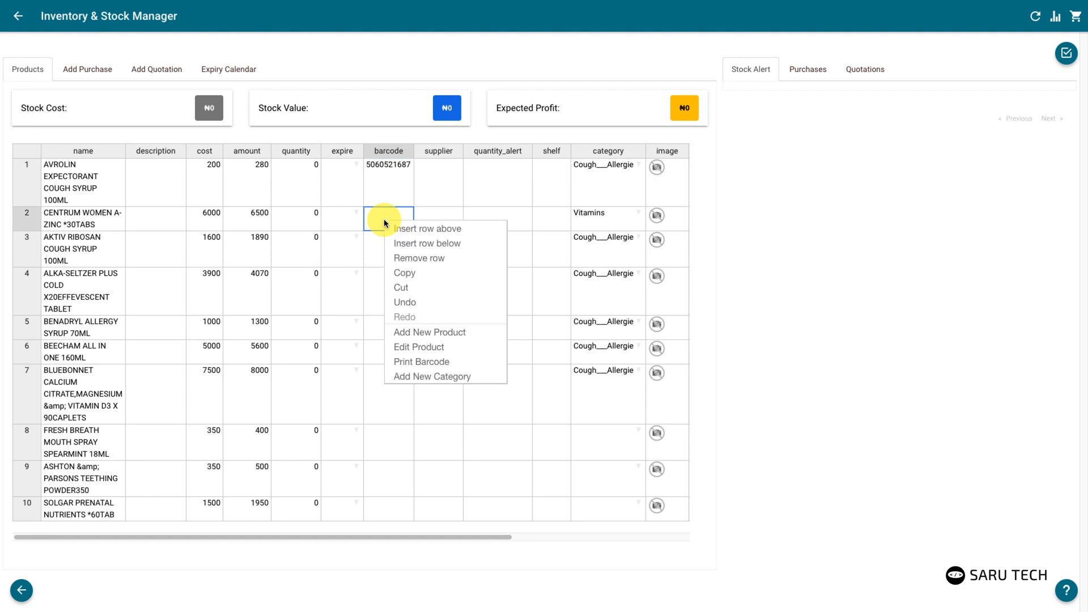
{"action": "left_click", "coordinate": [421, 362]}
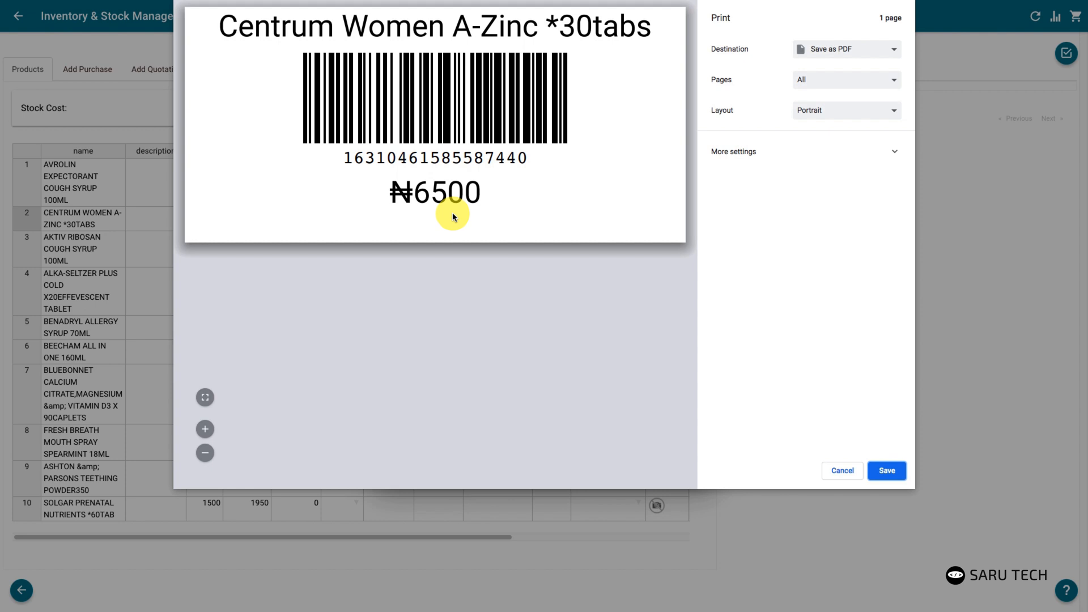
{"action": "mouse_move", "coordinate": [822, 445]}
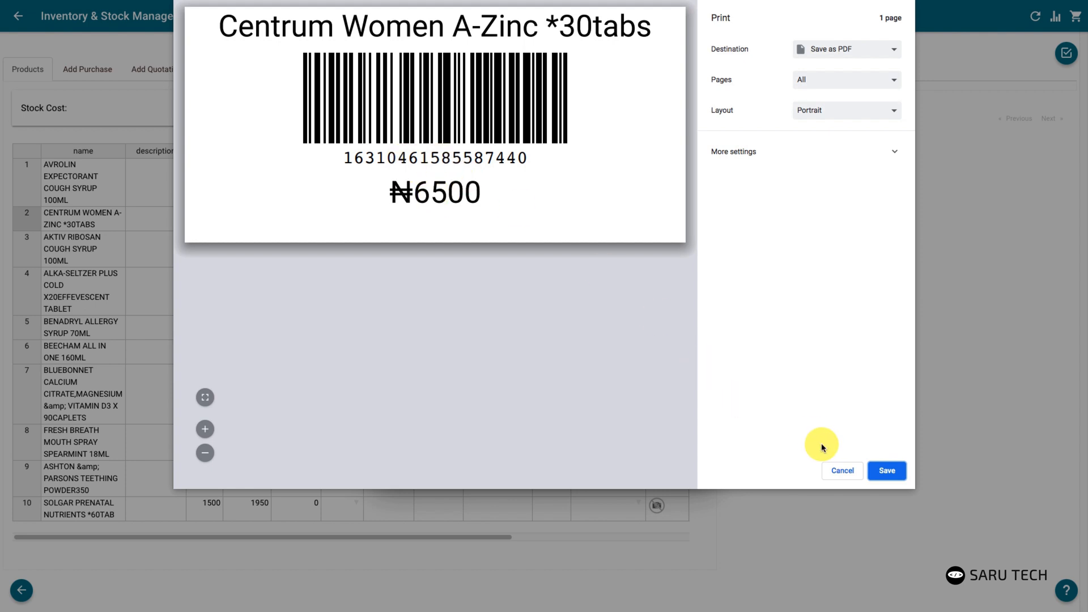
{"action": "left_click", "coordinate": [841, 471]}
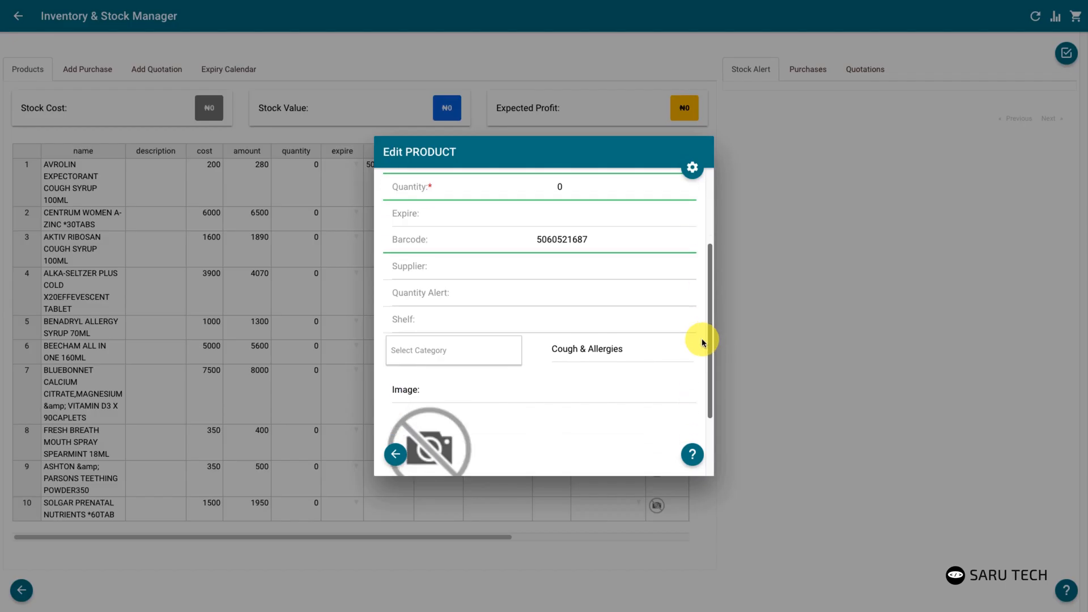
Attach avrolin.jpeg as Avrolin's product picture and submit the edit
{"action": "scroll", "scroll_direction": "down", "scroll_amount": 3}
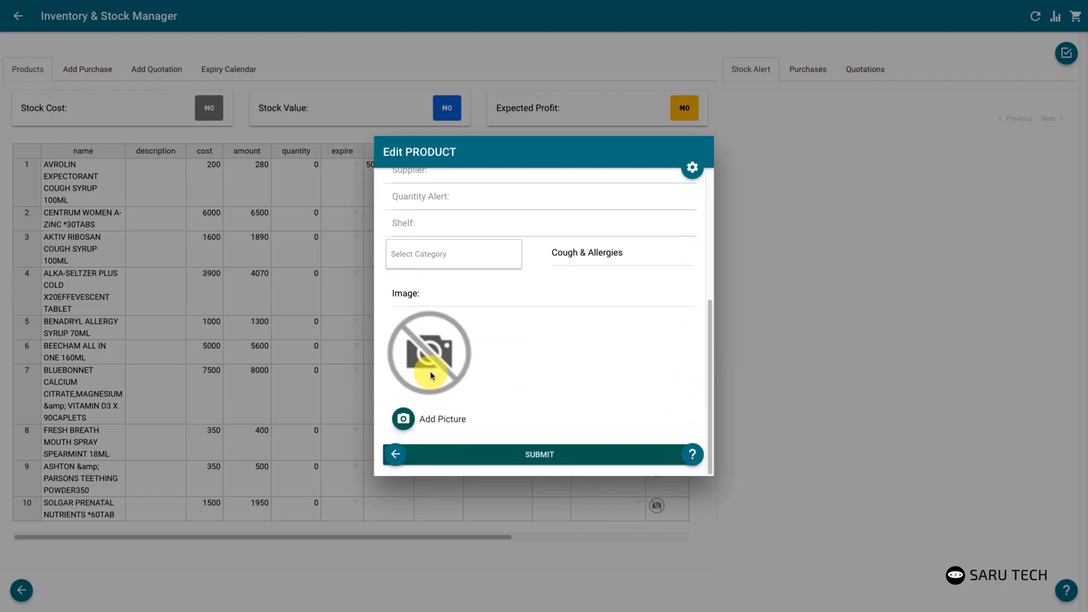
{"action": "mouse_move", "coordinate": [424, 424]}
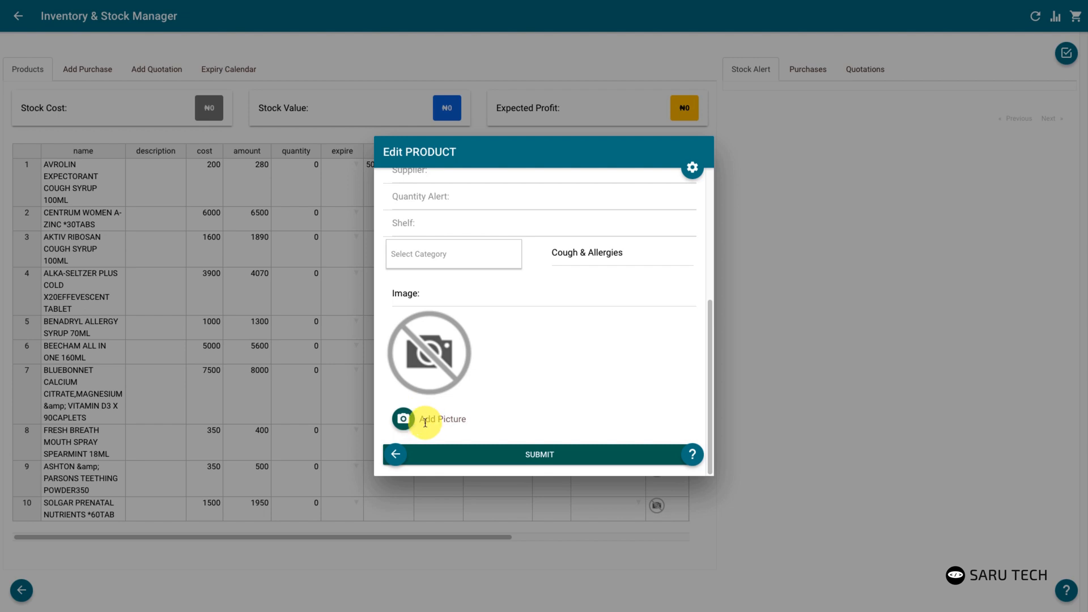
{"action": "left_click", "coordinate": [428, 420]}
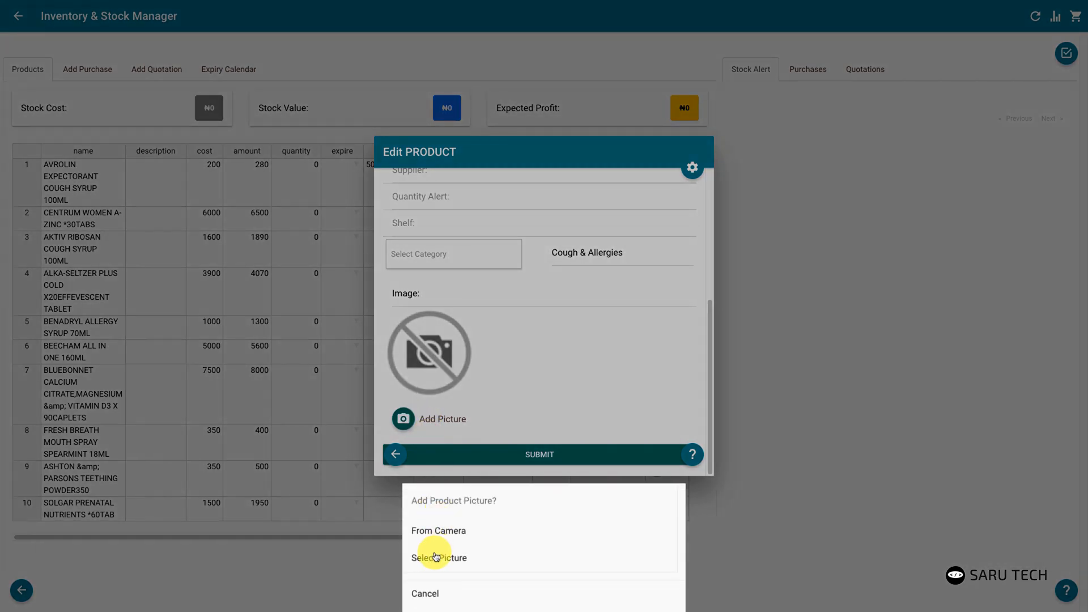
{"action": "left_click", "coordinate": [439, 557]}
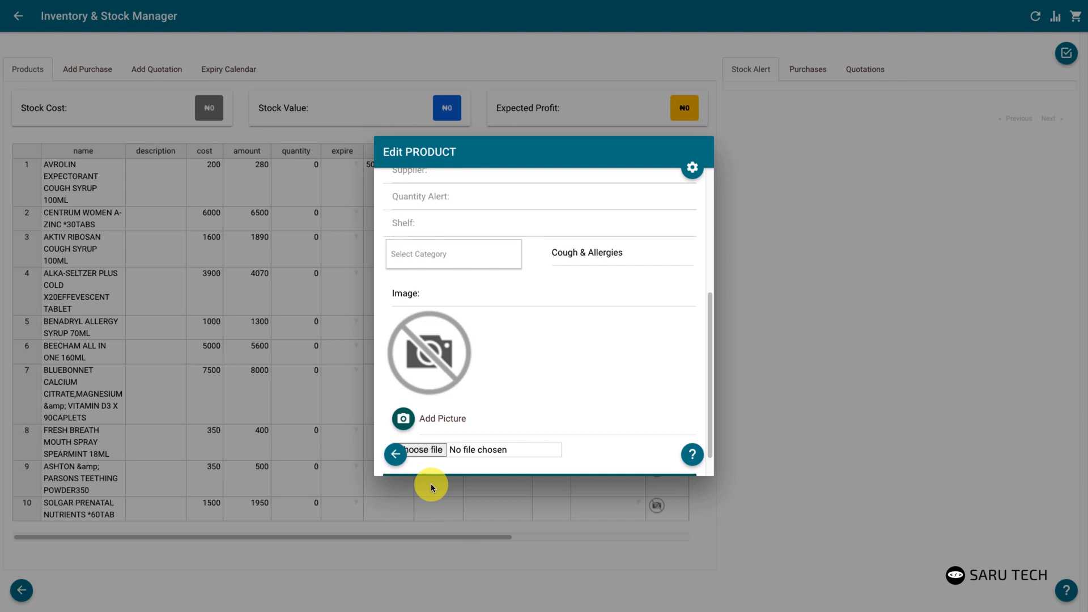
{"action": "left_click", "coordinate": [423, 449]}
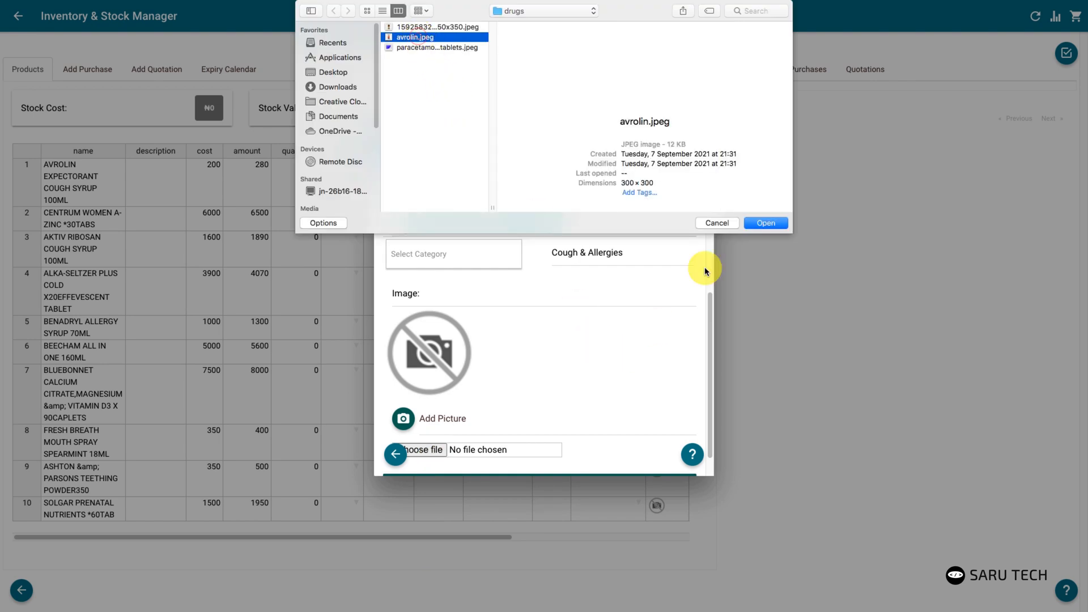
{"action": "left_click", "coordinate": [766, 222]}
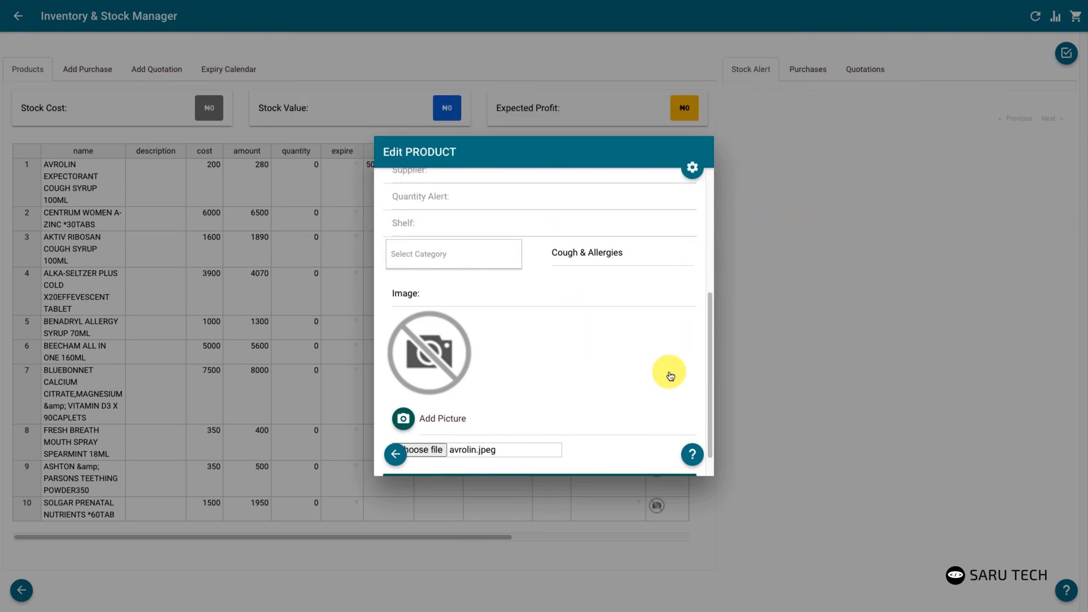
{"action": "left_click", "coordinate": [395, 454]}
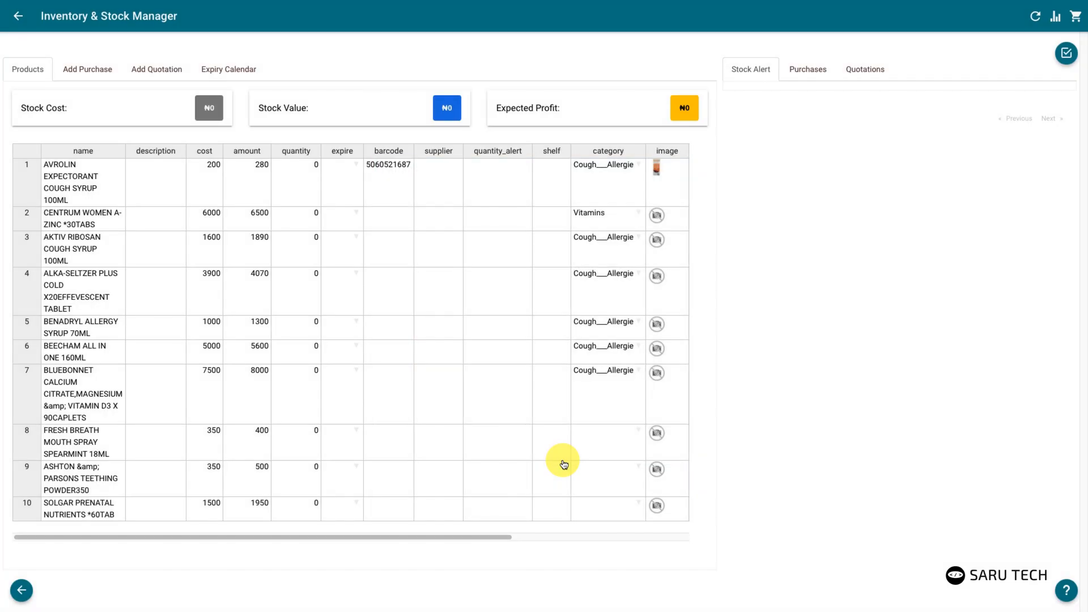
{"action": "mouse_move", "coordinate": [658, 191]}
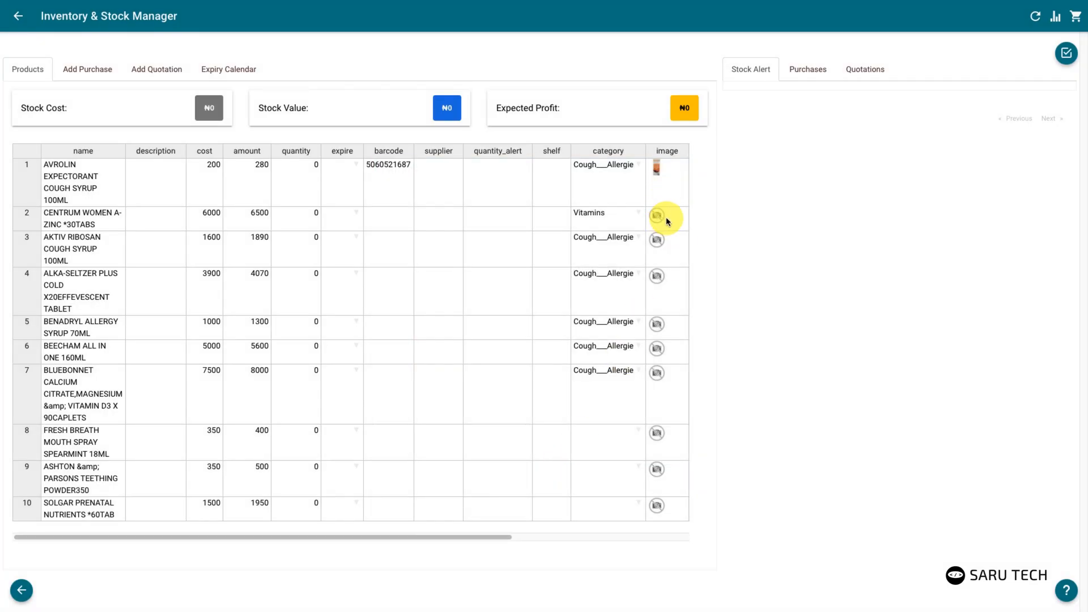
{"action": "left_click", "coordinate": [666, 218]}
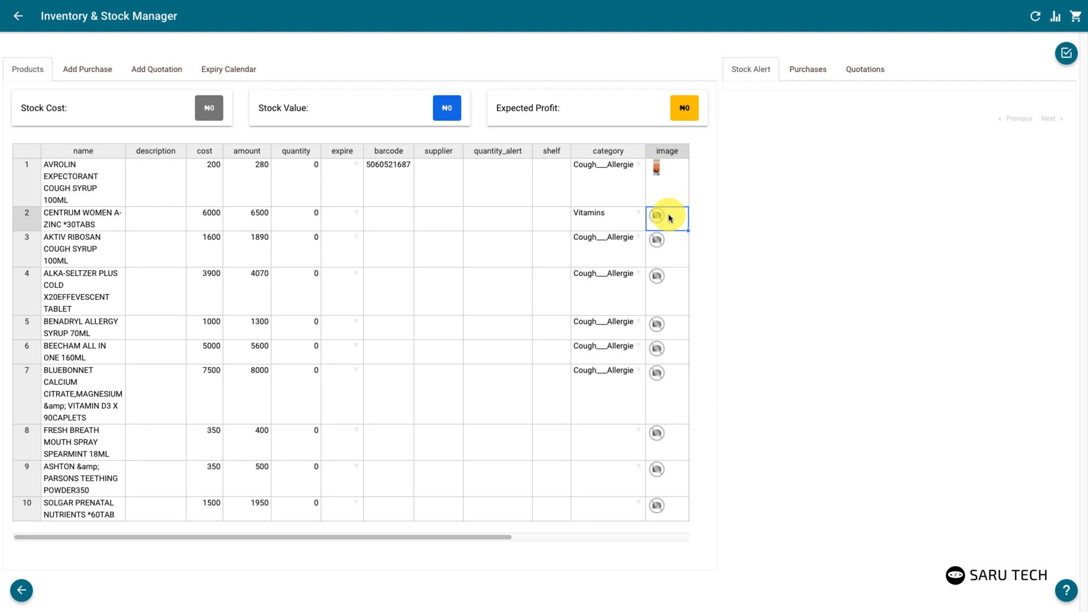
{"action": "left_click", "coordinate": [656, 216]}
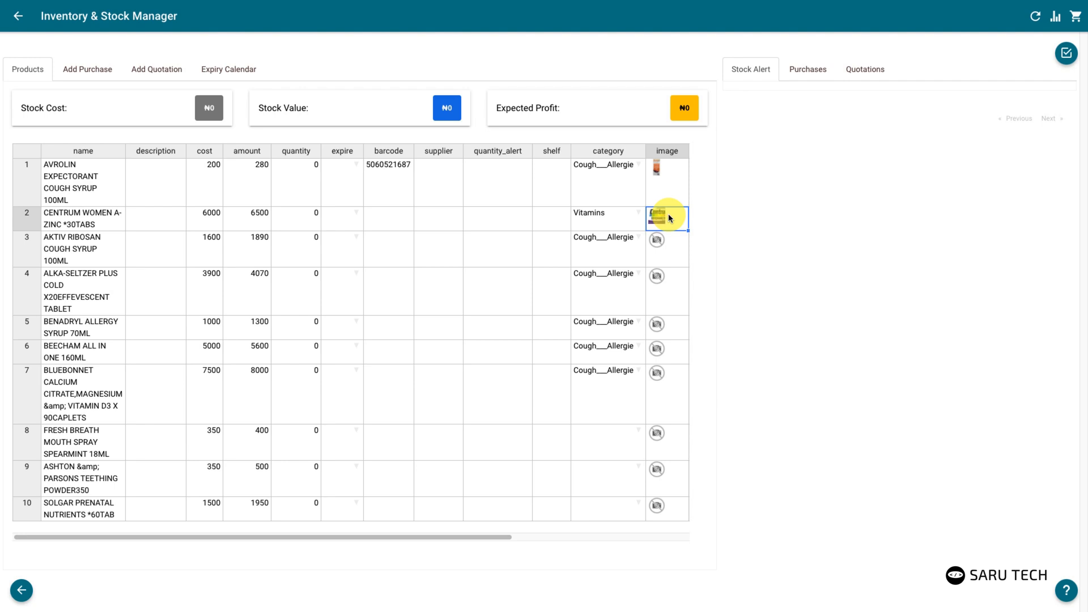
{"action": "mouse_move", "coordinate": [665, 222]}
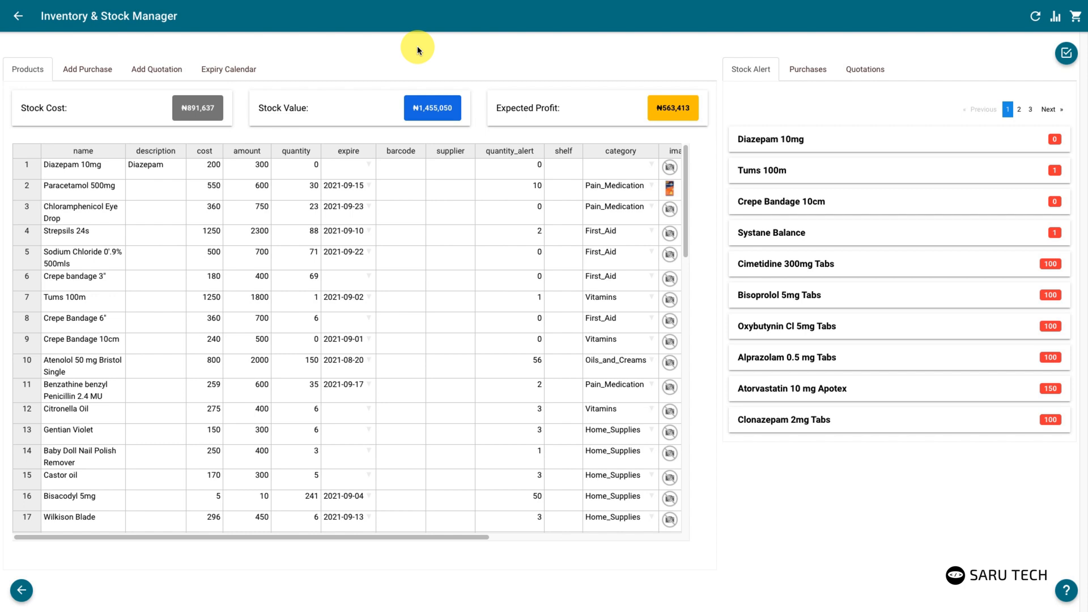
{"action": "mouse_move", "coordinate": [509, 351]}
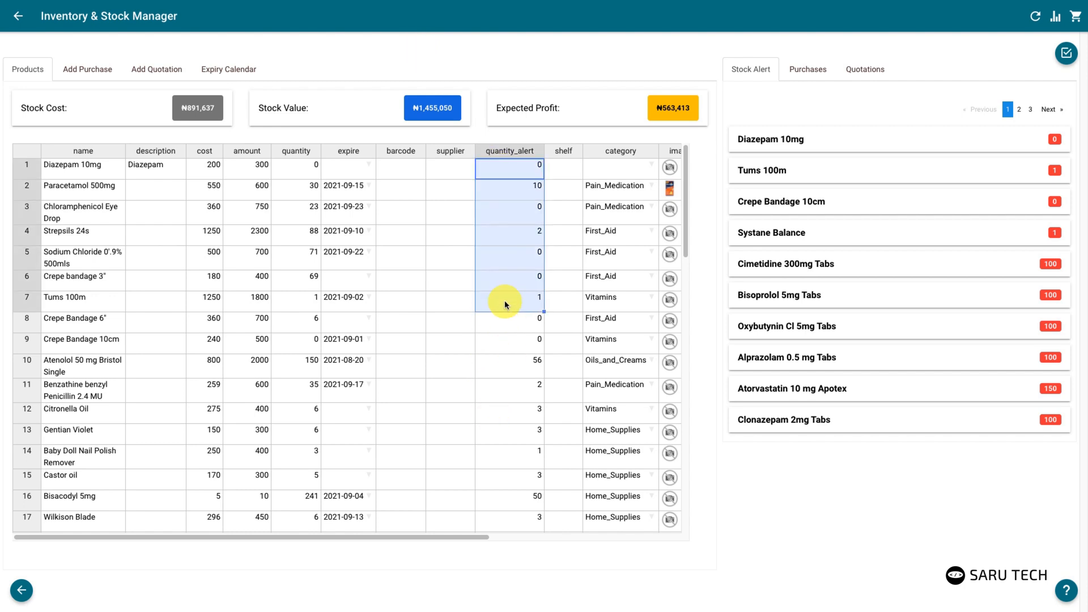
Change Chloramphenicol Eye Drop's quantity alert cell in the Products grid to 3
{"action": "left_click", "coordinate": [509, 212]}
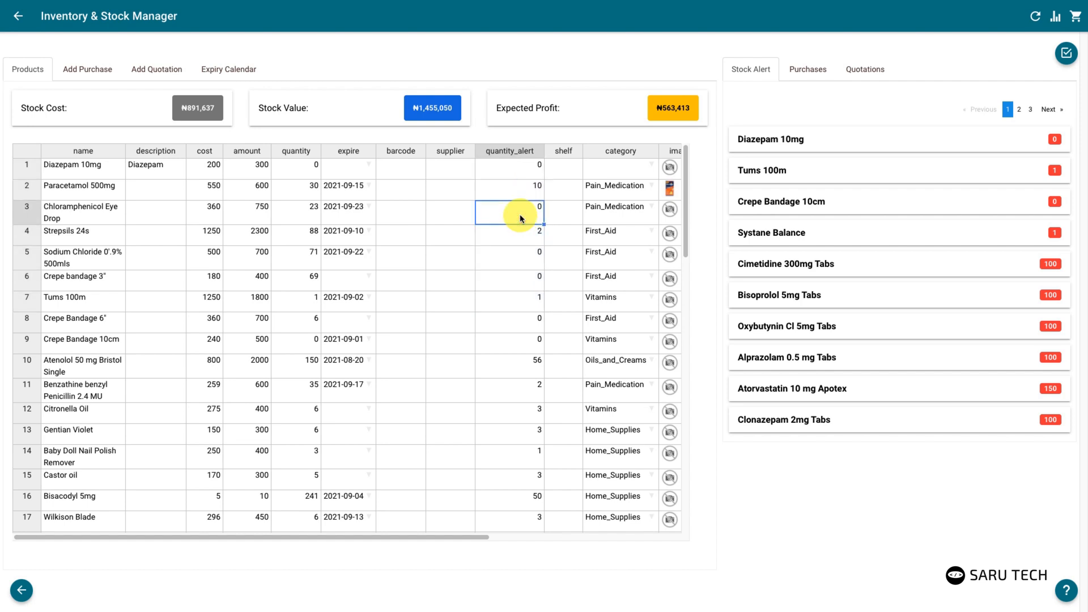
{"action": "type", "text": "3"}
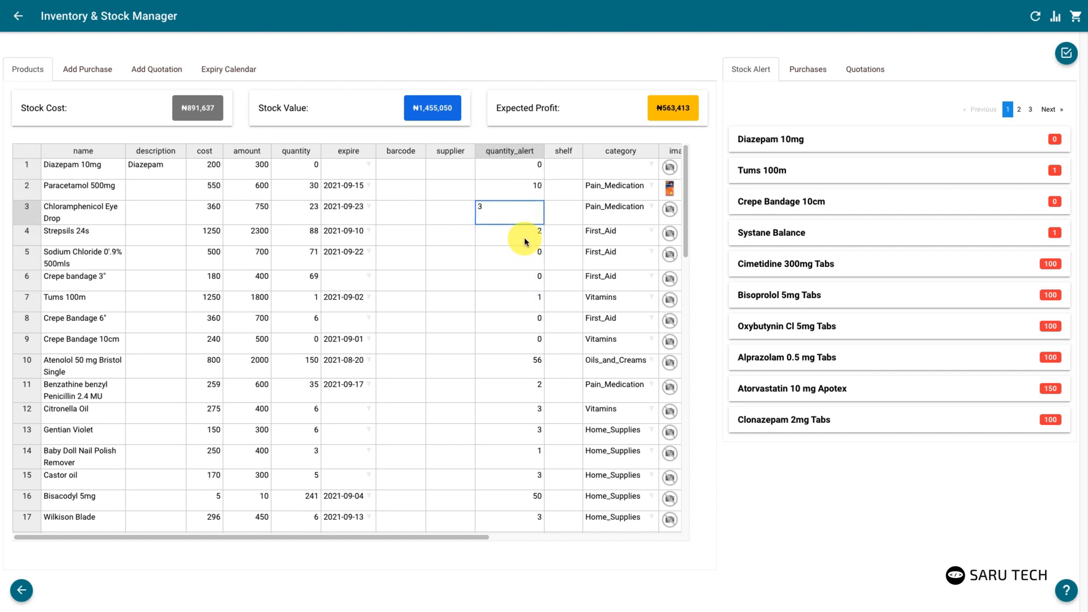
{"action": "left_click", "coordinate": [510, 235]}
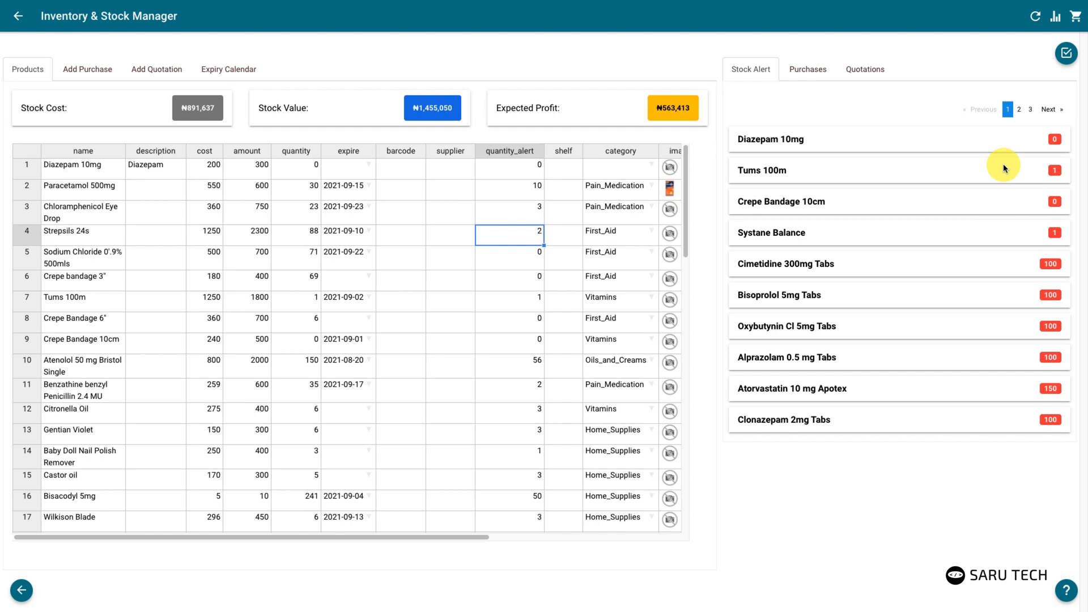
{"action": "mouse_move", "coordinate": [1017, 298]}
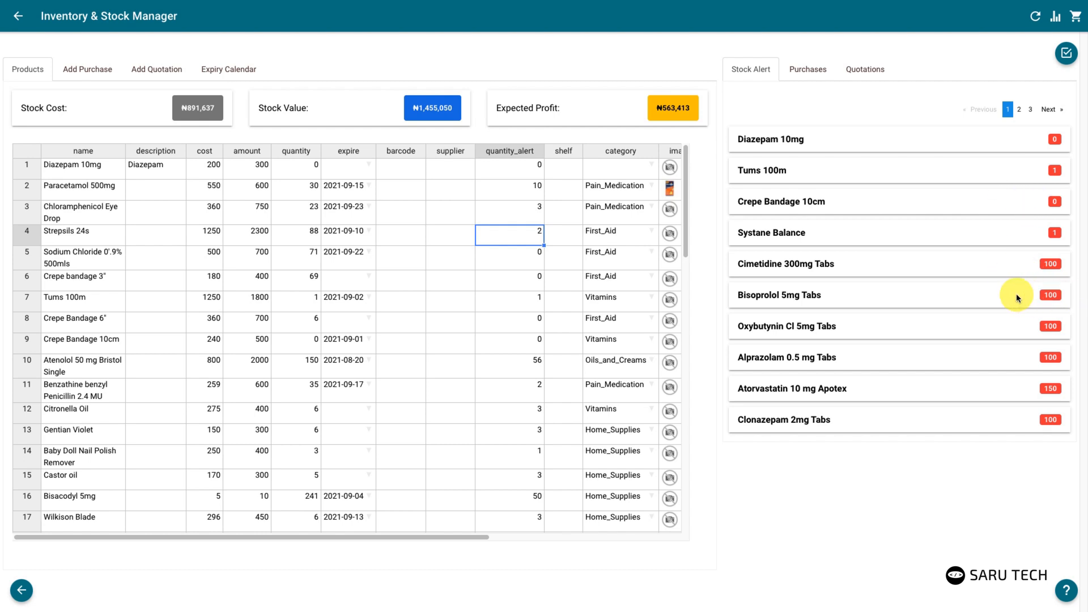
{"action": "mouse_move", "coordinate": [1025, 302]}
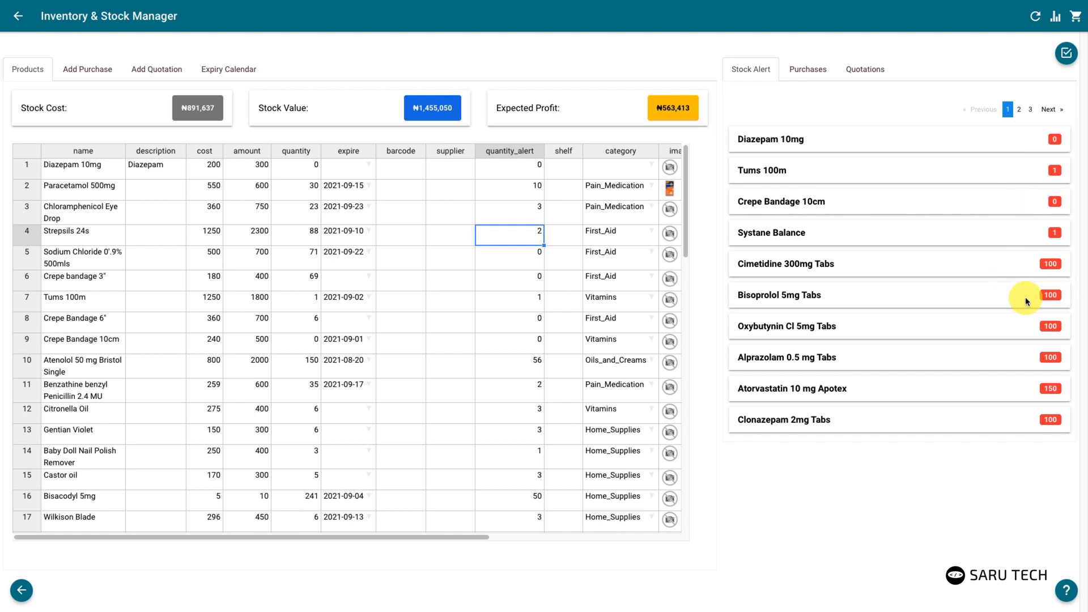
{"action": "mouse_move", "coordinate": [1010, 291]}
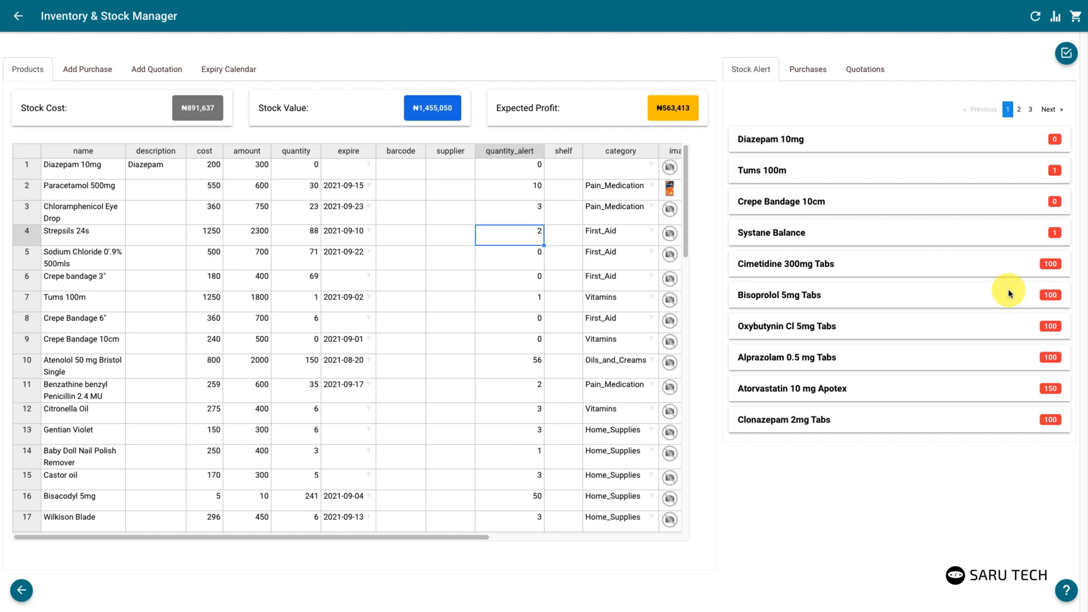
{"action": "mouse_move", "coordinate": [86, 69]}
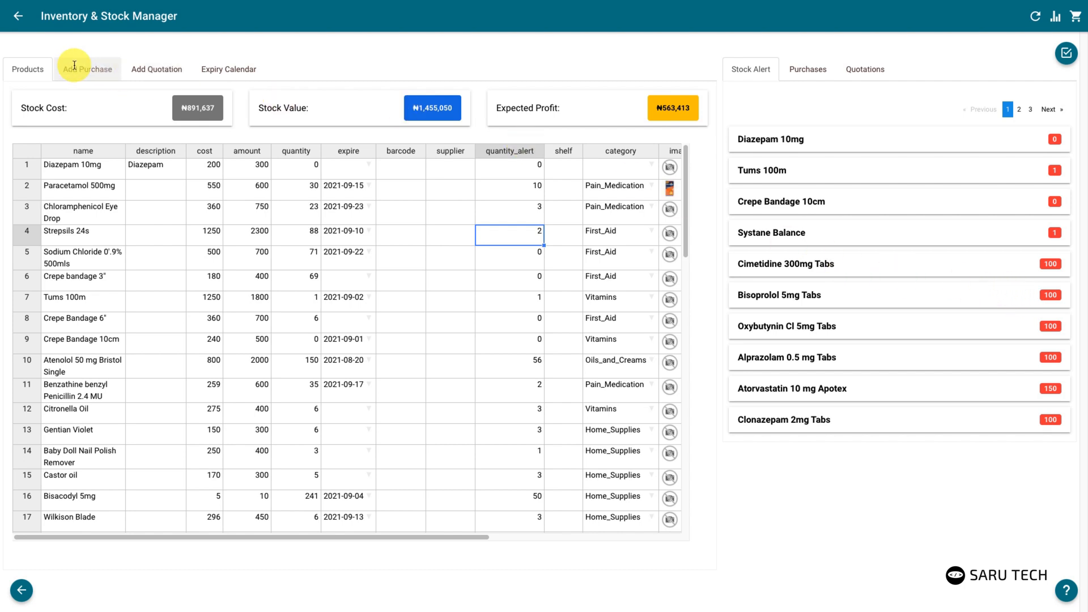
{"action": "mouse_move", "coordinate": [996, 204]}
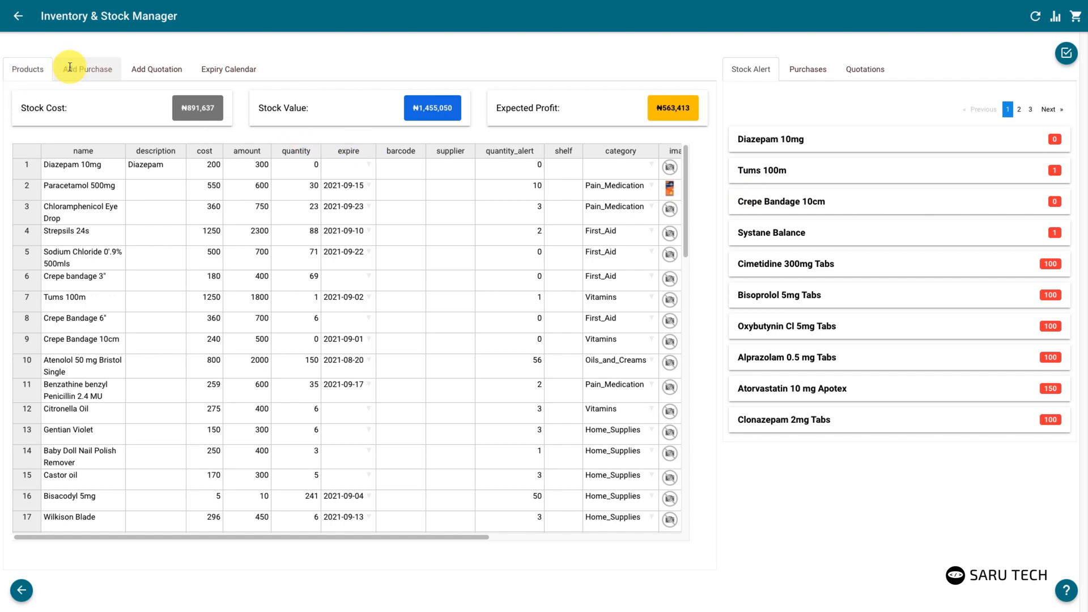
Start a purchase with Alprazolam 0.5 mg Tabs and Atorvastatin 10 mg Apotex, discarding a new-product form
{"action": "left_click", "coordinate": [87, 68]}
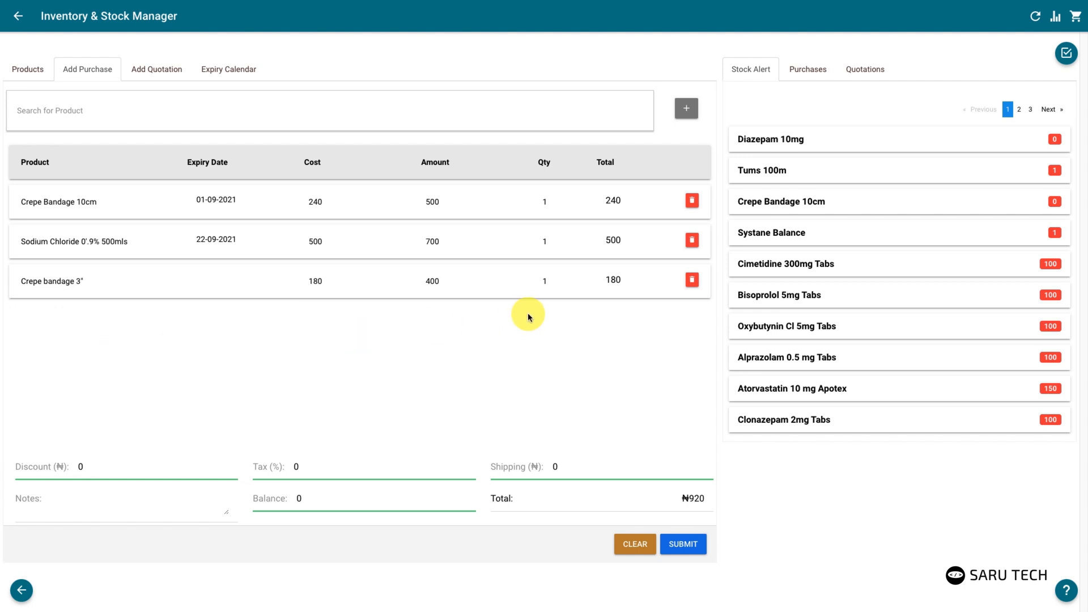
{"action": "left_click", "coordinate": [786, 357]}
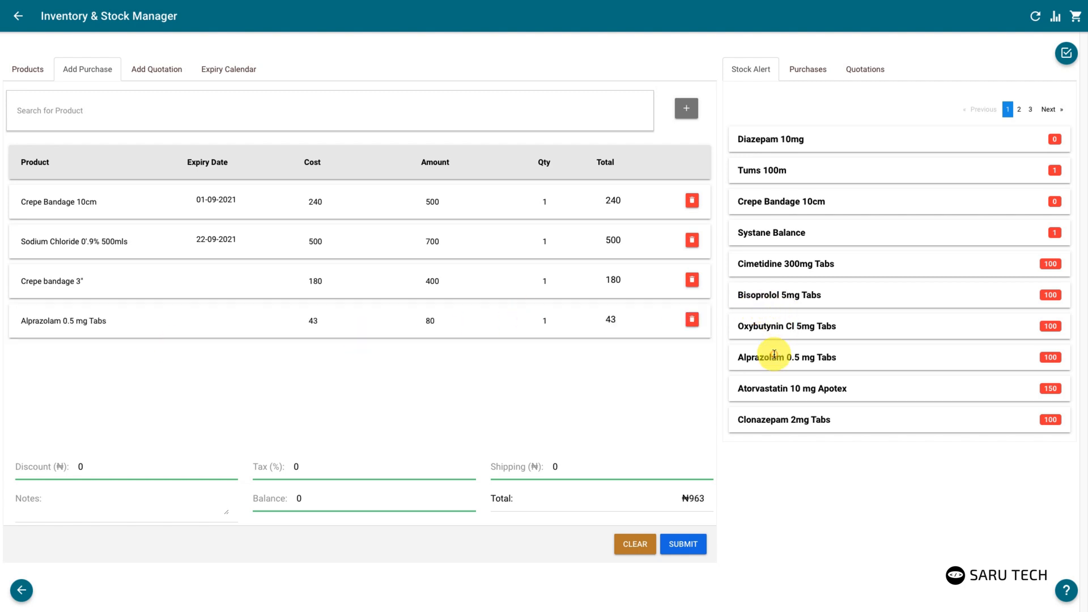
{"action": "left_click", "coordinate": [792, 388]}
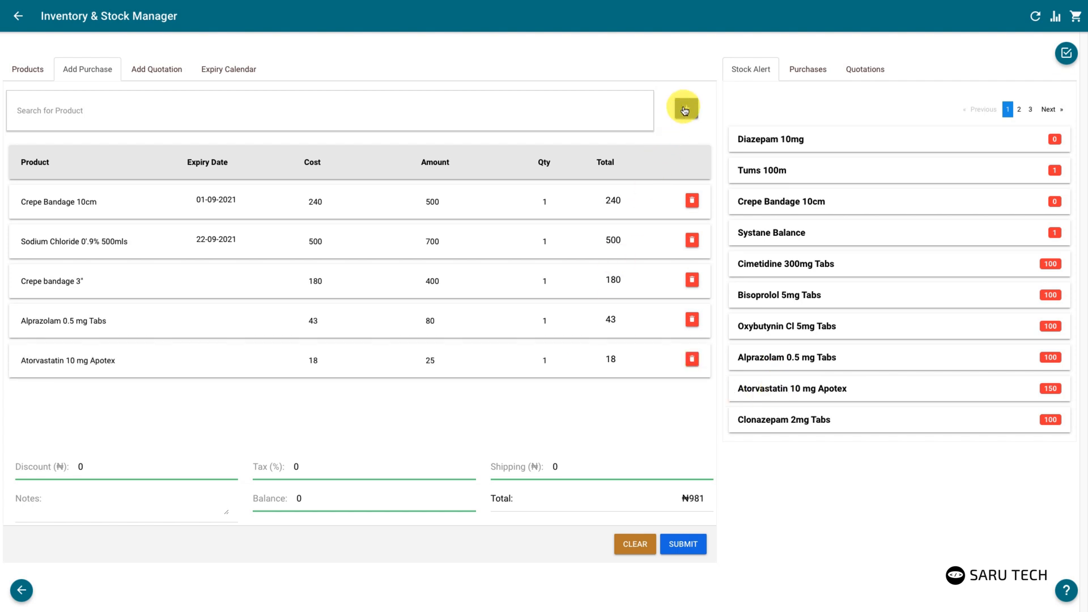
{"action": "left_click", "coordinate": [685, 108]}
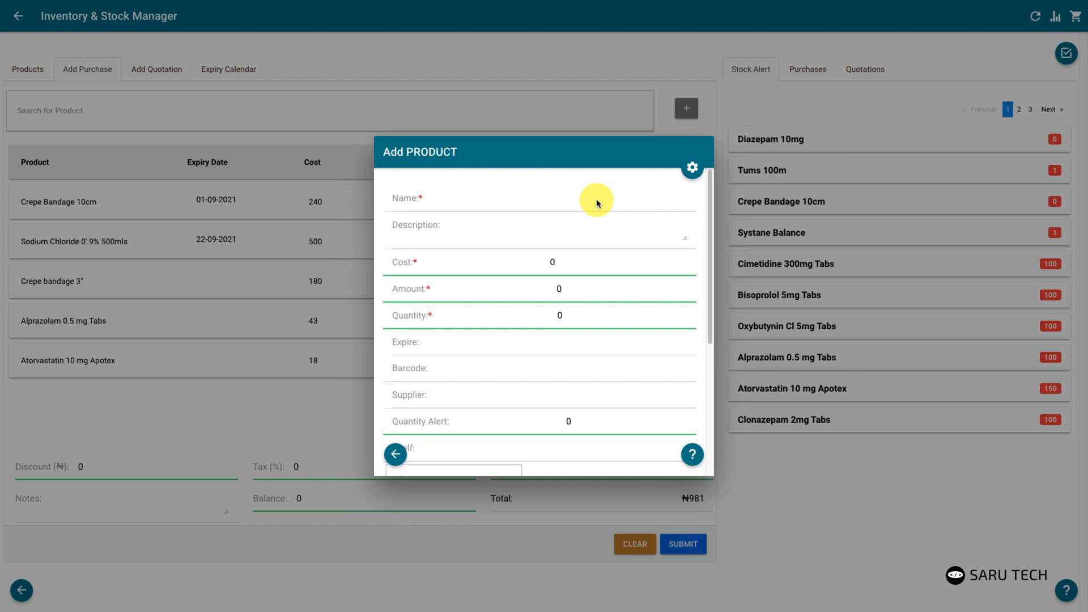
{"action": "mouse_move", "coordinate": [524, 206]}
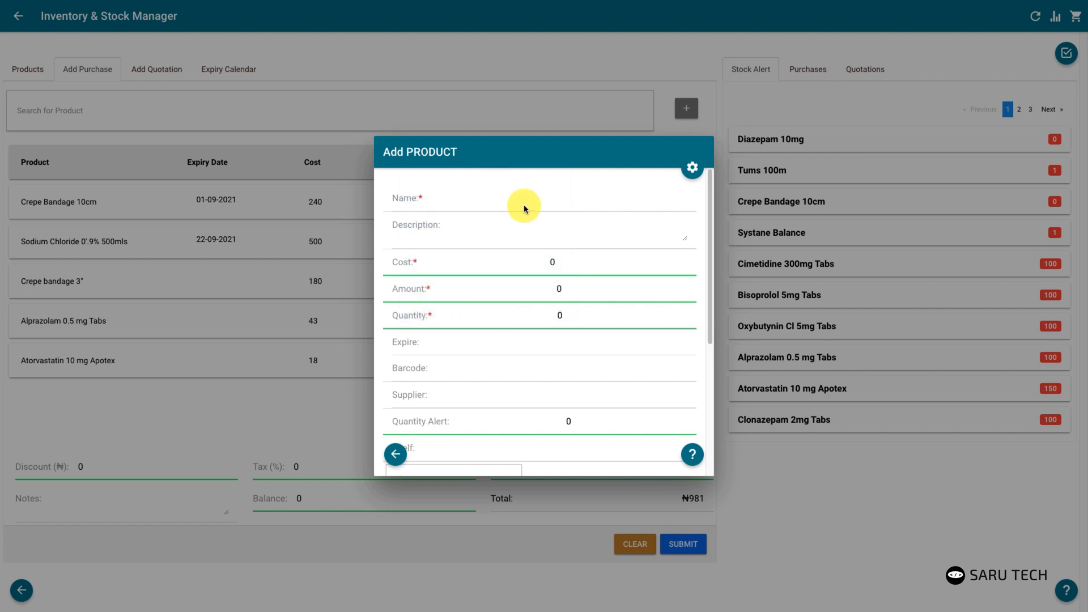
{"action": "left_click", "coordinate": [395, 455]}
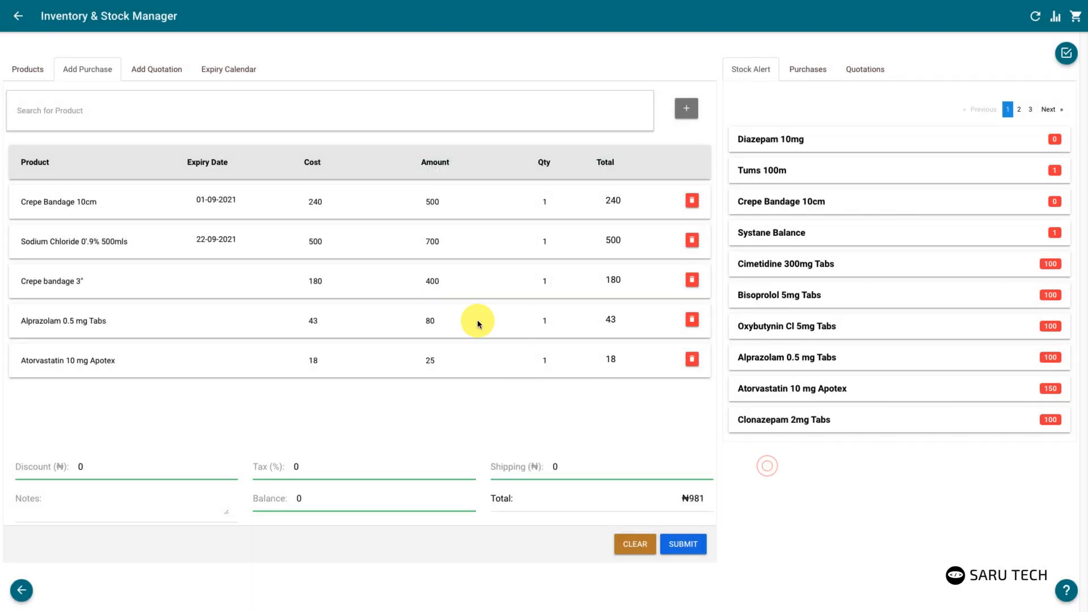
{"action": "mouse_move", "coordinate": [210, 288]}
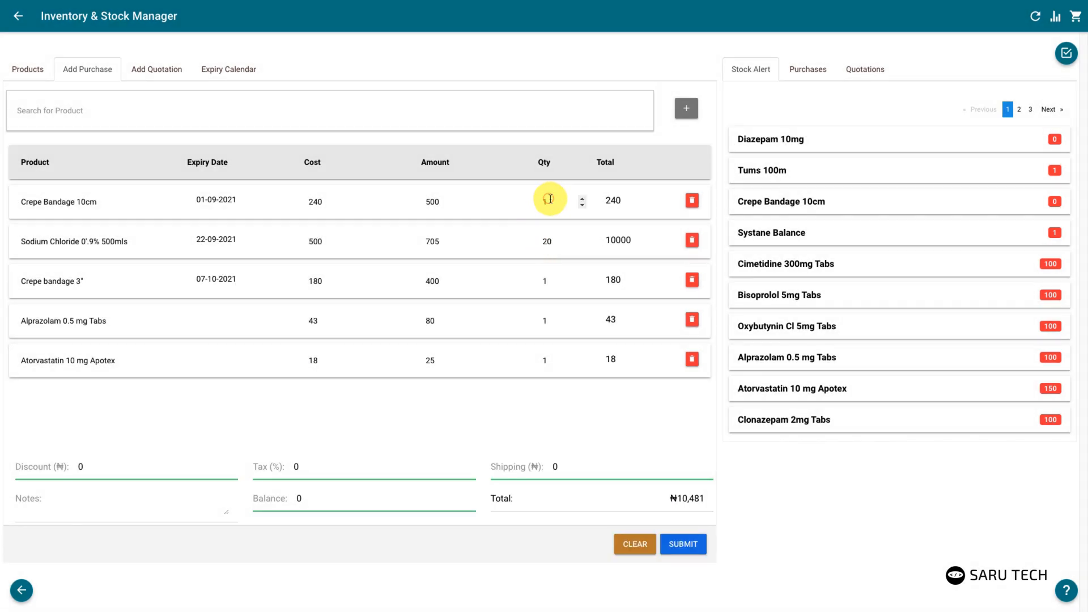
Enter values 10 and 20, 5% tax and ₦500 shipping, then submit
{"action": "type", "text": "10"}
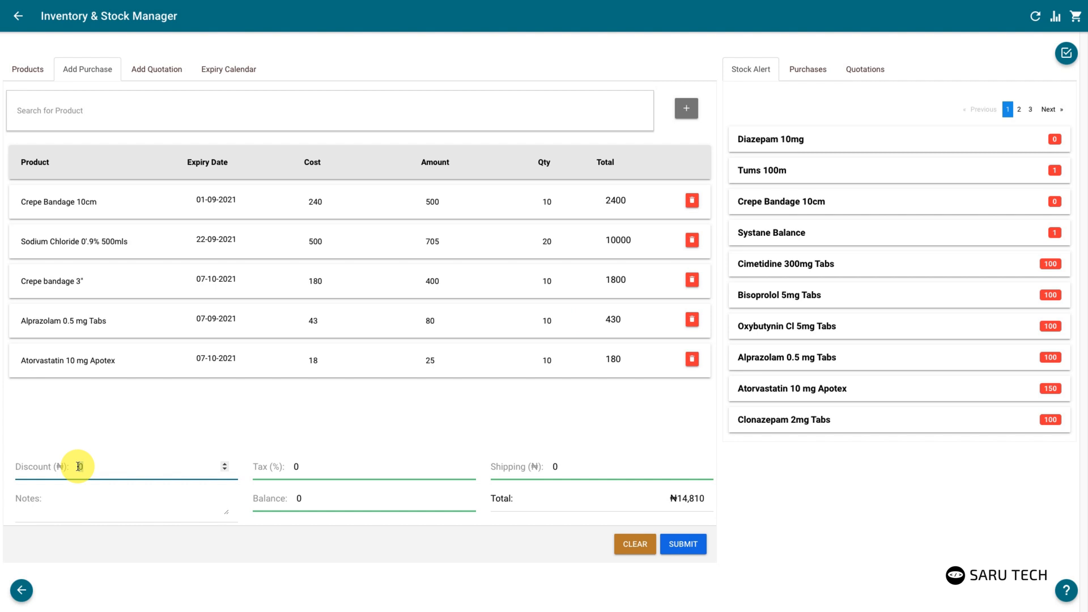
{"action": "type", "text": "20"}
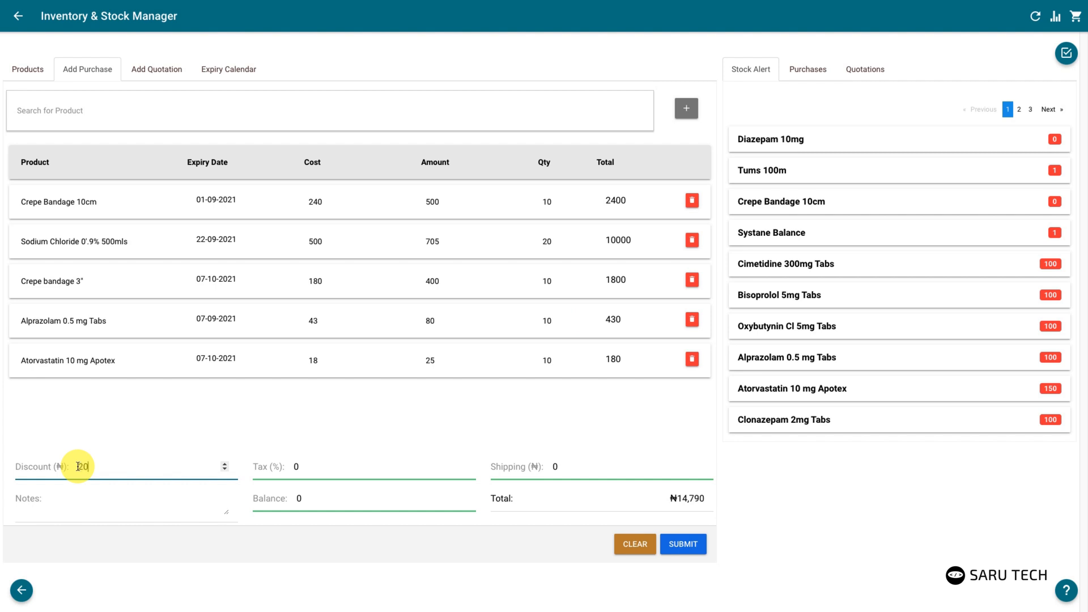
{"action": "left_click", "coordinate": [312, 467]}
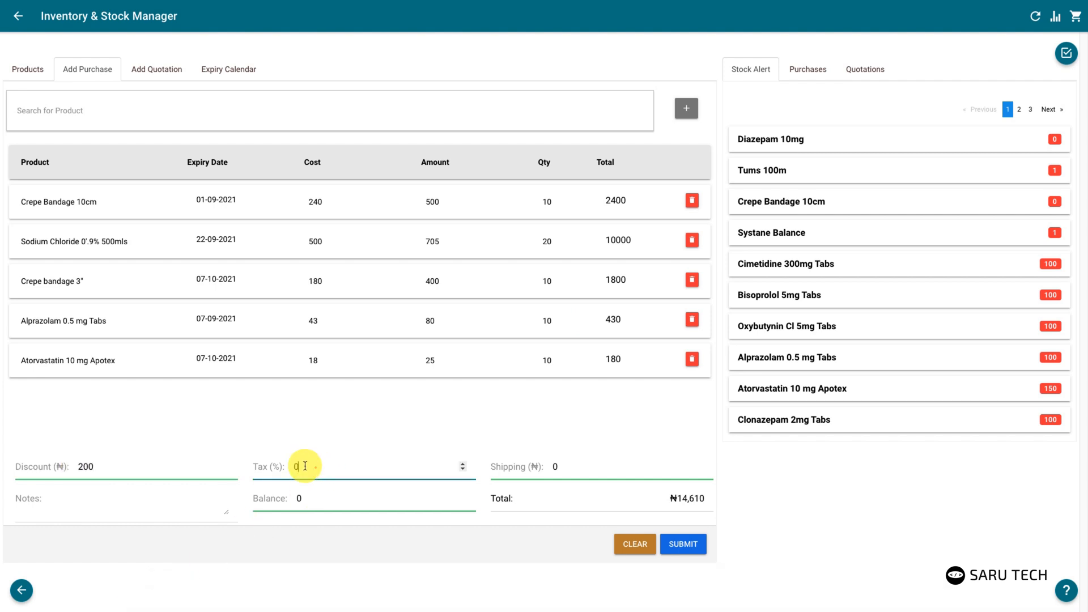
{"action": "type", "text": "5"}
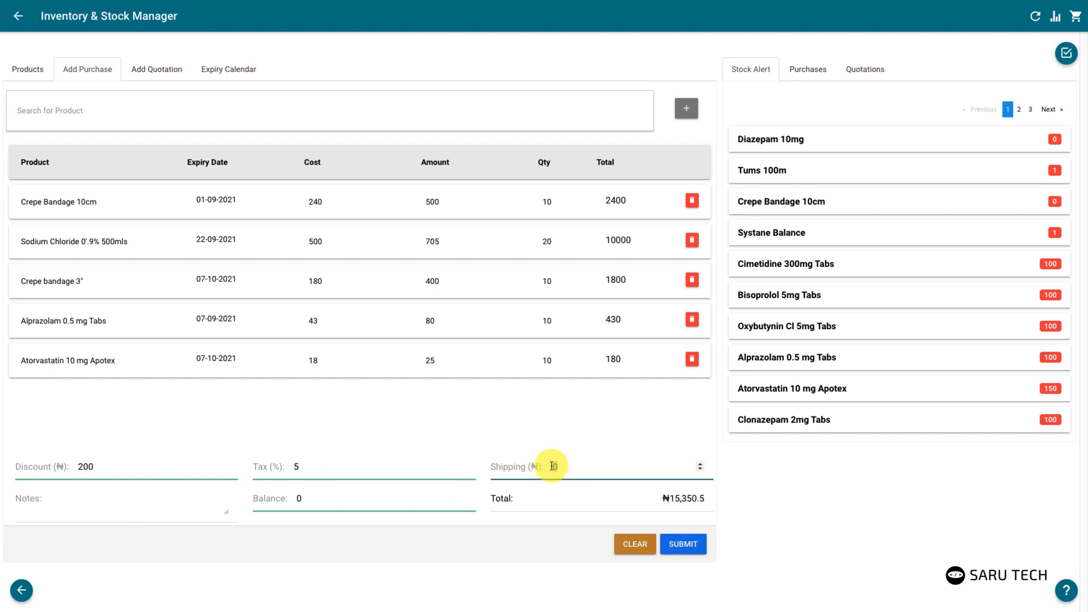
{"action": "type", "text": "500"}
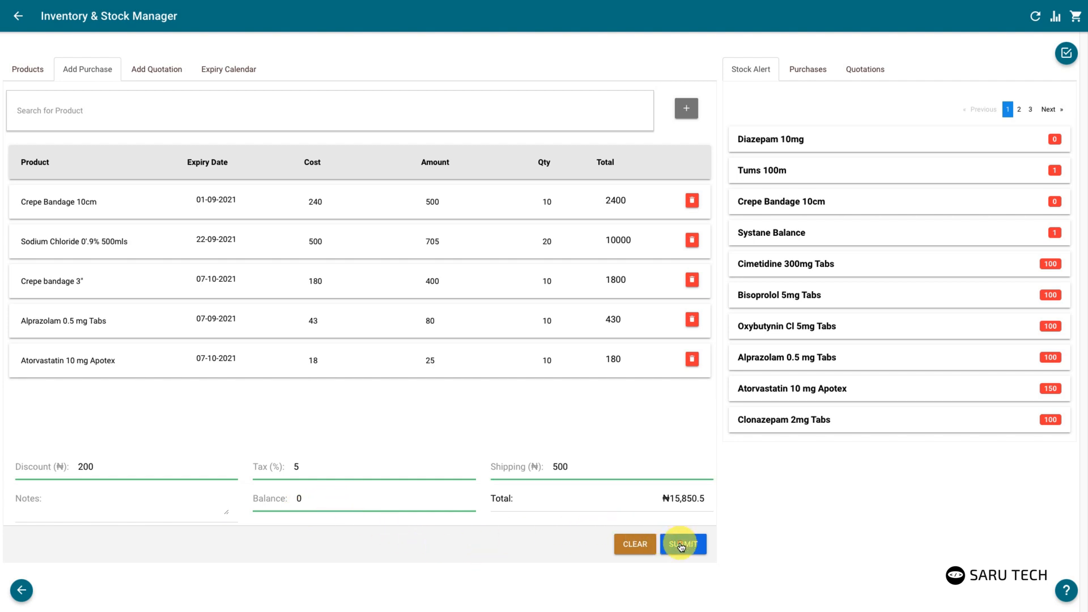
{"action": "left_click", "coordinate": [683, 543]}
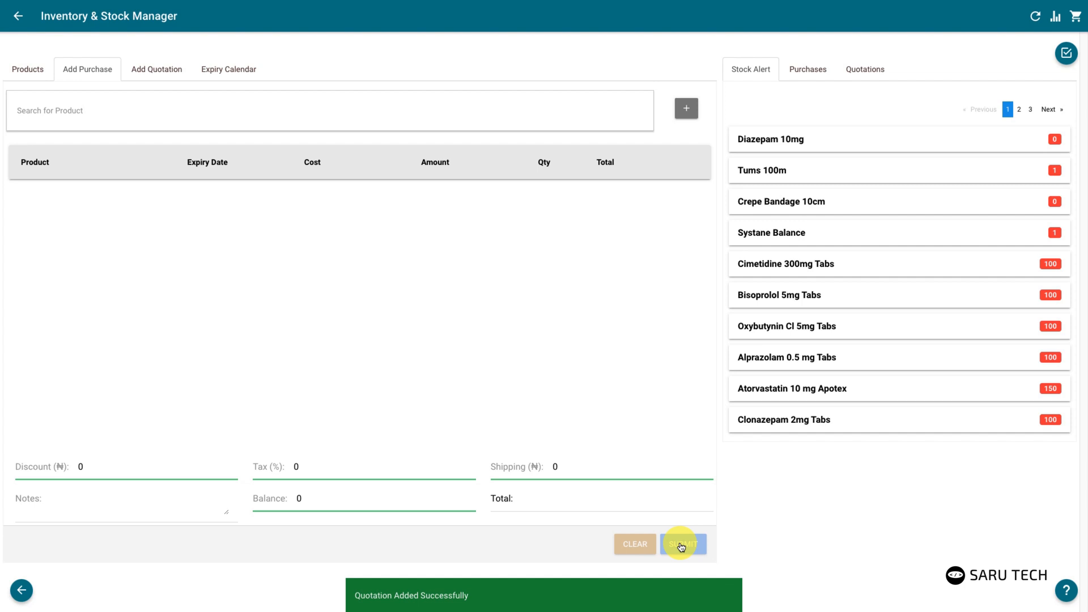
{"action": "left_click", "coordinate": [682, 543]}
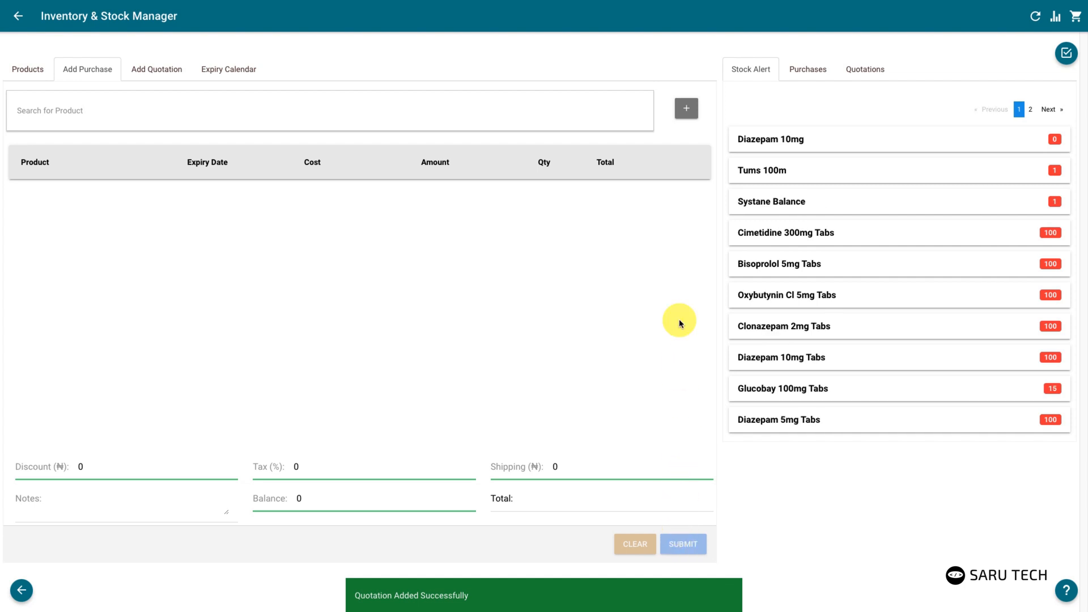
{"action": "mouse_move", "coordinate": [685, 248]}
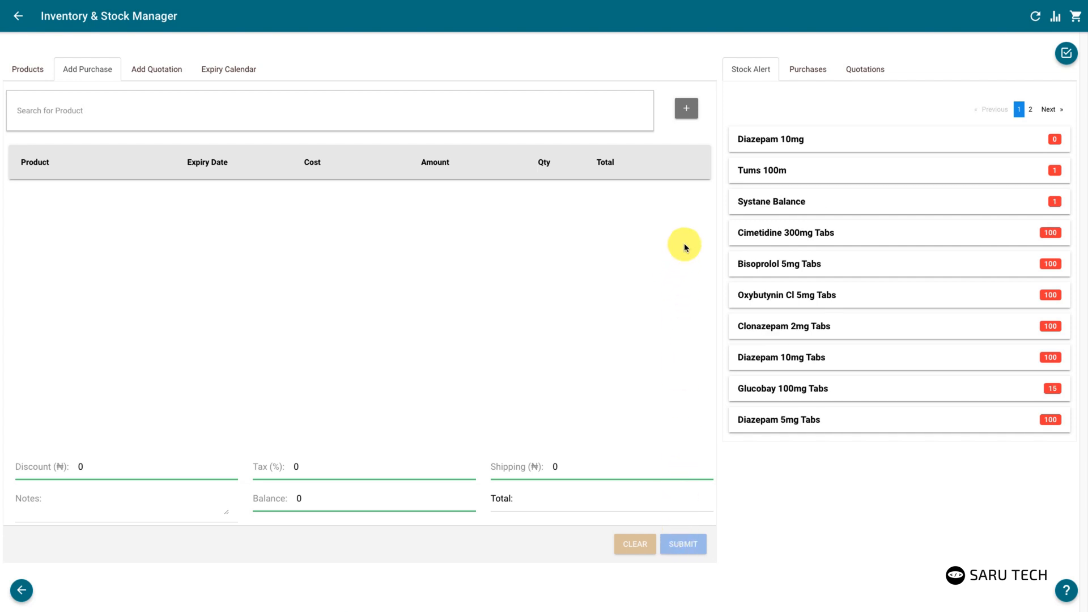
{"action": "mouse_move", "coordinate": [807, 69]}
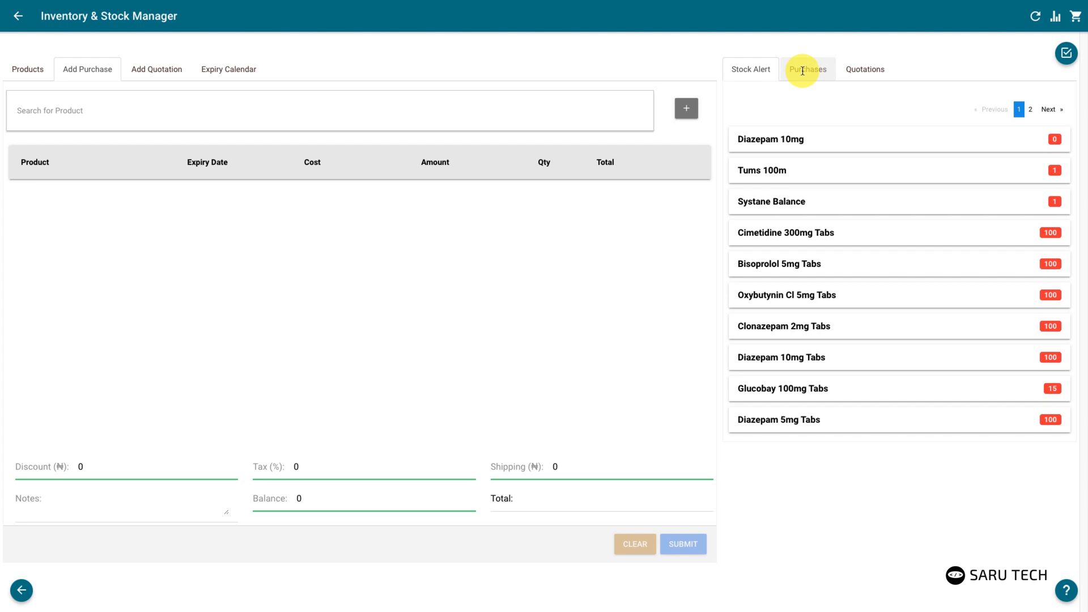
Browse the past purchases list, then the products stock table, then bring up Stock Taking
{"action": "left_click", "coordinate": [807, 69]}
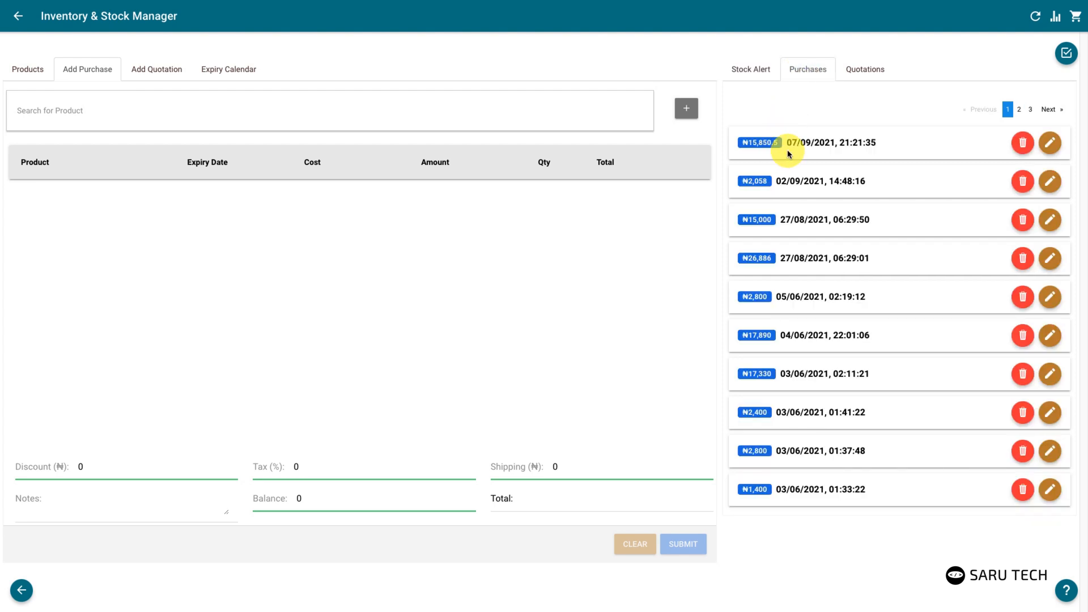
{"action": "mouse_move", "coordinate": [751, 167]}
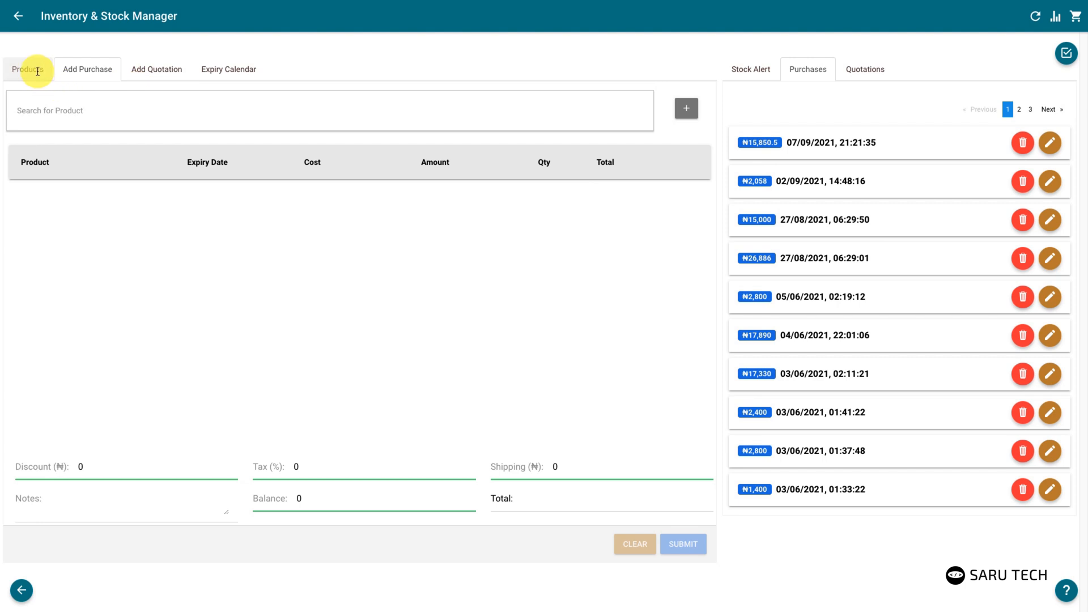
{"action": "left_click", "coordinate": [28, 68]}
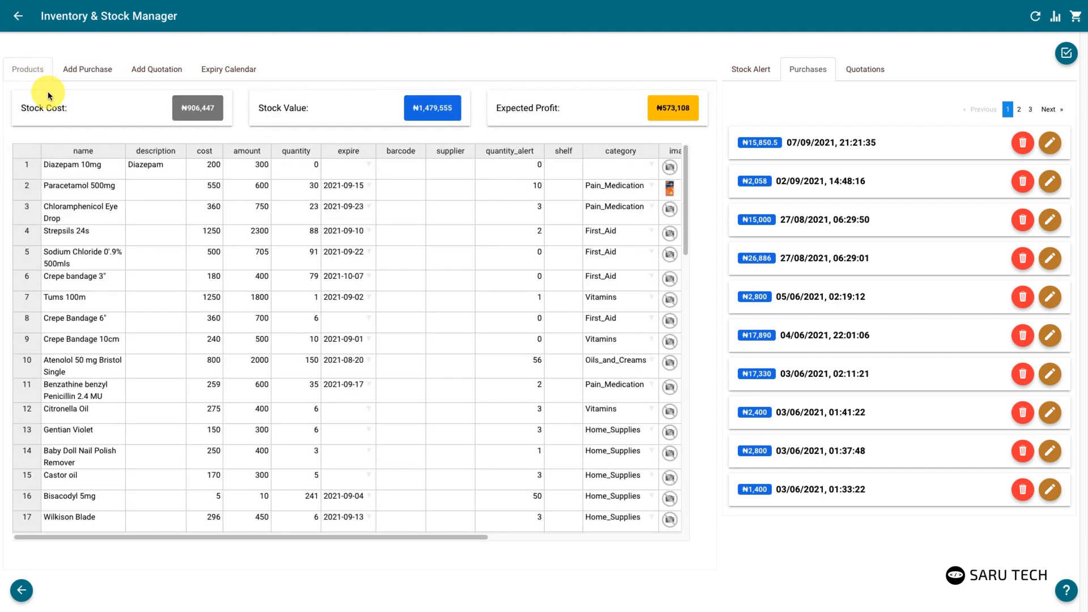
{"action": "mouse_move", "coordinate": [118, 235]}
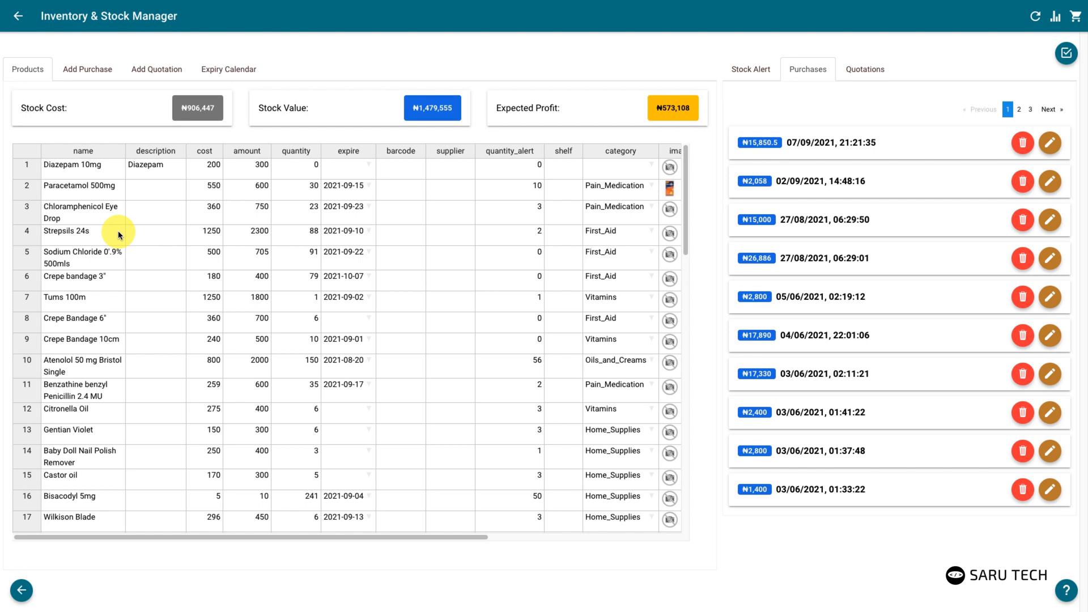
{"action": "mouse_move", "coordinate": [258, 68]}
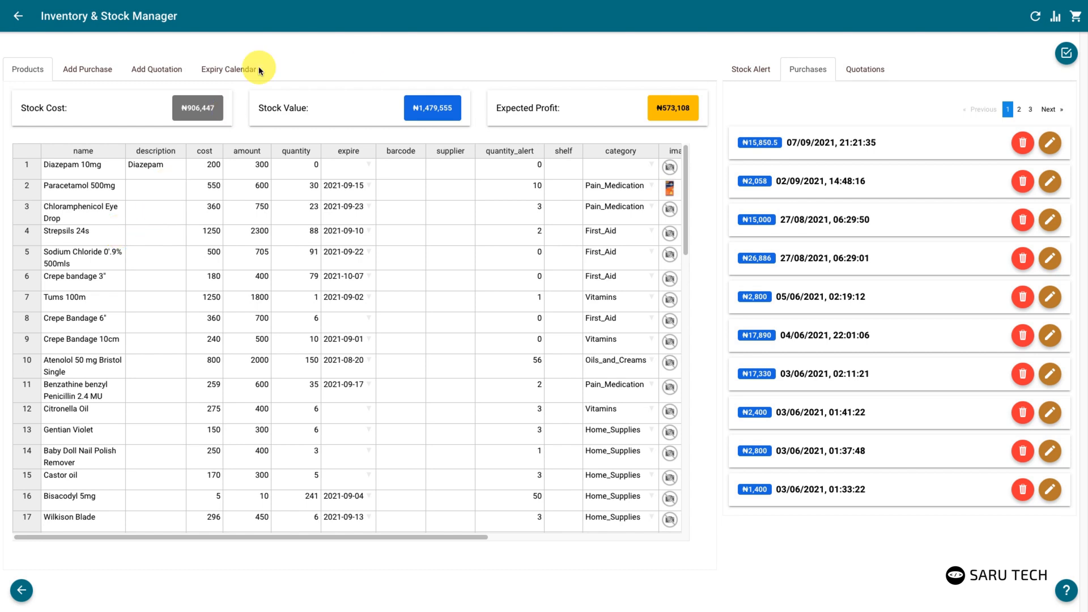
{"action": "mouse_move", "coordinate": [840, 43]}
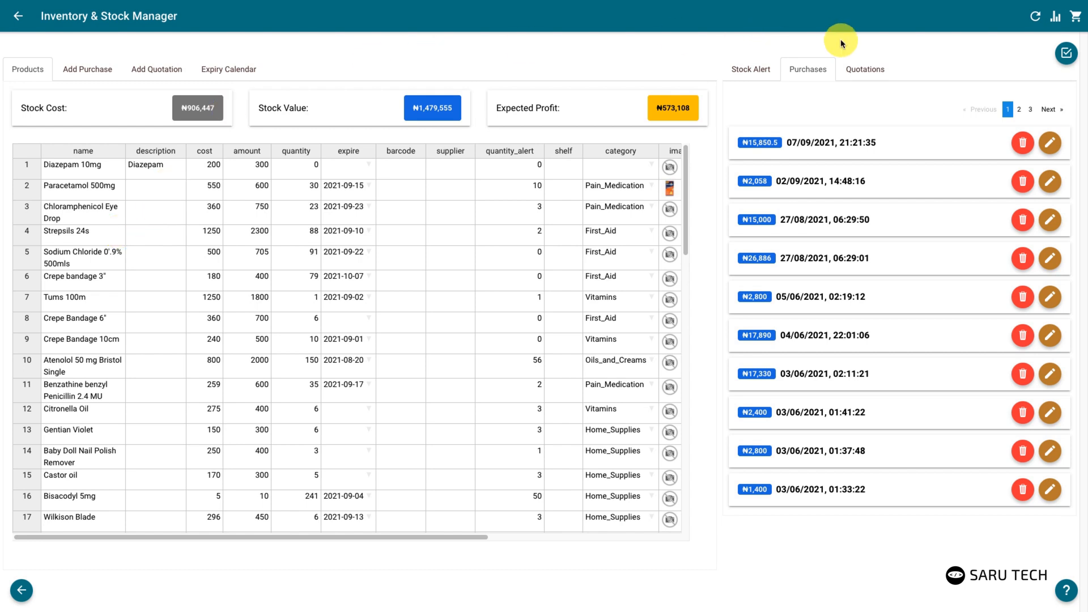
{"action": "mouse_move", "coordinate": [1067, 53]}
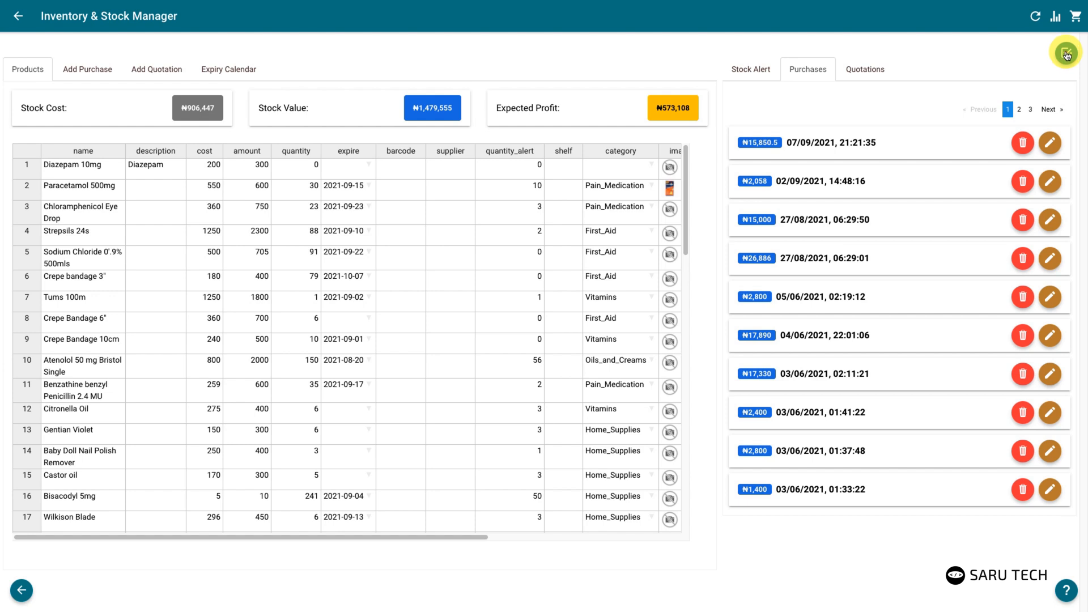
{"action": "left_click", "coordinate": [1065, 54]}
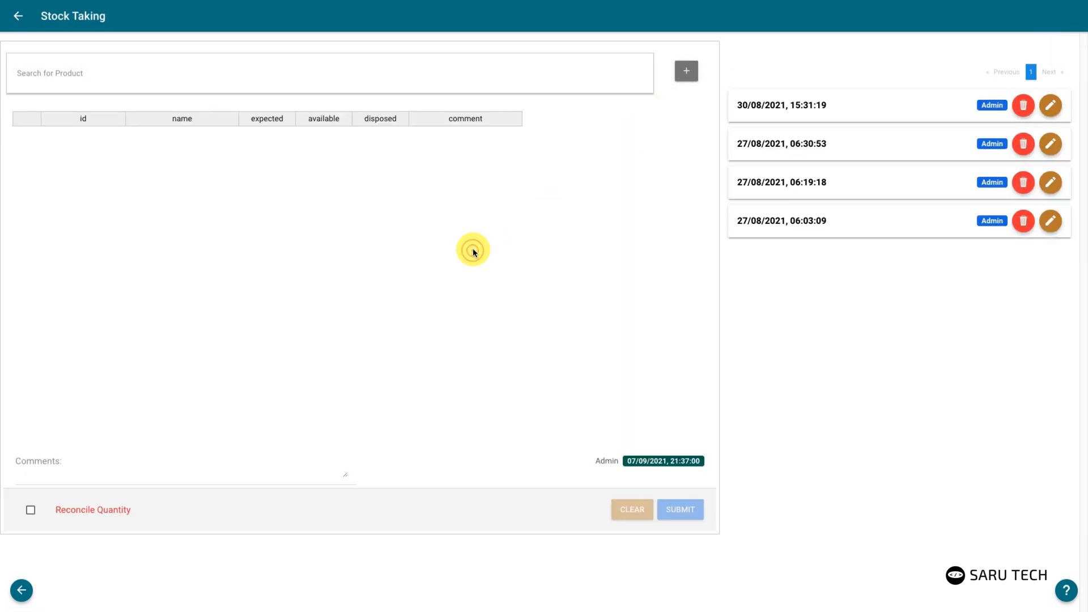
{"action": "mouse_move", "coordinate": [429, 229]}
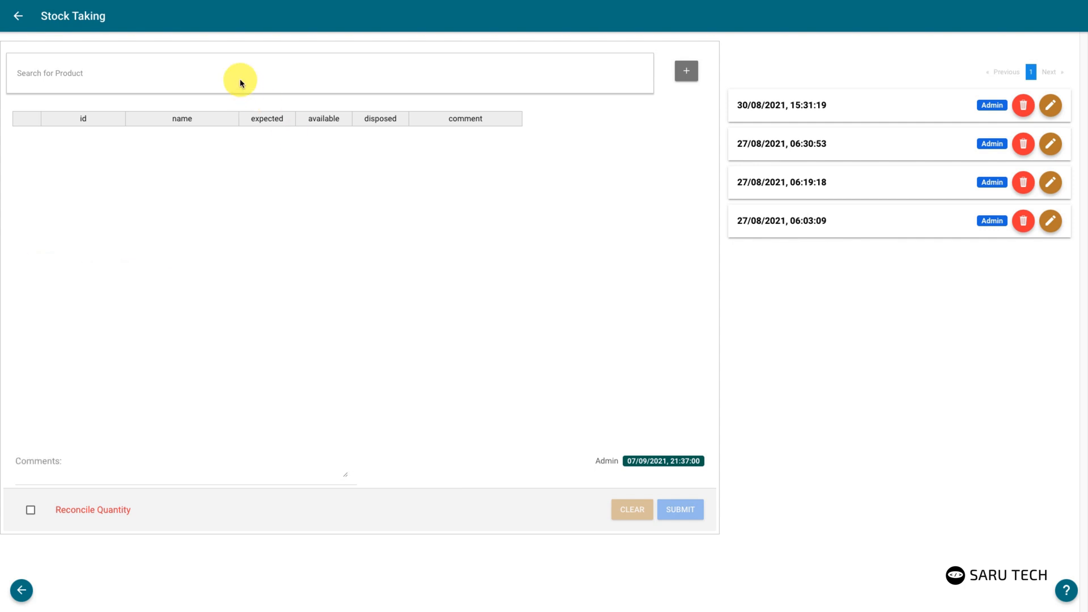
{"action": "mouse_move", "coordinate": [204, 111]}
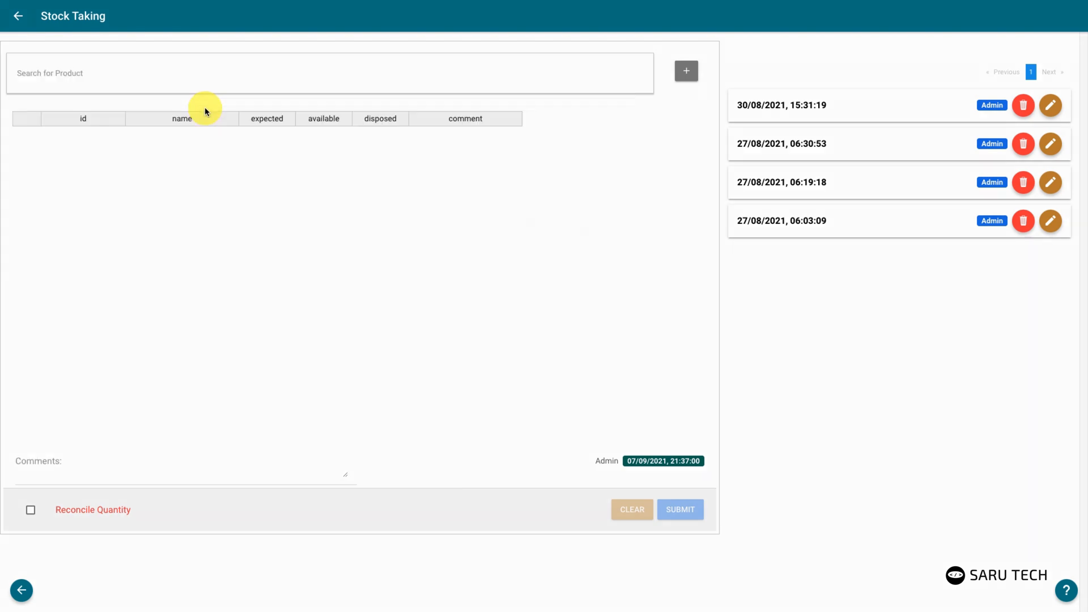
Add Chloramphenicol Eye Drop to the stock take with 20 available and 2 disposed
{"action": "left_click", "coordinate": [685, 71]}
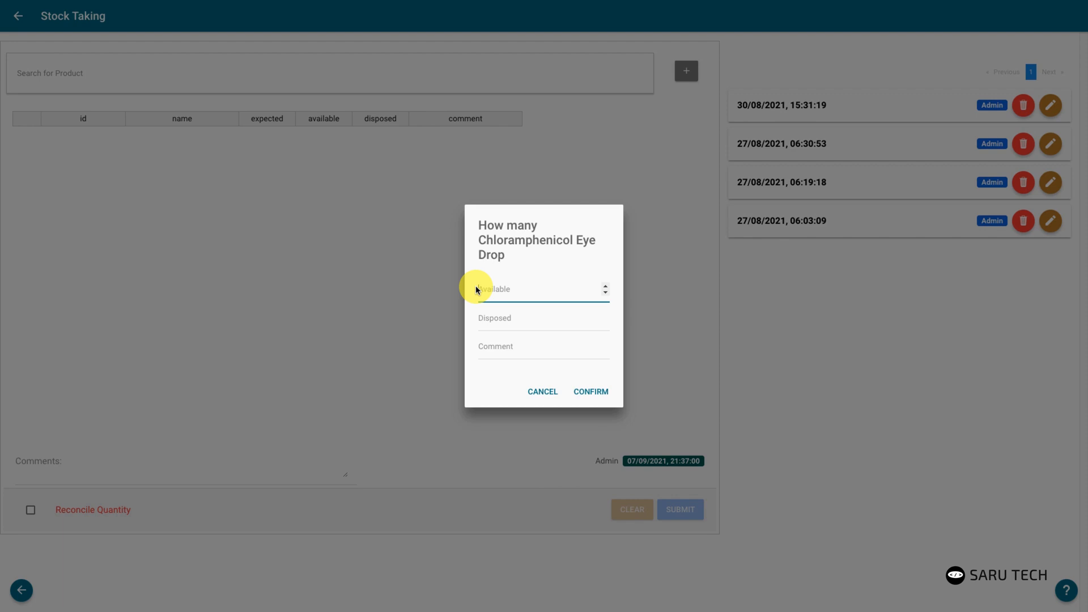
{"action": "type", "text": "23"}
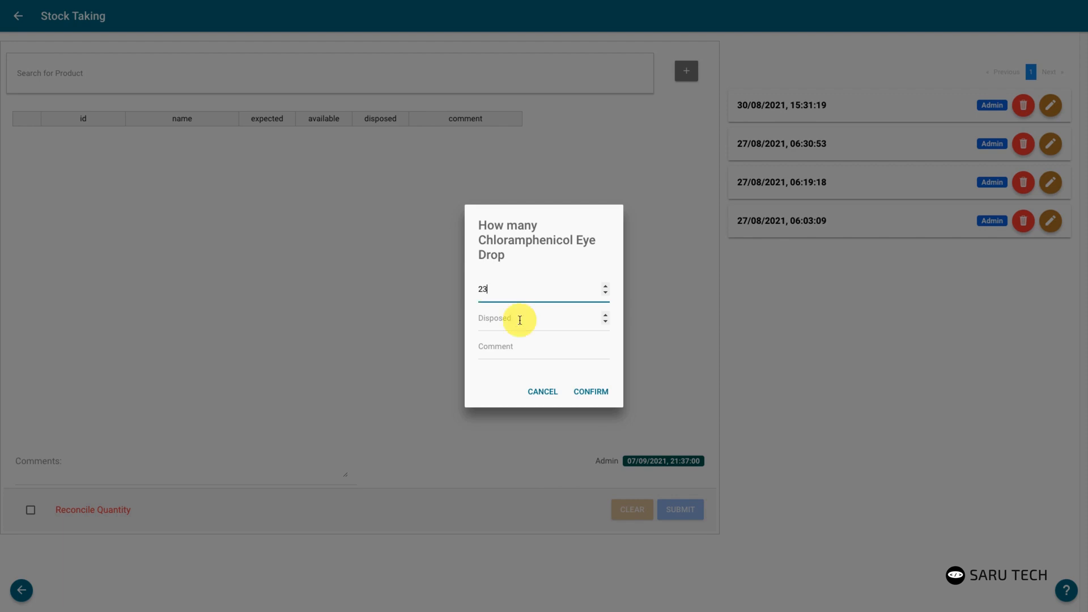
{"action": "left_click", "coordinate": [541, 318]}
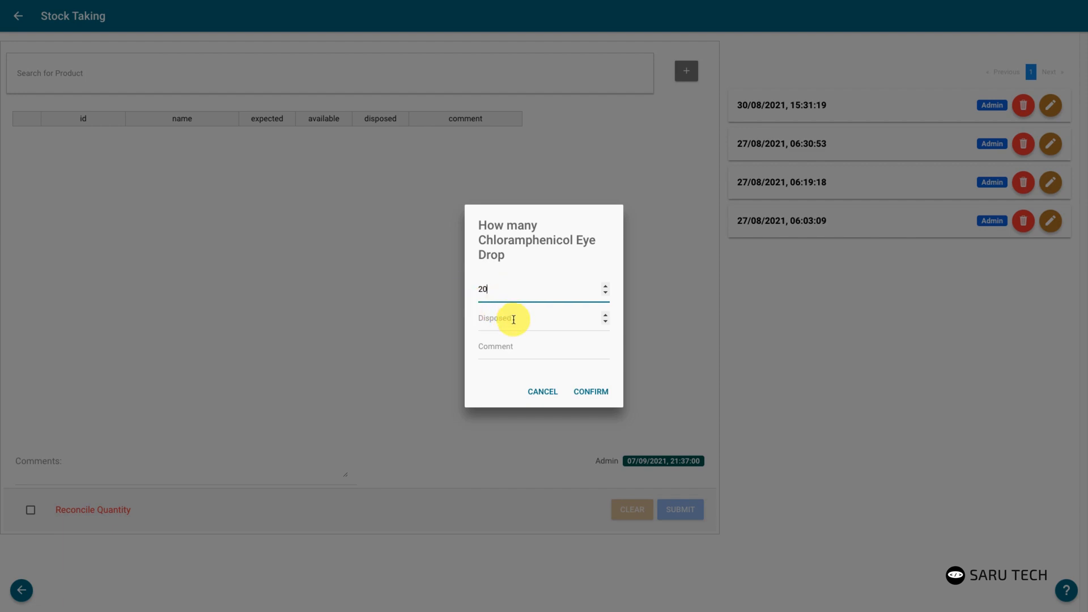
{"action": "left_click", "coordinate": [541, 318]}
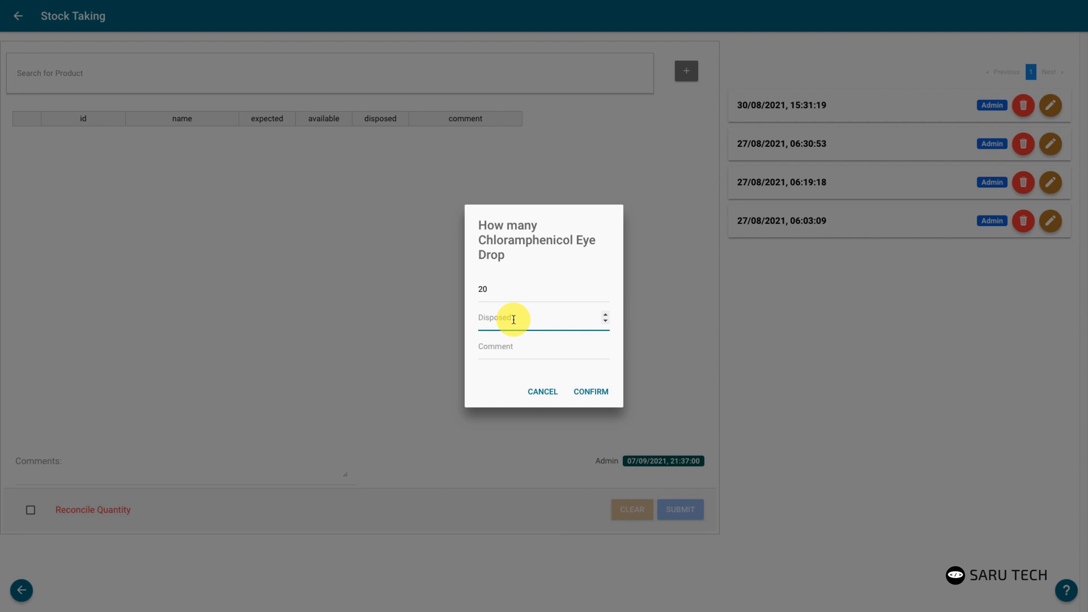
{"action": "type", "text": "2"}
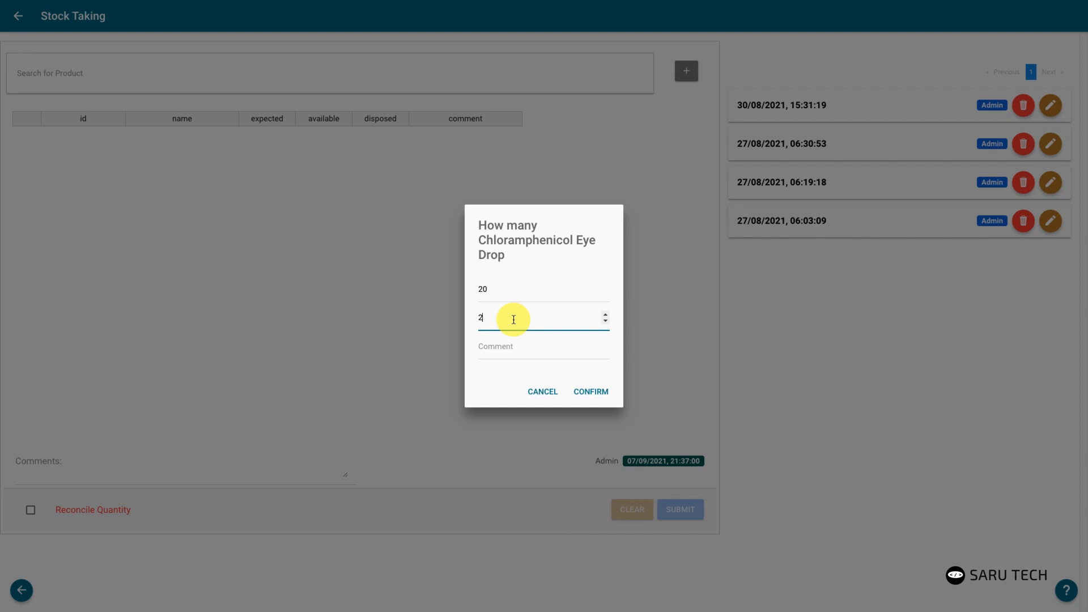
{"action": "left_click", "coordinate": [543, 350]}
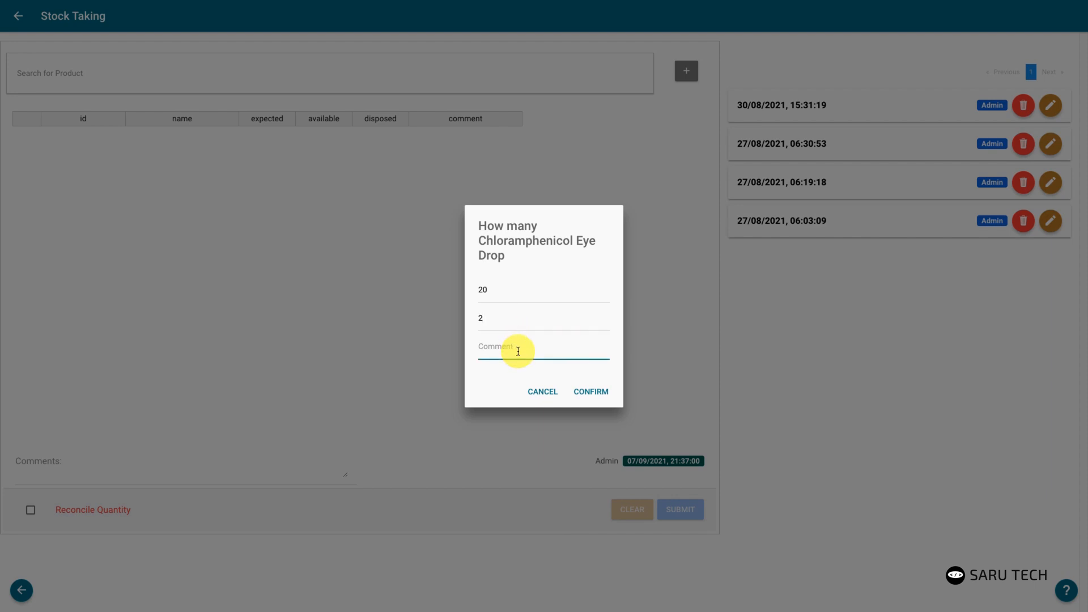
Comment '1 missing' on the eye drops and record Atenolol with '2 expired'
{"action": "type", "text": "1 miwwi"}
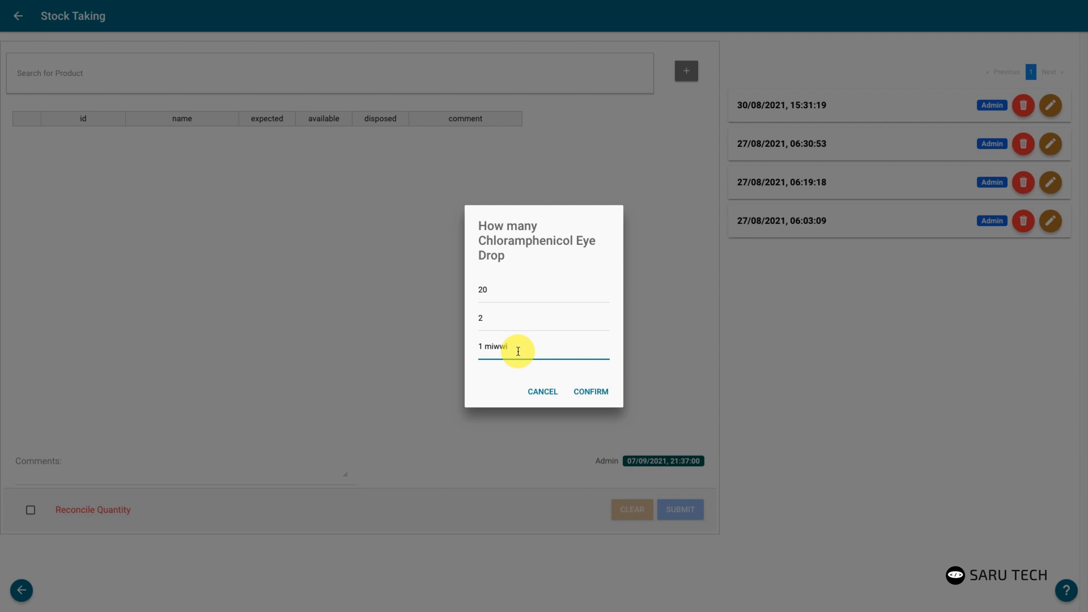
{"action": "type", "text": "missing"}
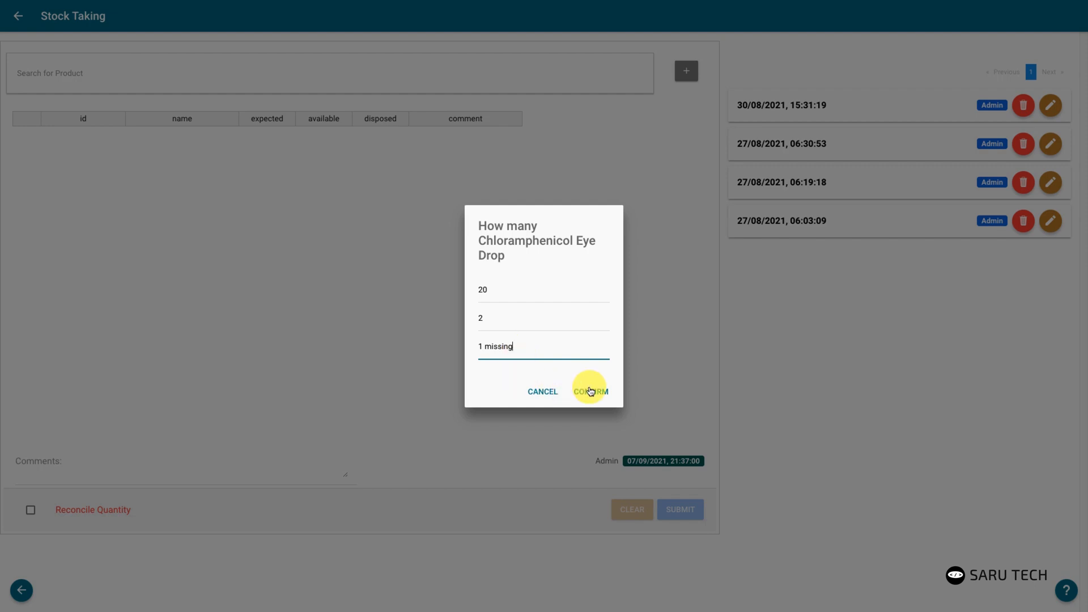
{"action": "left_click", "coordinate": [590, 391]}
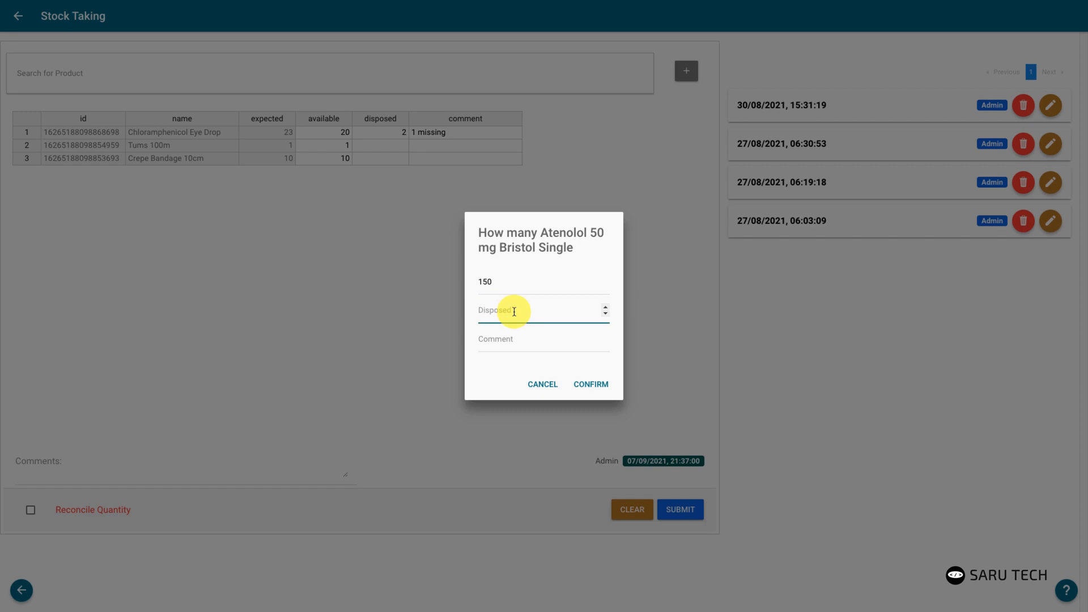
{"action": "type", "text": "2 expired"}
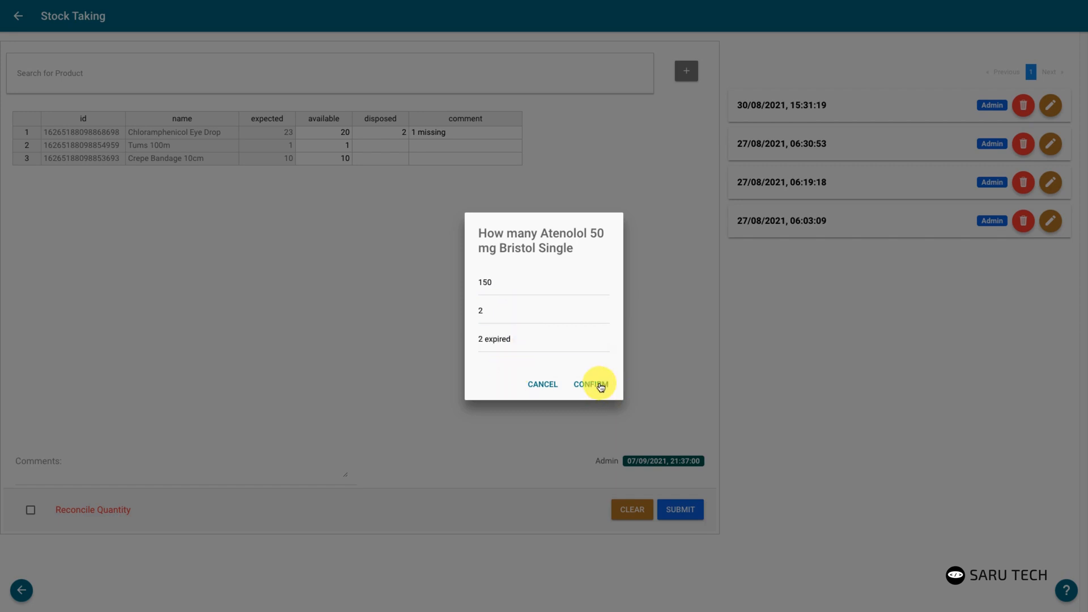
{"action": "left_click", "coordinate": [593, 384]}
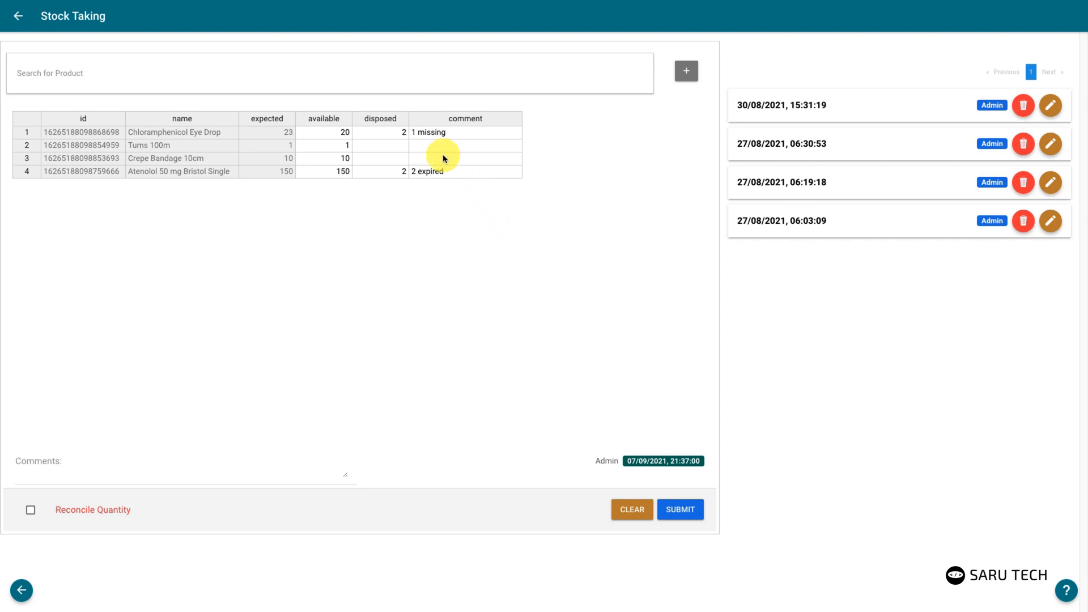
{"action": "mouse_move", "coordinate": [416, 236]}
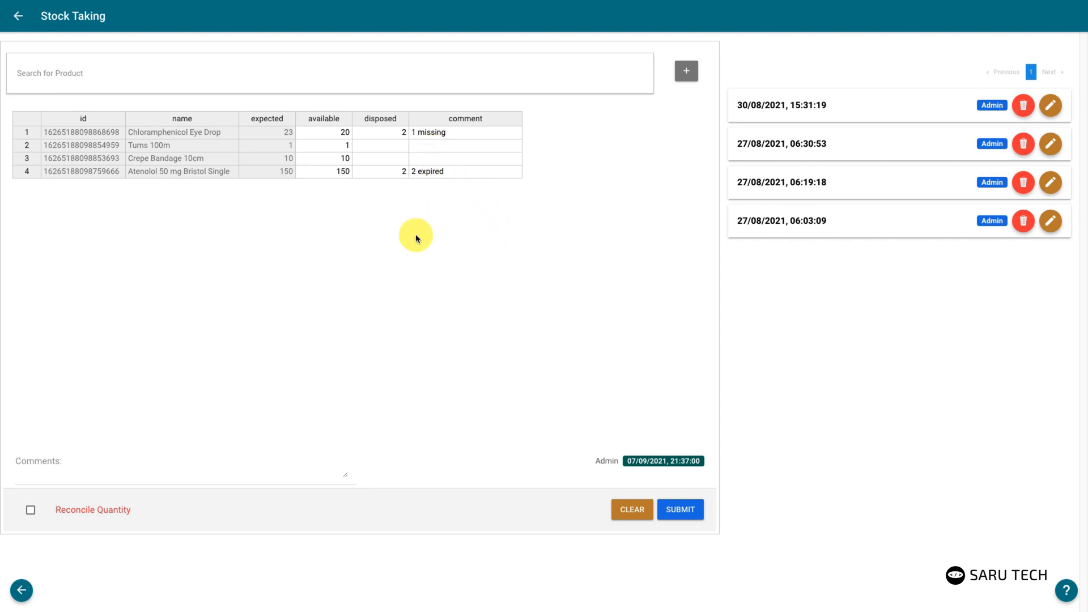
{"action": "mouse_move", "coordinate": [408, 262]}
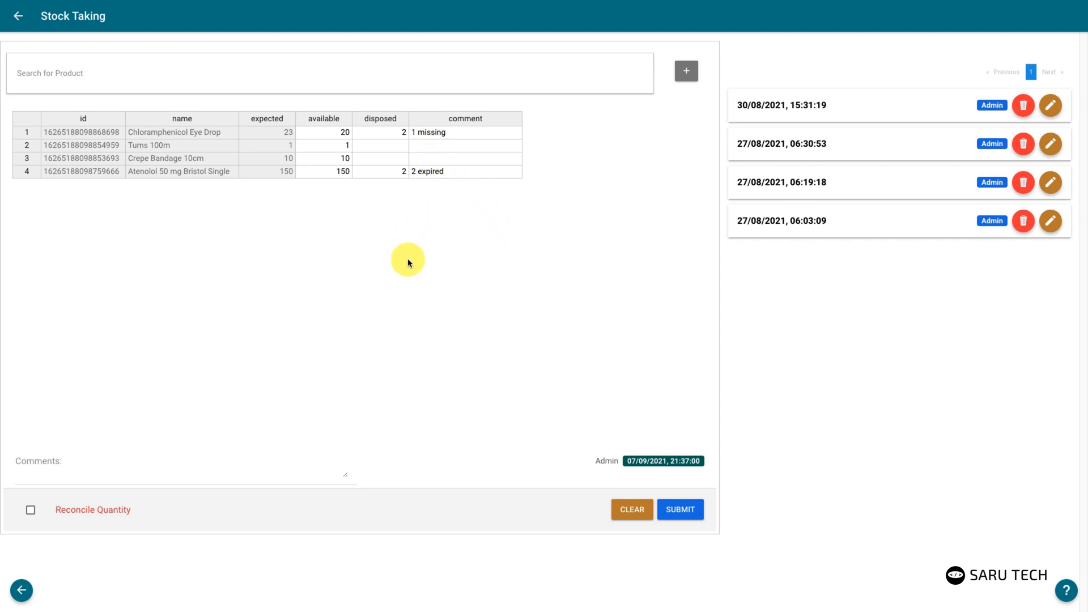
Enter the comment 'Stopped at shelf 5' and submit the stock take
{"action": "type", "text": "Sto"}
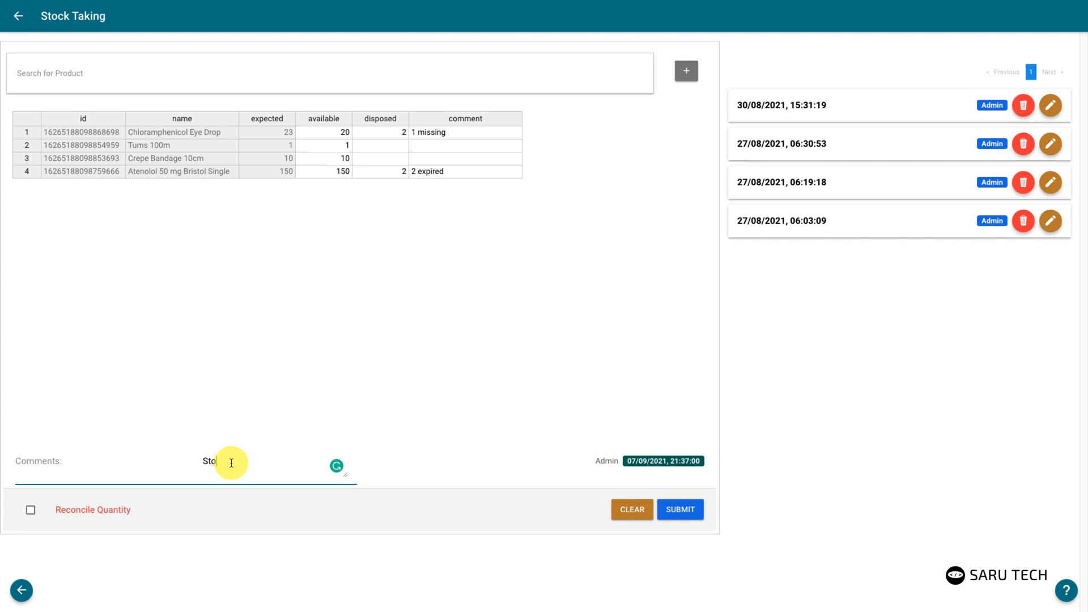
{"action": "type", "text": "pped at s"}
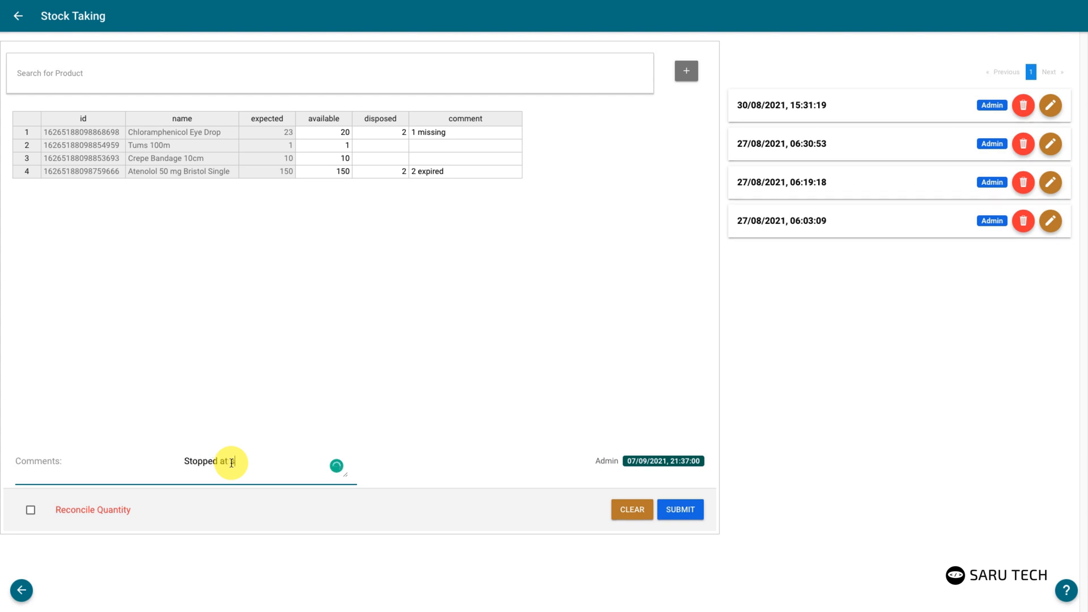
{"action": "type", "text": "shelf"}
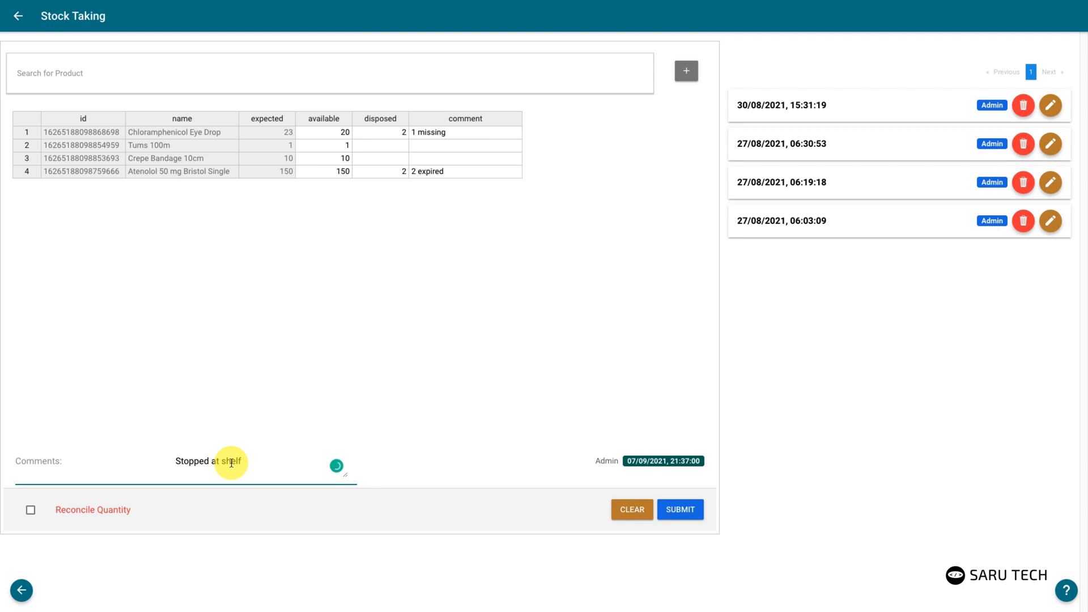
{"action": "type", "text": "5"}
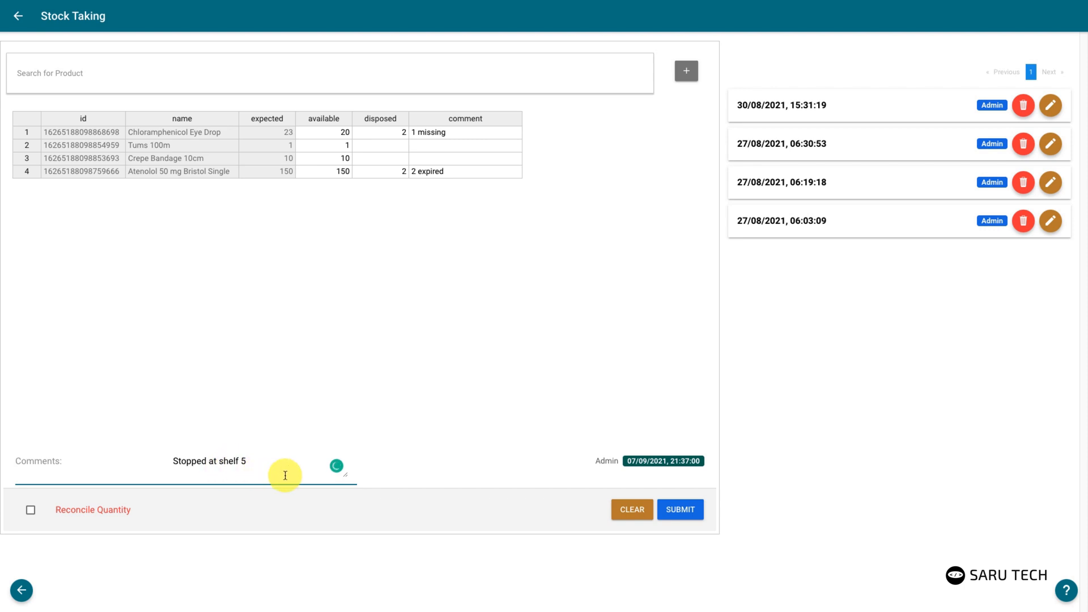
{"action": "mouse_move", "coordinate": [193, 511]}
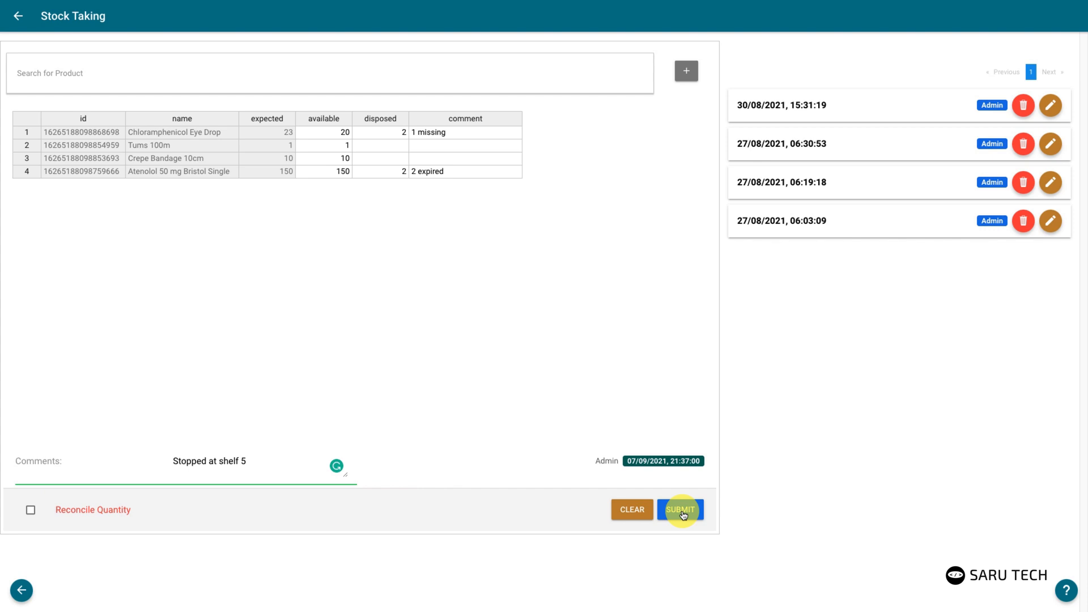
{"action": "left_click", "coordinate": [680, 510]}
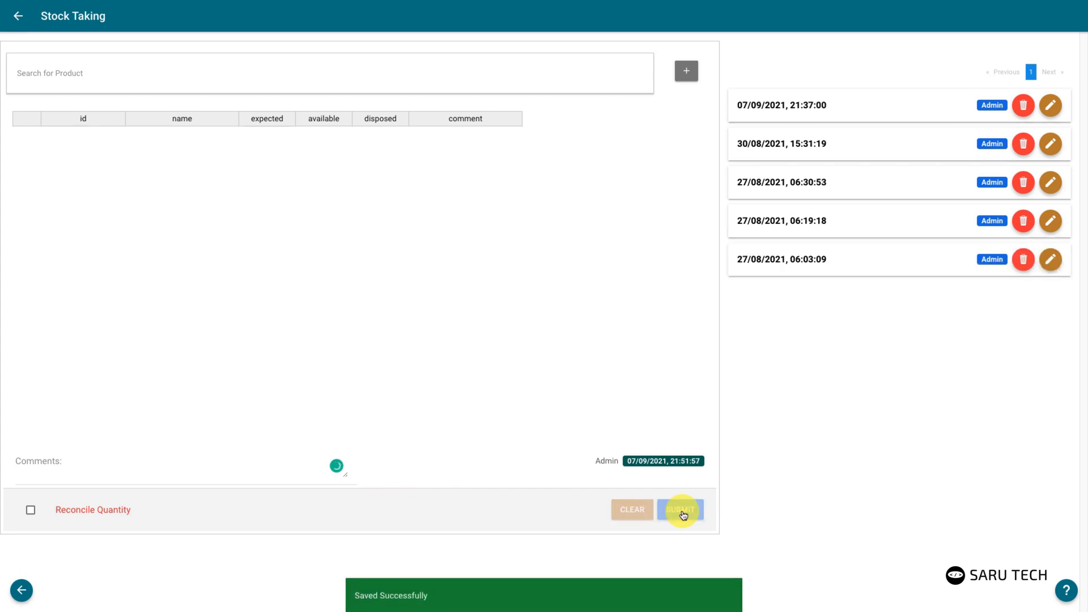
{"action": "mouse_move", "coordinate": [822, 121]}
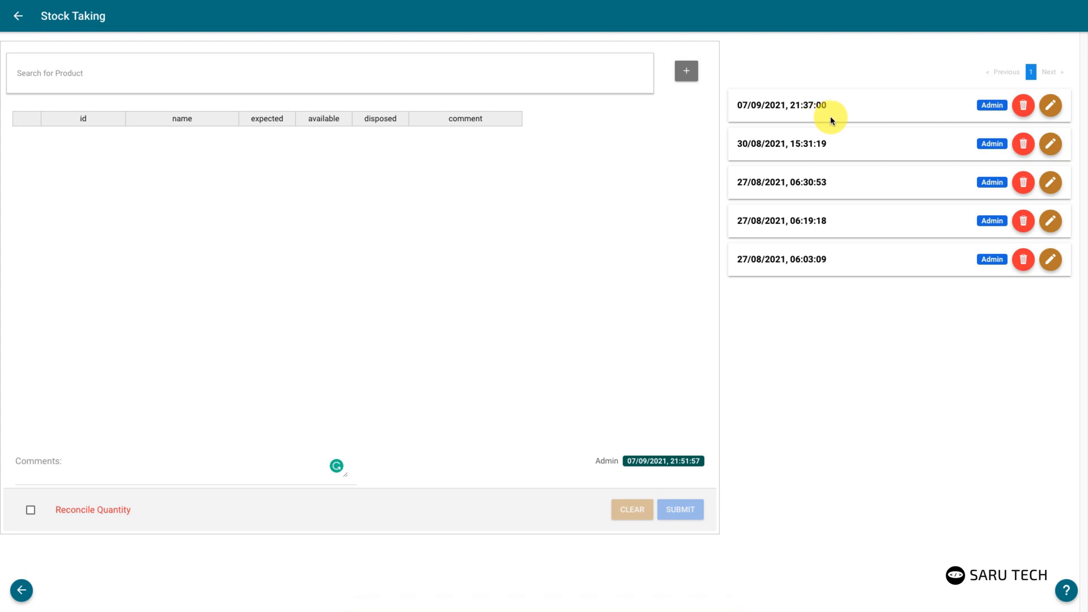
{"action": "mouse_move", "coordinate": [883, 132]}
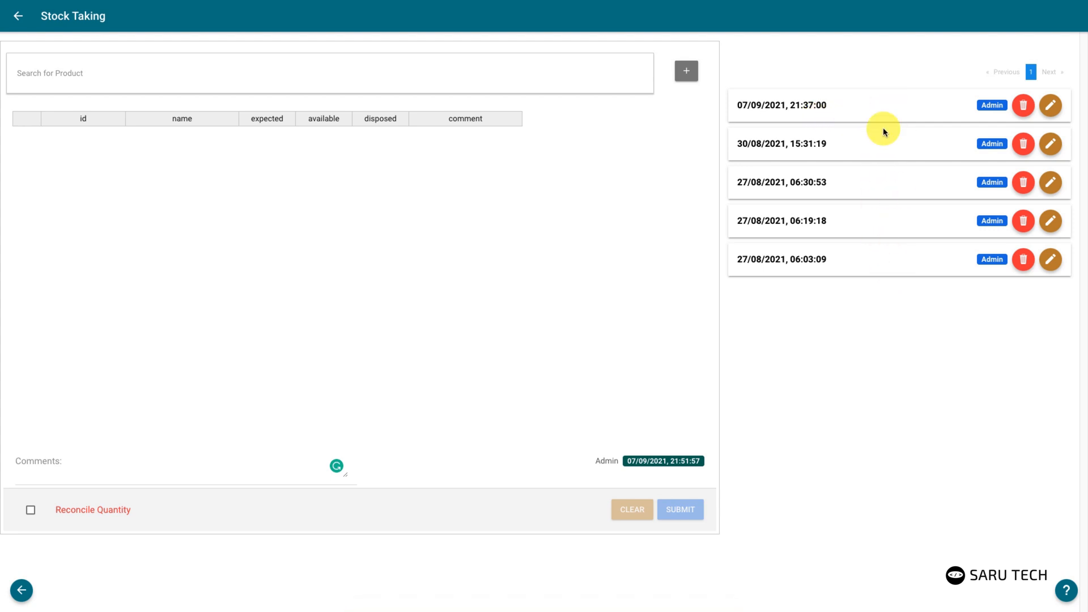
{"action": "mouse_move", "coordinate": [1016, 131]}
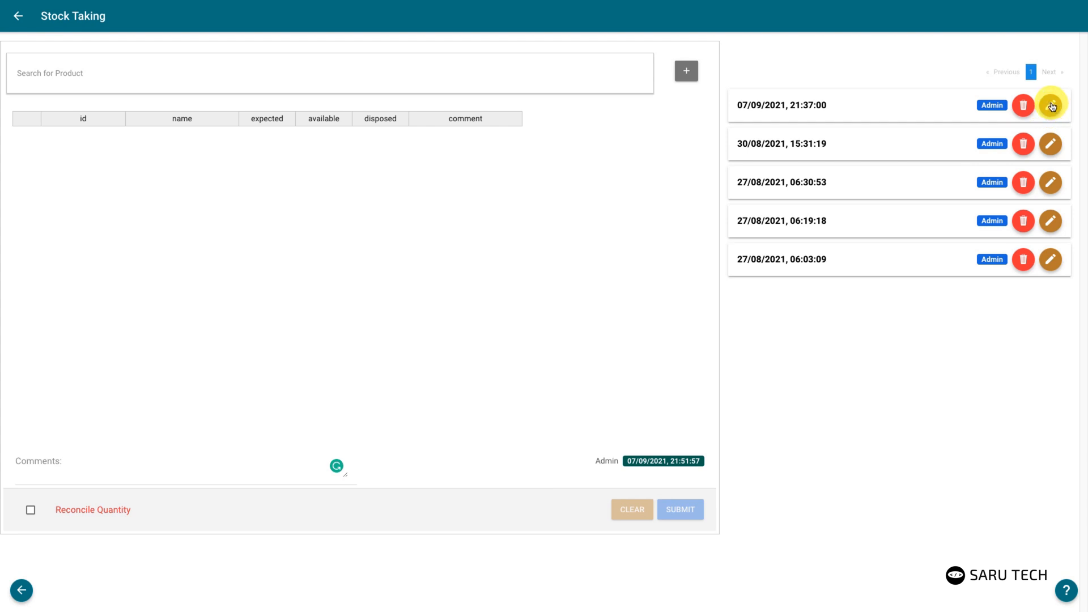
Edit the 07/09/2021 stock take to add Sodium Chloride counted at 91, and resubmit
{"action": "left_click", "coordinate": [1050, 105]}
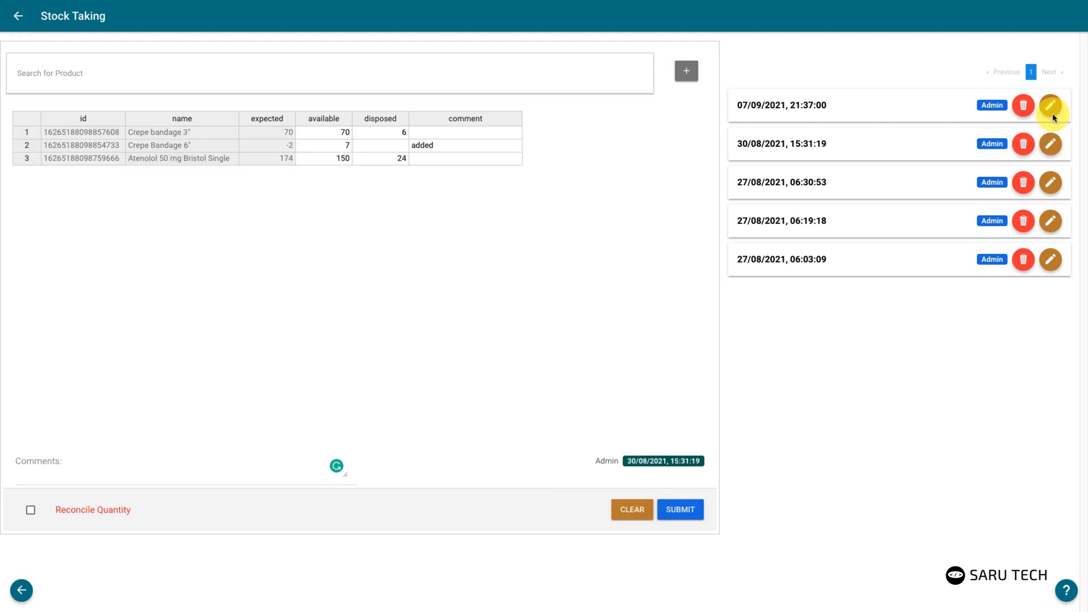
{"action": "left_click", "coordinate": [1051, 105]}
{"action": "type", "text": "91"}
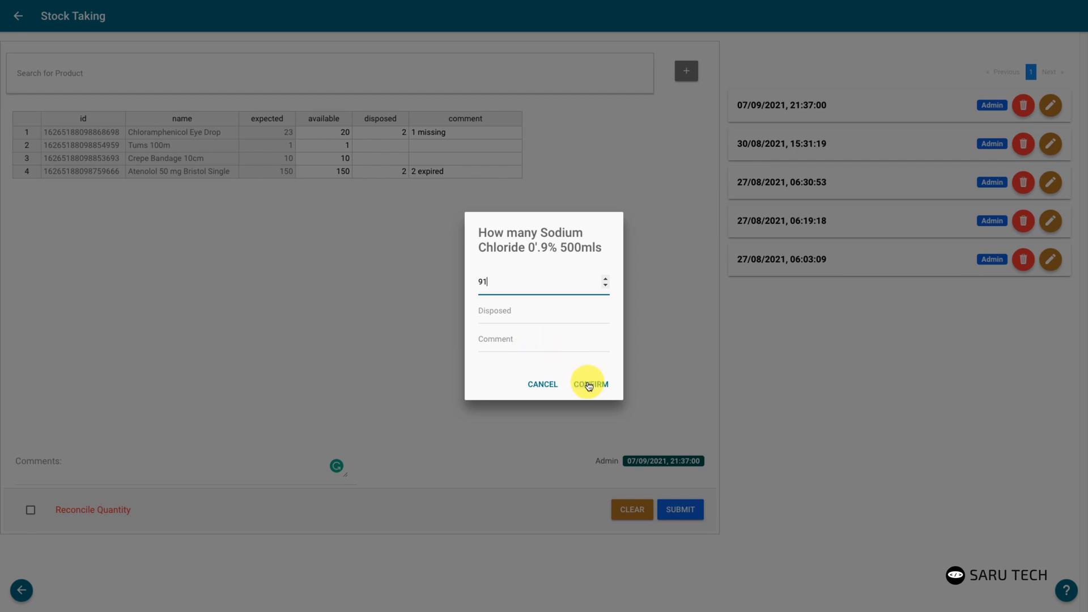
{"action": "left_click", "coordinate": [589, 384]}
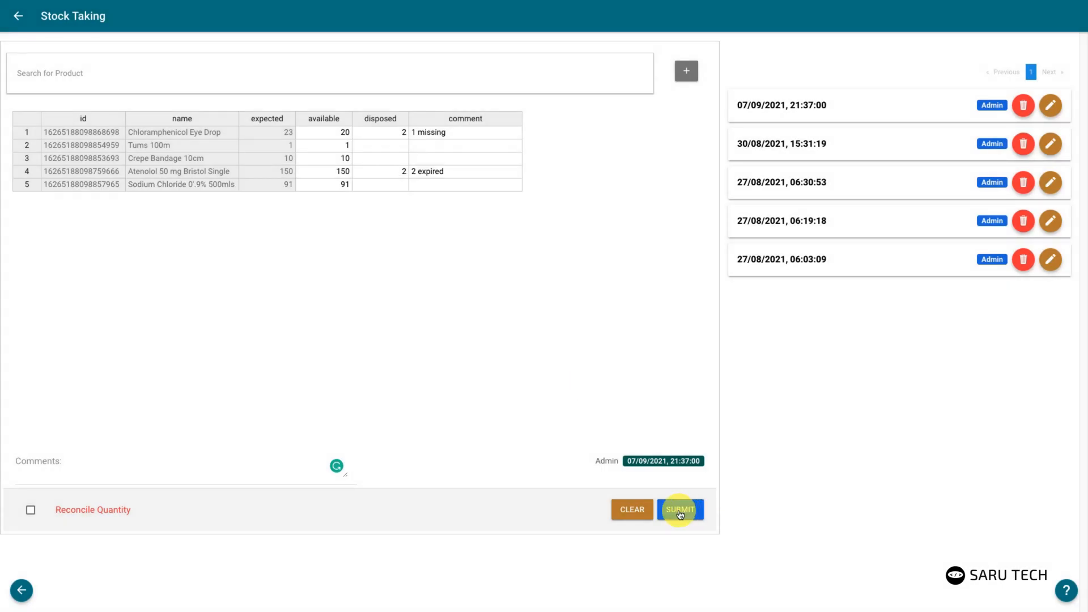
{"action": "left_click", "coordinate": [680, 509]}
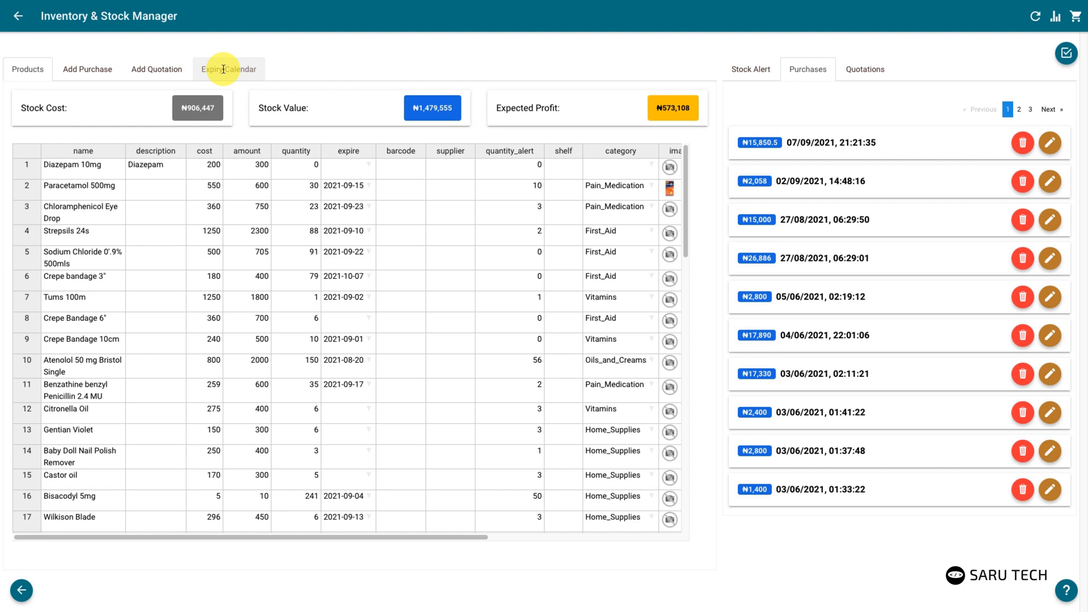
Show the Expiry Calendar, check the day view, then return to the month view
{"action": "left_click", "coordinate": [228, 68]}
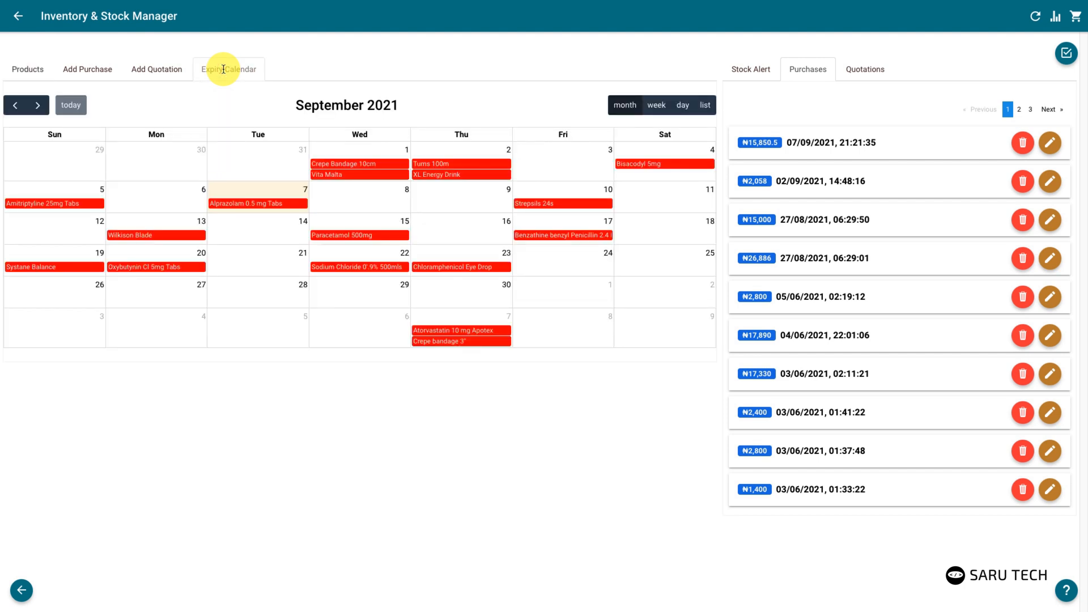
{"action": "mouse_move", "coordinate": [244, 115]}
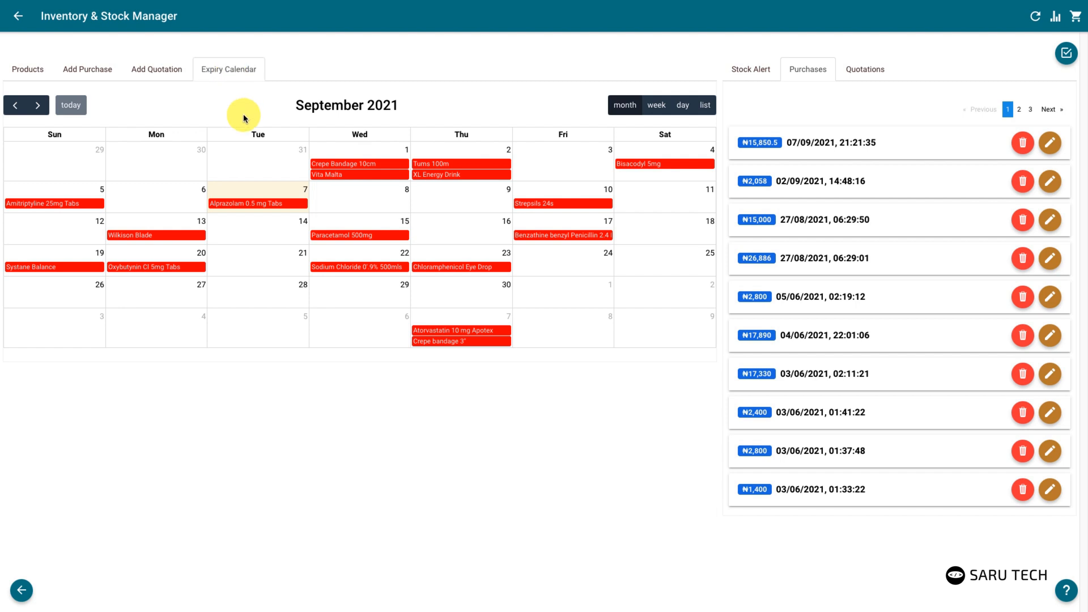
{"action": "mouse_move", "coordinate": [656, 105]}
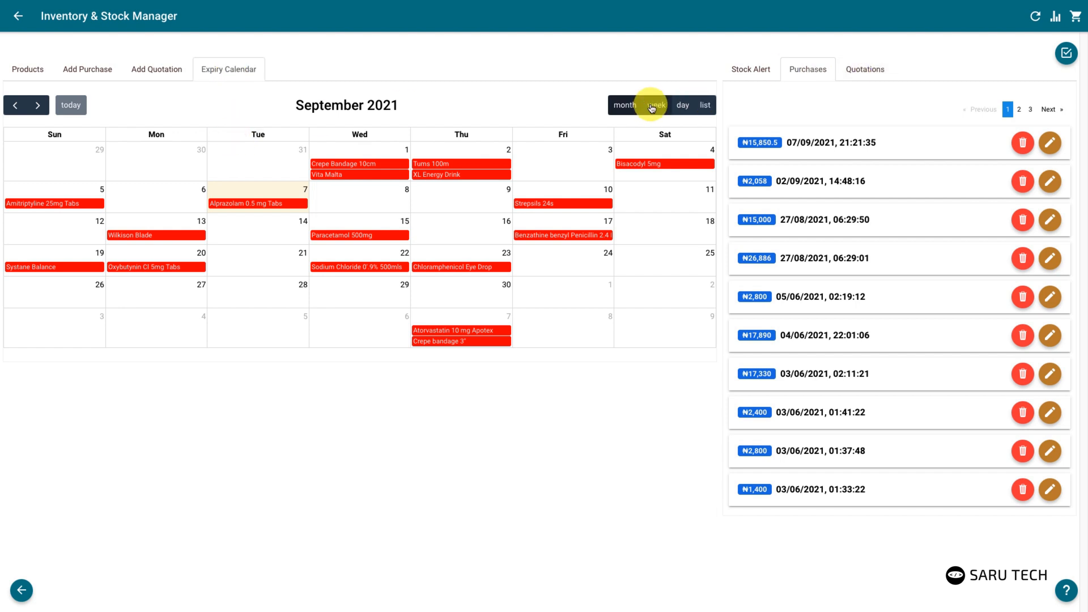
{"action": "left_click", "coordinate": [682, 105]}
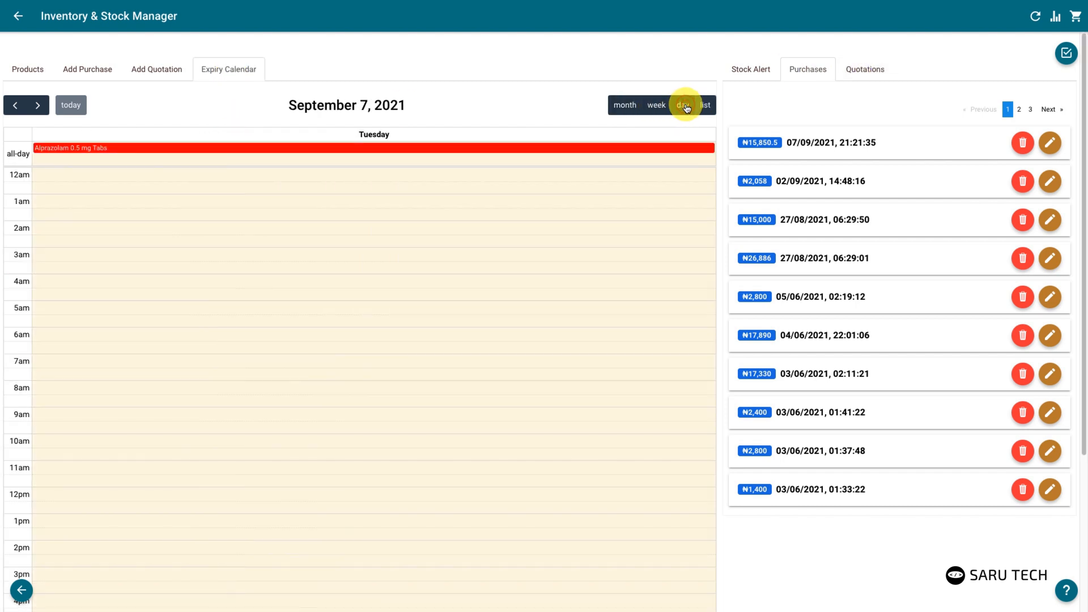
{"action": "left_click", "coordinate": [624, 105]}
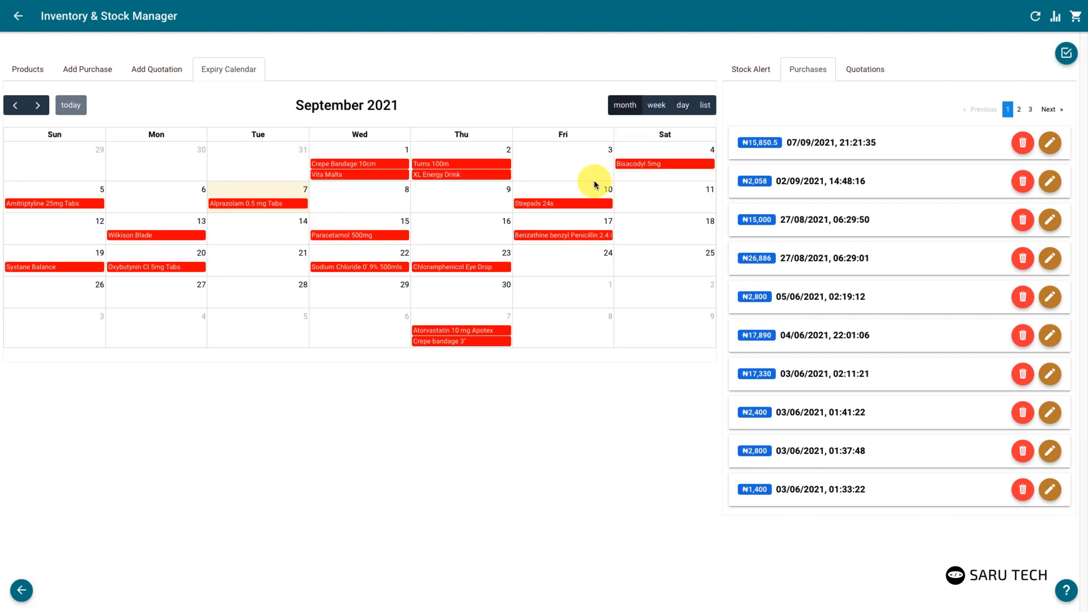
{"action": "mouse_move", "coordinate": [543, 162]}
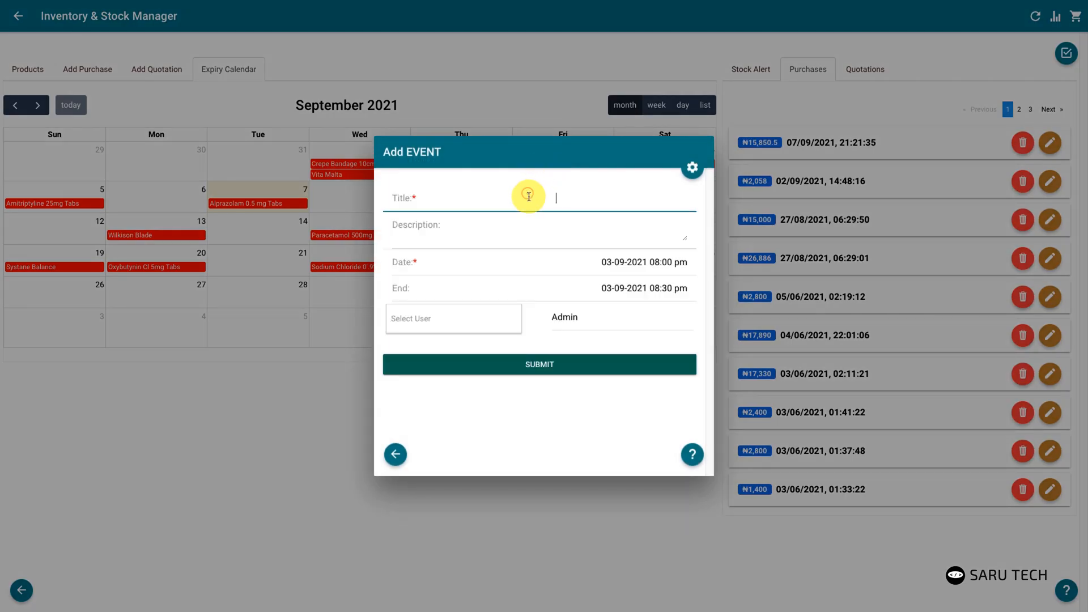
Title the 3 September calendar event 'Stock taking' and save it
{"action": "type", "text": "St"}
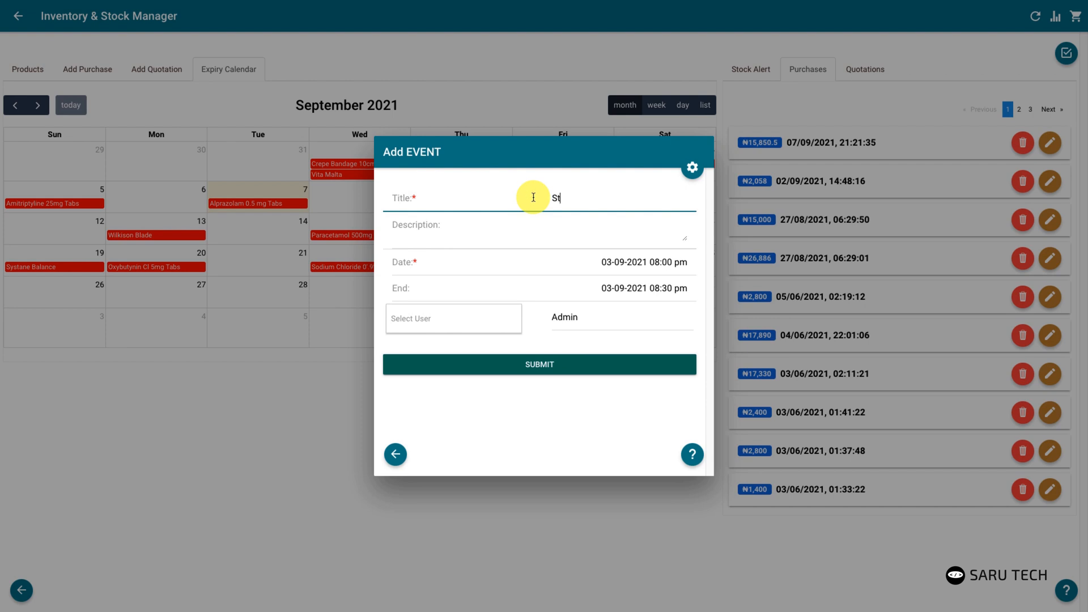
{"action": "type", "text": "ock taking"}
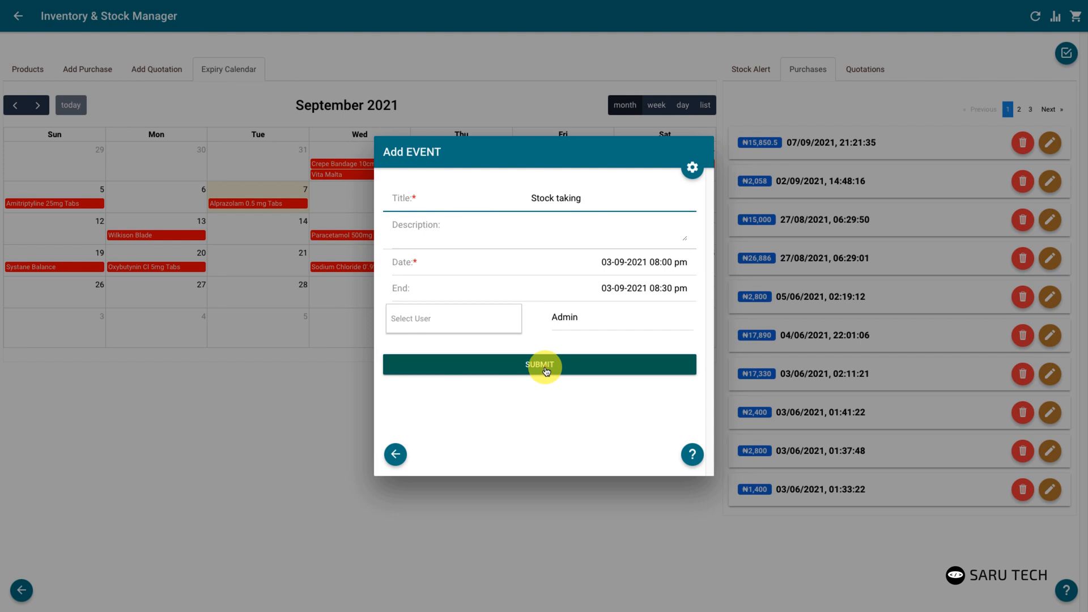
{"action": "left_click", "coordinate": [539, 364]}
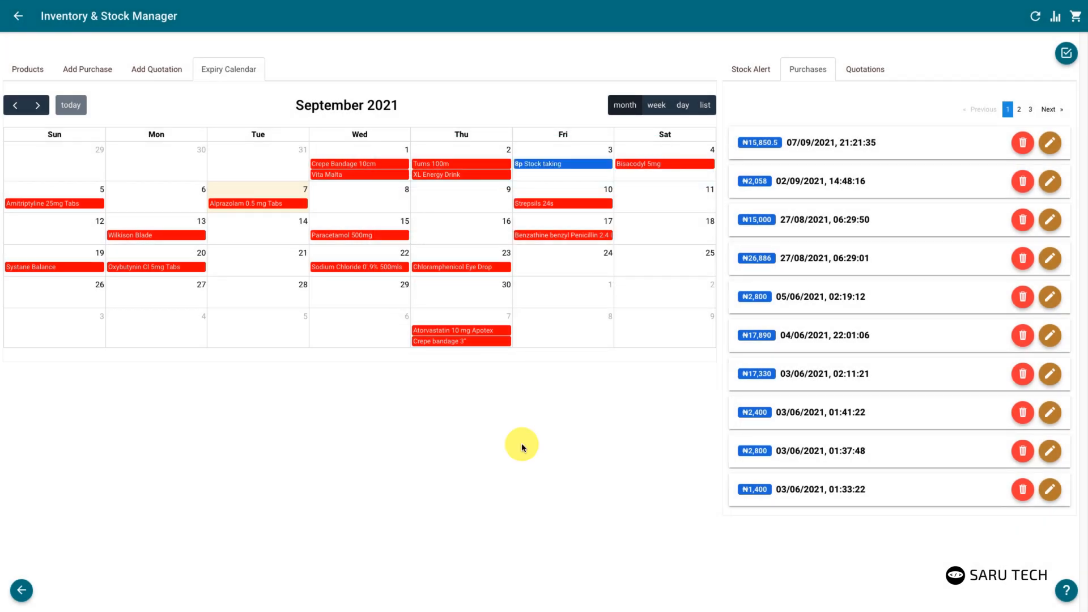
{"action": "mouse_move", "coordinate": [158, 82]}
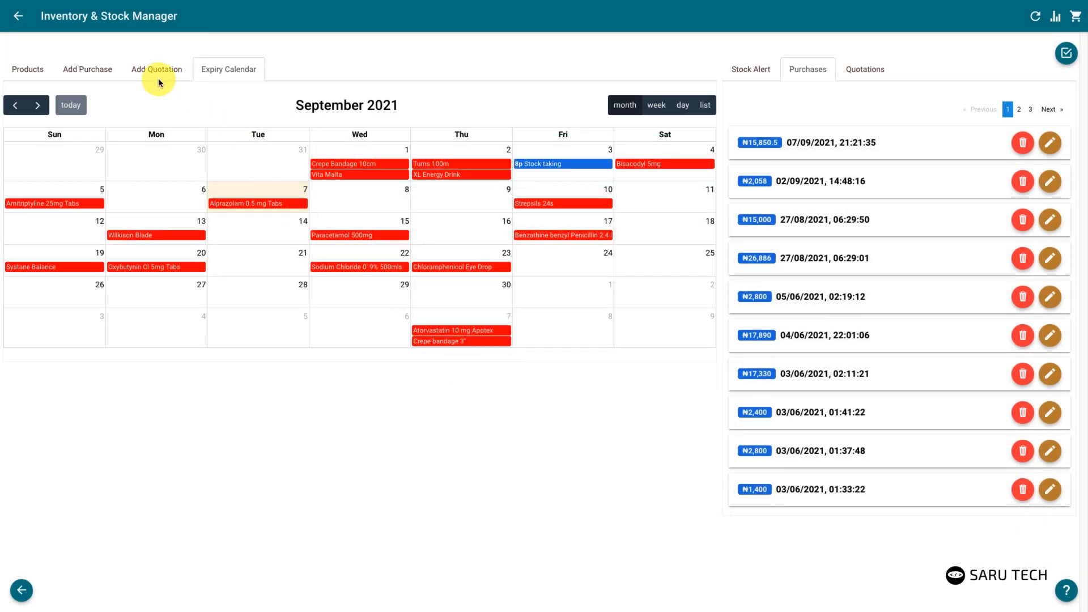
Begin a quotation with Sodium Chloride, set its discount and add the note 'Special Request'
{"action": "left_click", "coordinate": [157, 69]}
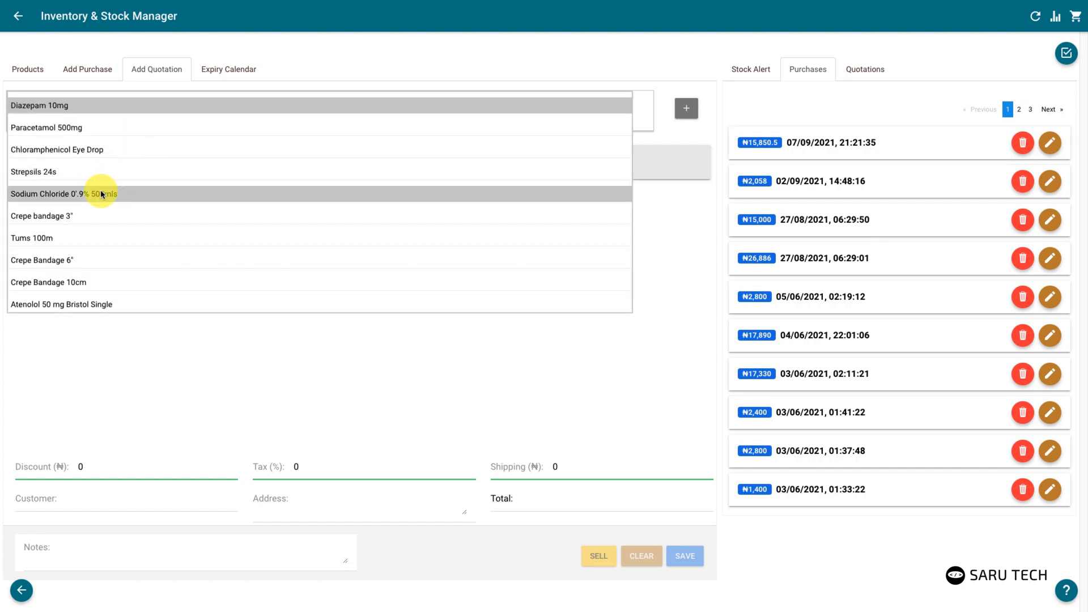
{"action": "left_click", "coordinate": [78, 194]}
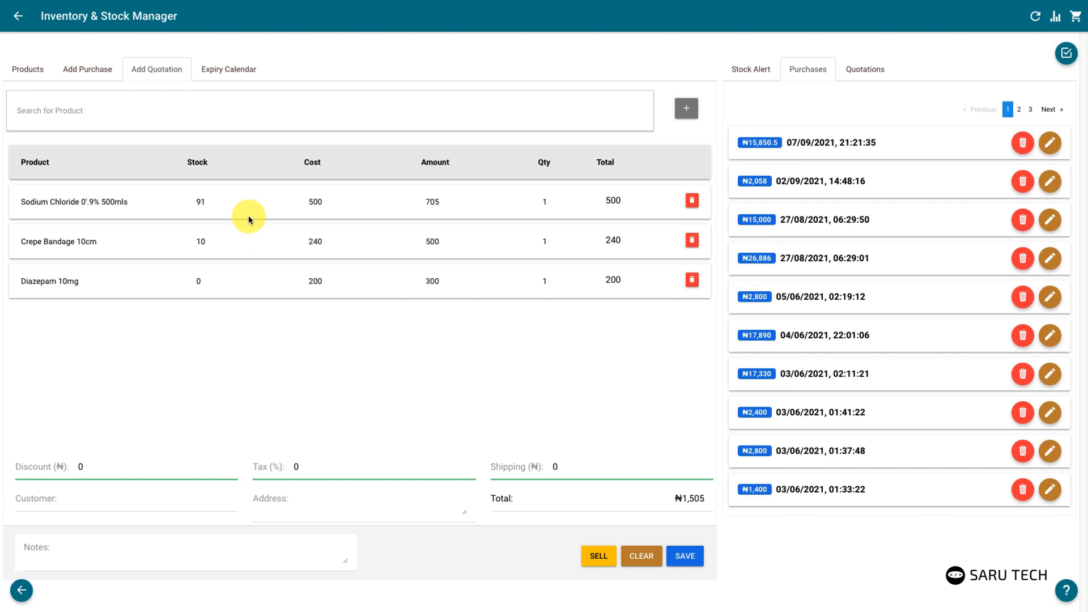
{"action": "left_click", "coordinate": [433, 201]}
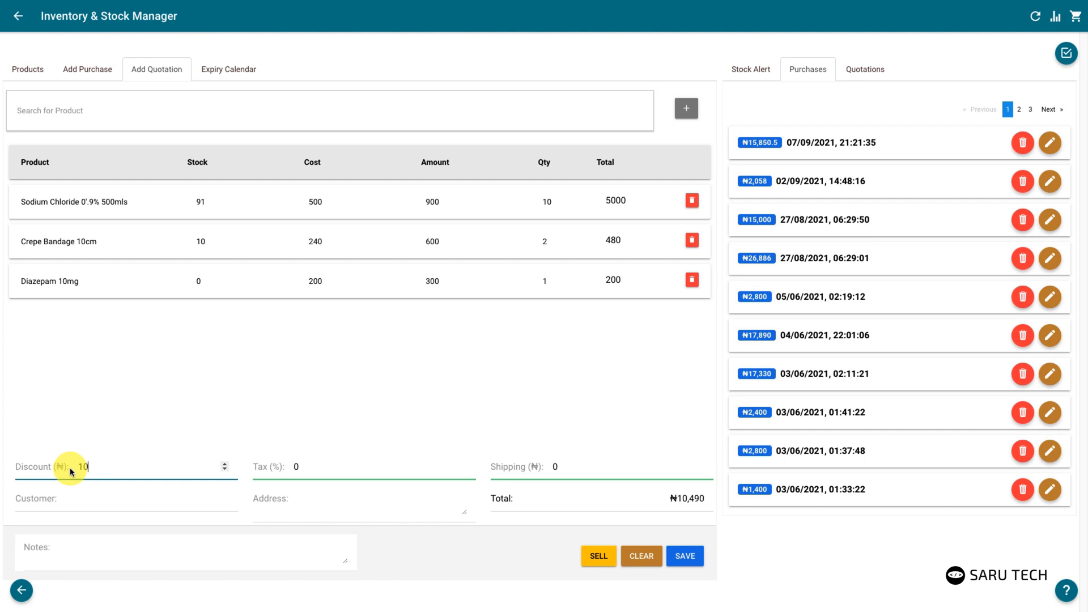
{"action": "left_click", "coordinate": [552, 466]}
{"action": "type", "text": "Spe"}
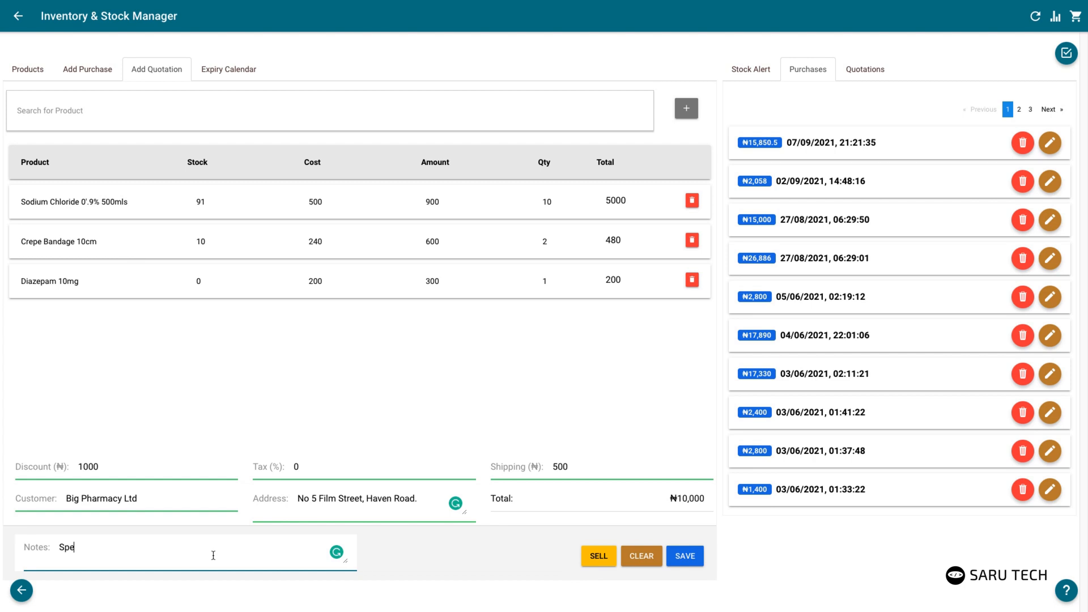
{"action": "type", "text": "cial Req"}
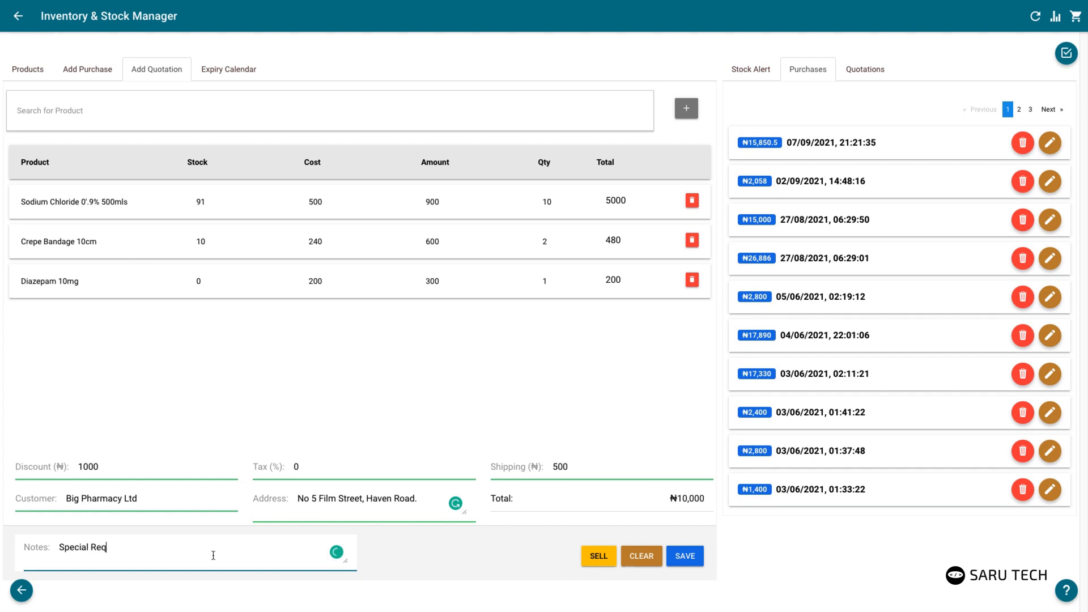
{"action": "type", "text": "uest"}
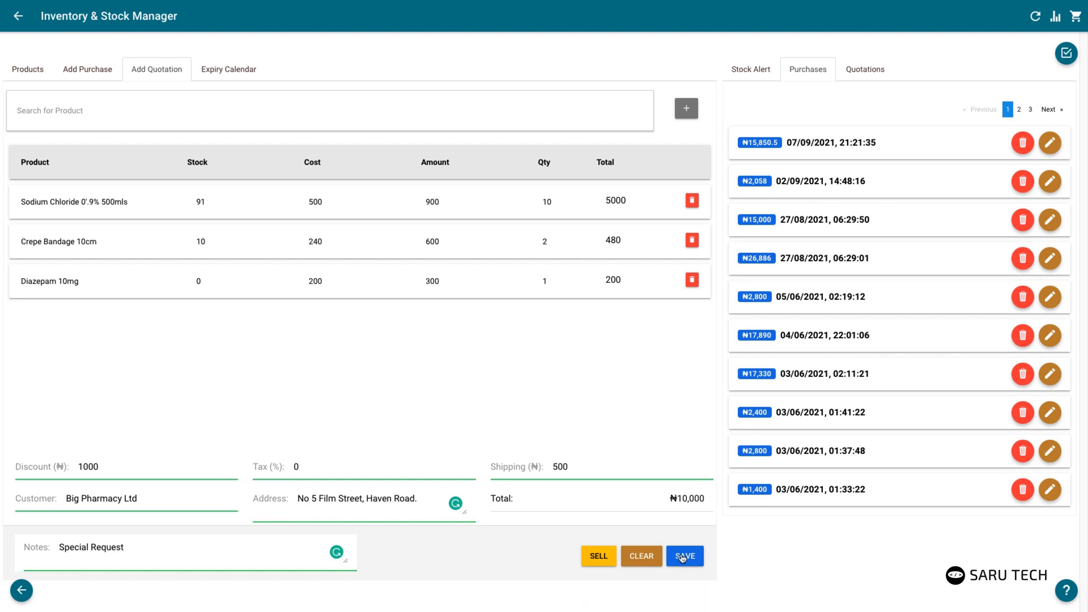
Save the Big Pharmacy Ltd quotation, print it from the list, and reopen it for editing
{"action": "left_click", "coordinate": [684, 556]}
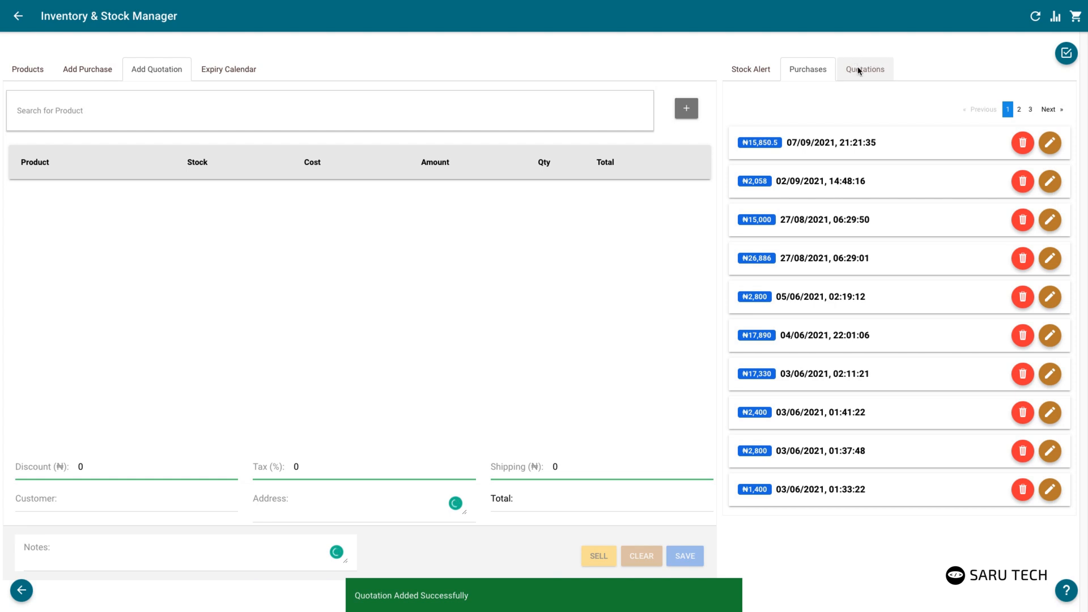
{"action": "left_click", "coordinate": [865, 69]}
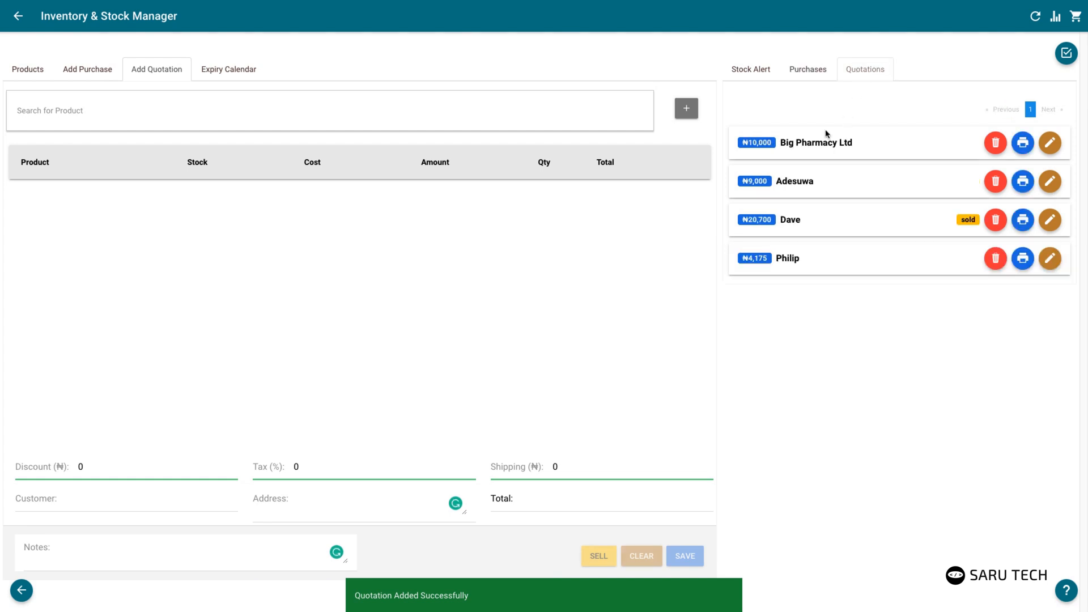
{"action": "mouse_move", "coordinate": [1011, 163]}
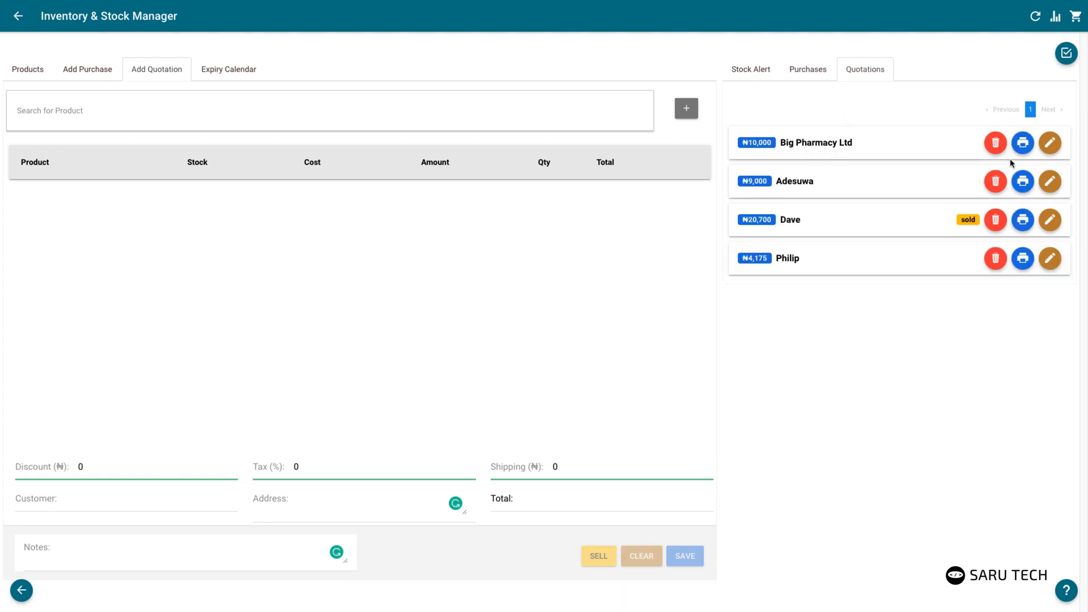
{"action": "left_click", "coordinate": [1022, 142]}
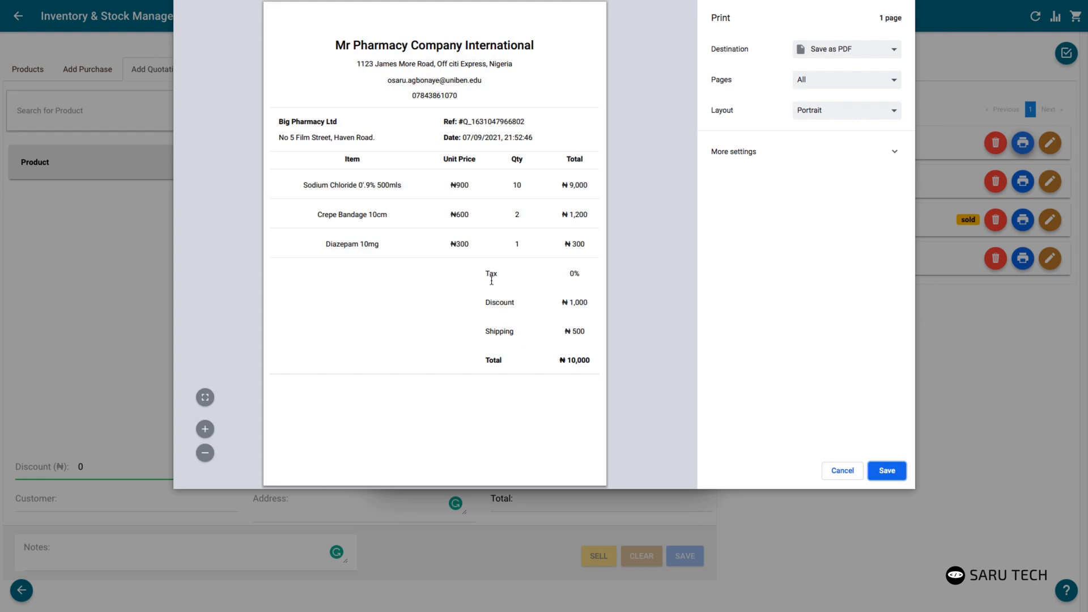
{"action": "left_click", "coordinate": [841, 471]}
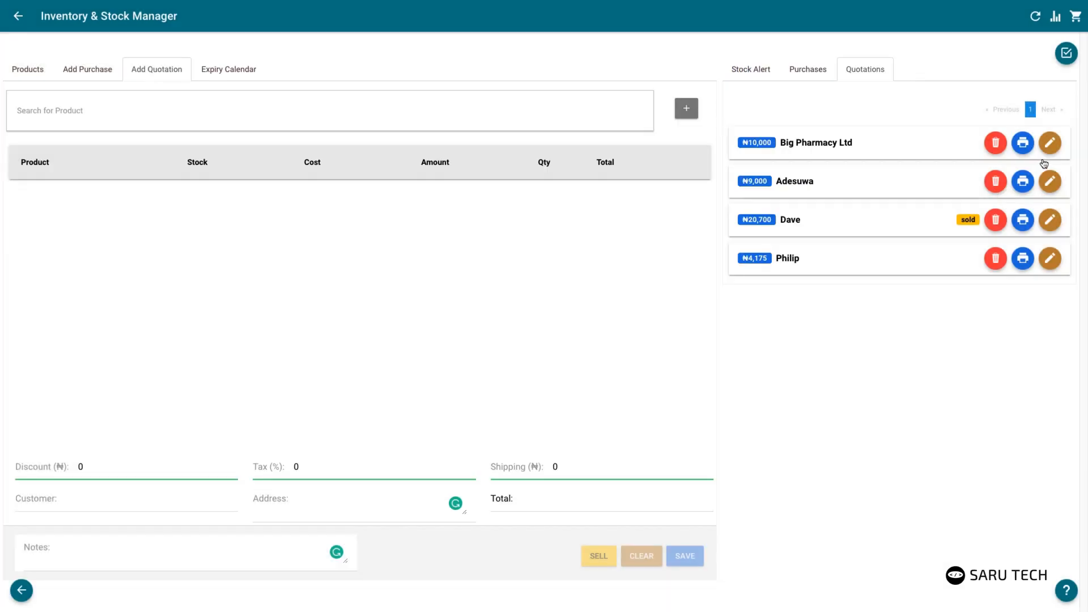
{"action": "left_click", "coordinate": [1049, 142]}
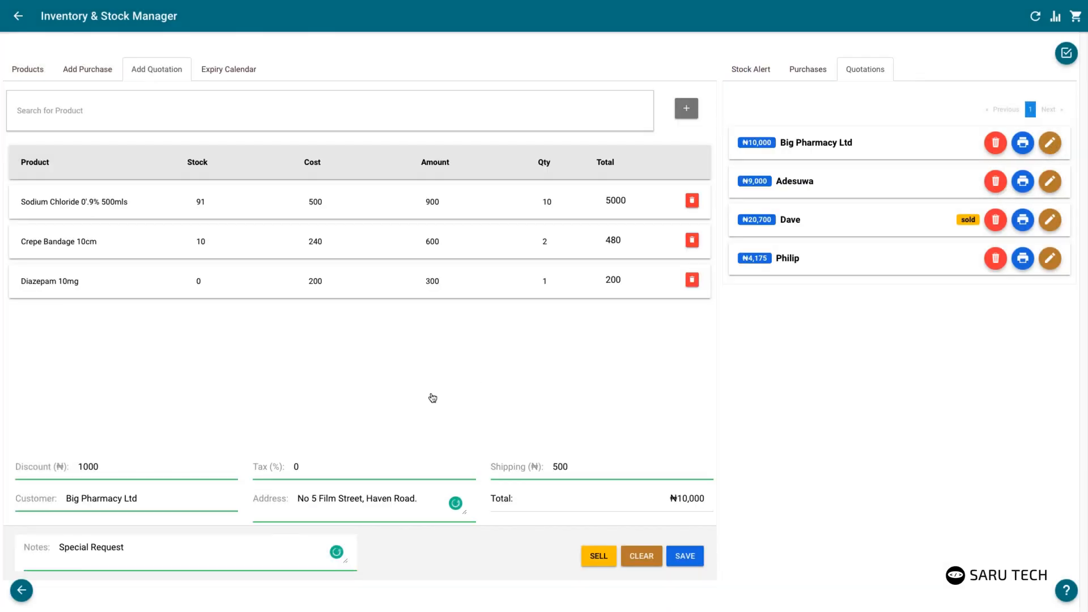
{"action": "mouse_move", "coordinate": [114, 399]}
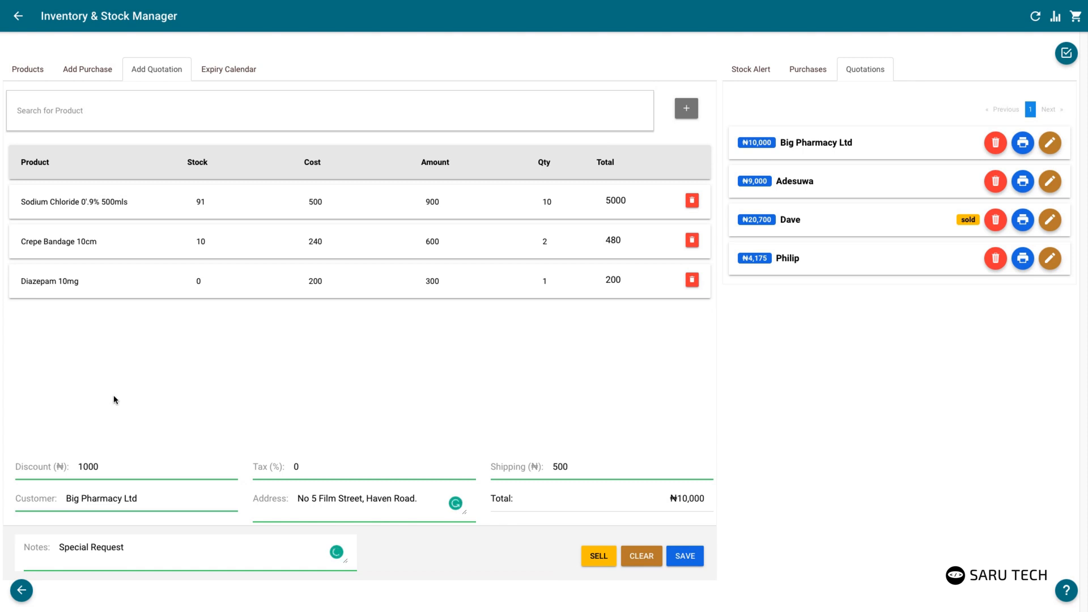
Convert the Big Pharmacy Ltd quotation into a confirmed sale, giving it a 'sold' badge
{"action": "left_click", "coordinate": [598, 556]}
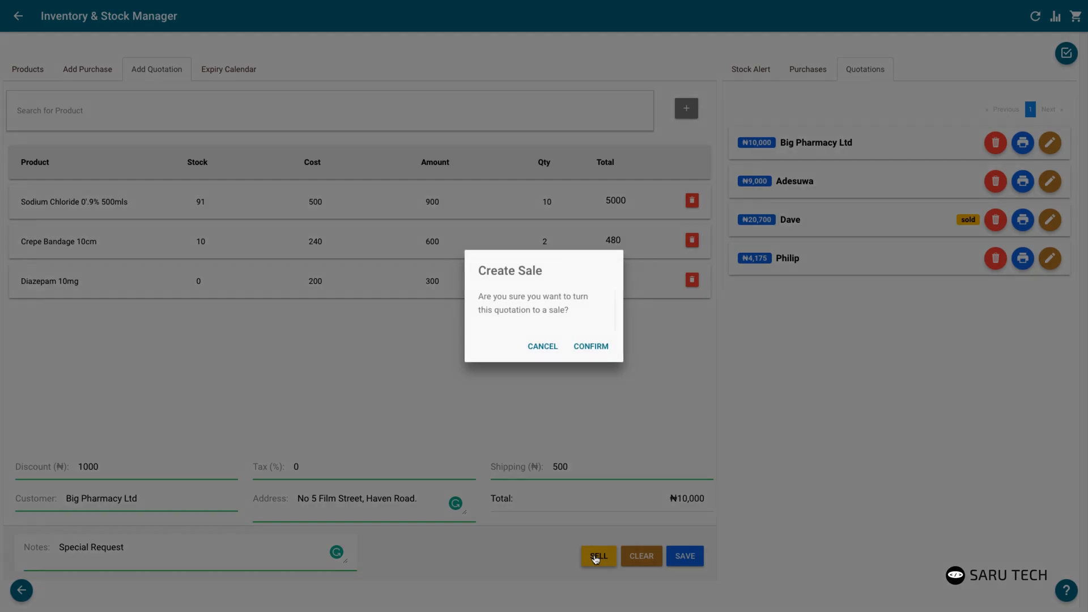
{"action": "mouse_move", "coordinate": [573, 340]}
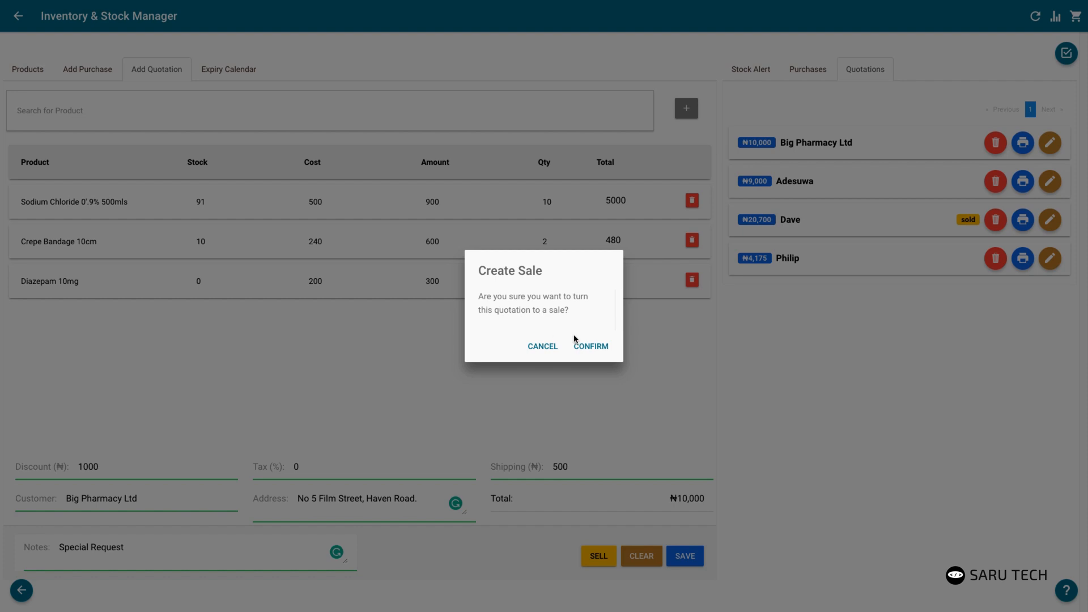
{"action": "left_click", "coordinate": [590, 346]}
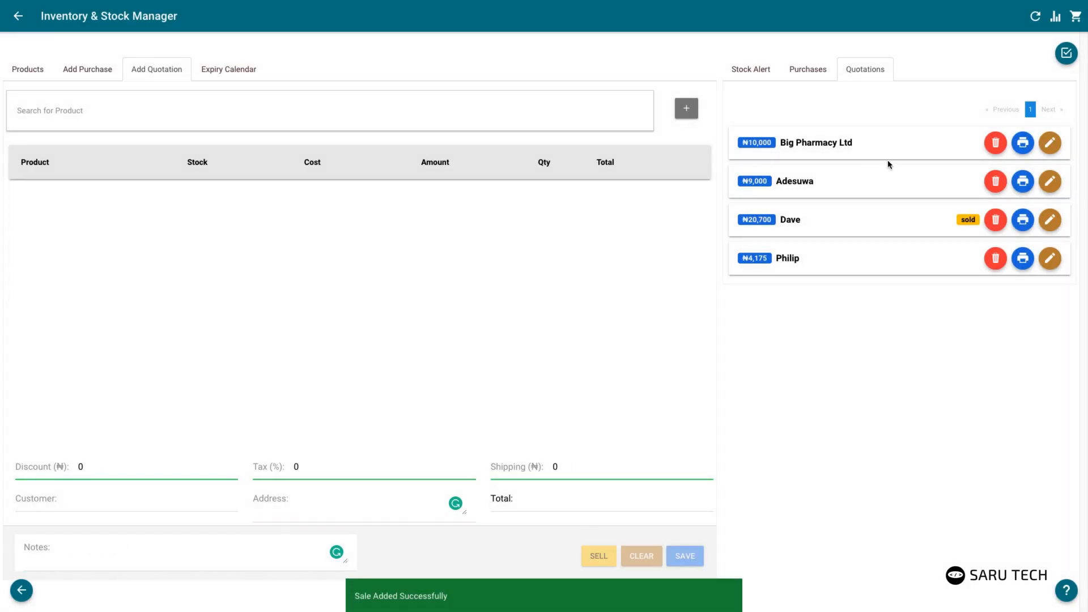
{"action": "left_click", "coordinate": [1023, 142]}
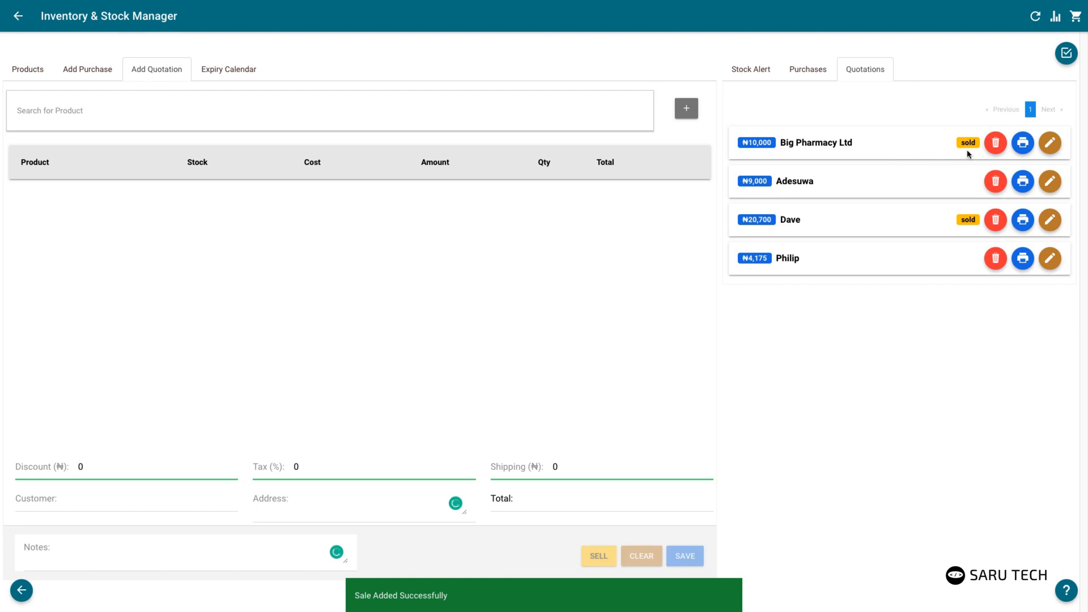
{"action": "mouse_move", "coordinate": [992, 97]}
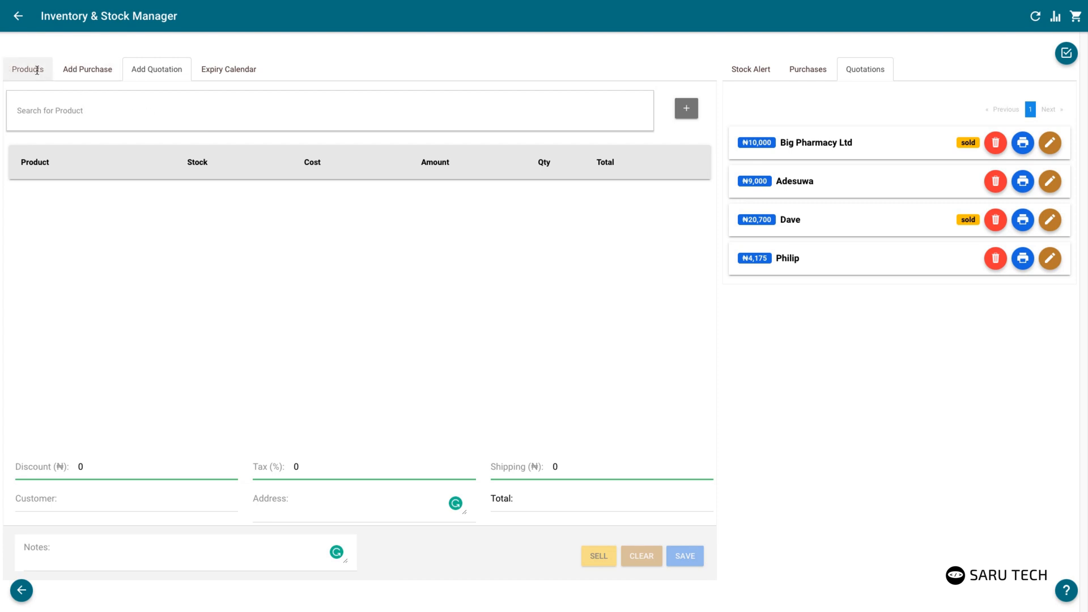
Draw the hourly sales bar chart (₦357,915 total) in Reports, then return to inventory
{"action": "left_click", "coordinate": [28, 69]}
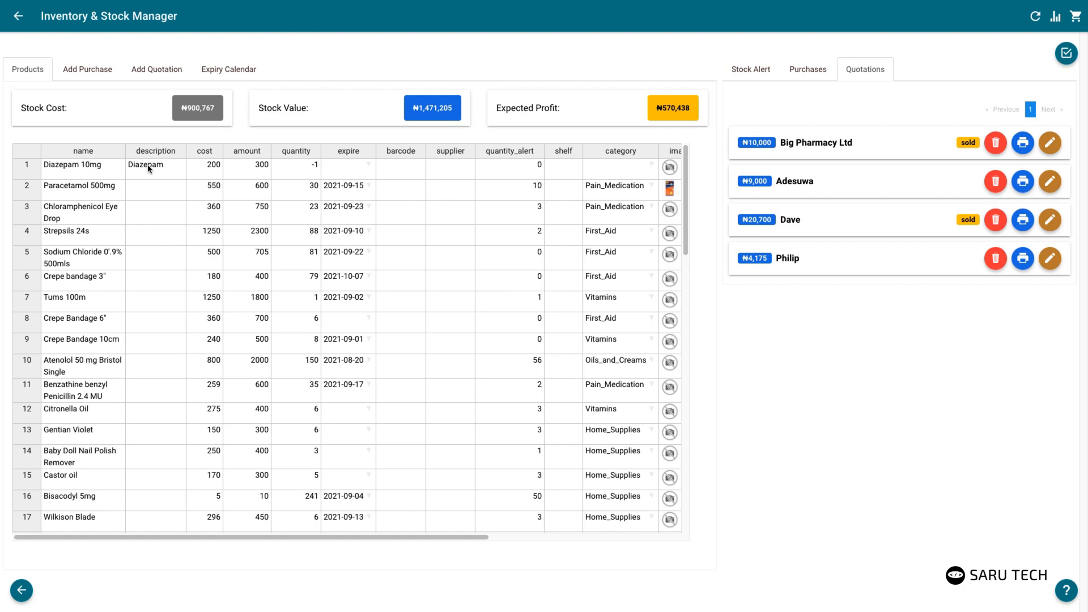
{"action": "mouse_move", "coordinate": [1052, 37]}
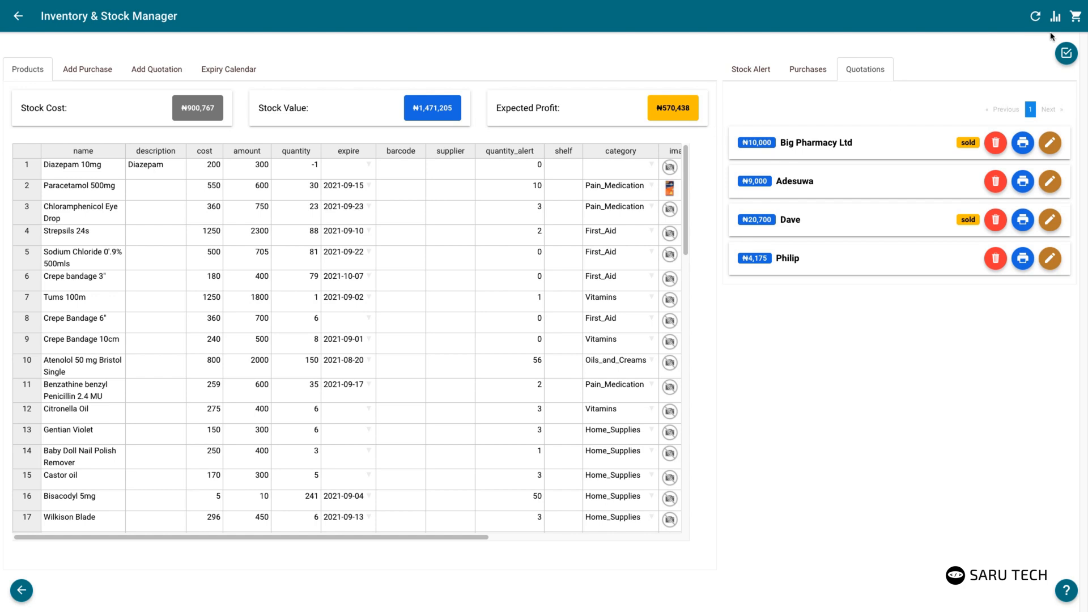
{"action": "mouse_move", "coordinate": [1055, 15]}
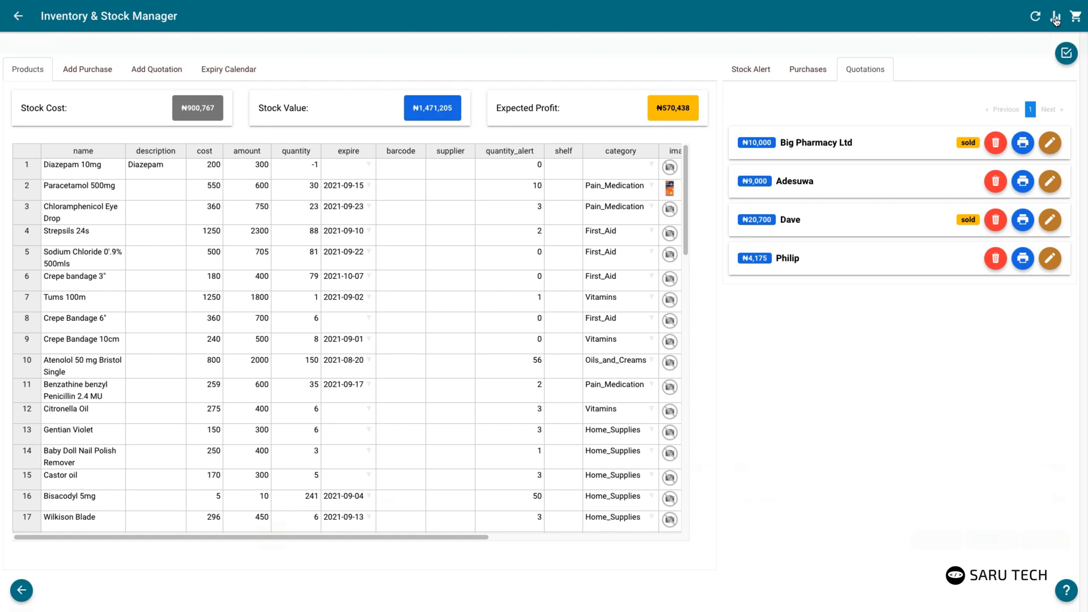
{"action": "left_click", "coordinate": [1055, 16]}
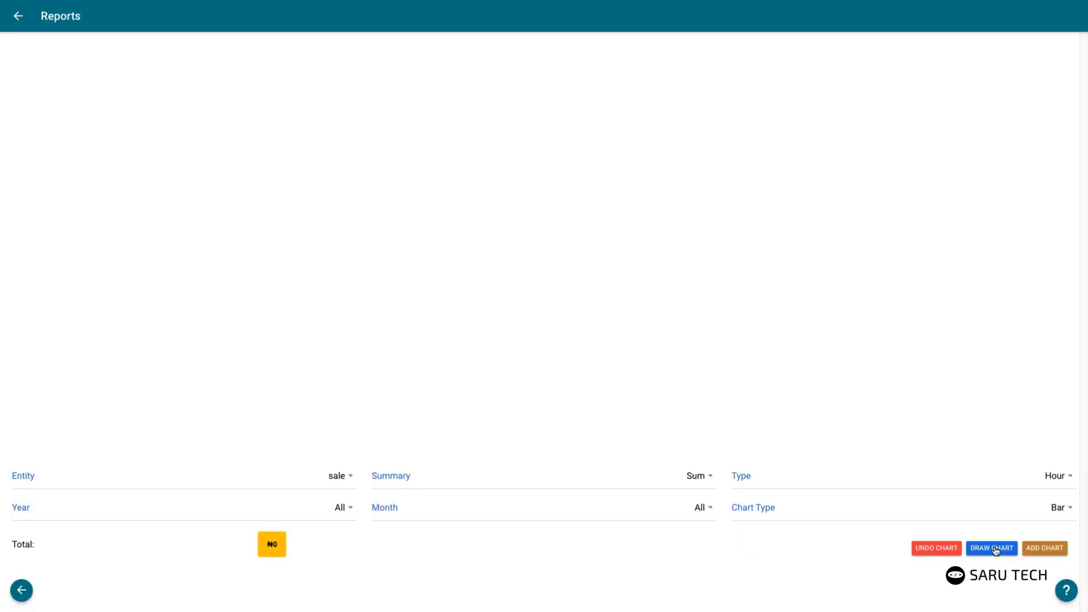
{"action": "left_click", "coordinate": [991, 548]}
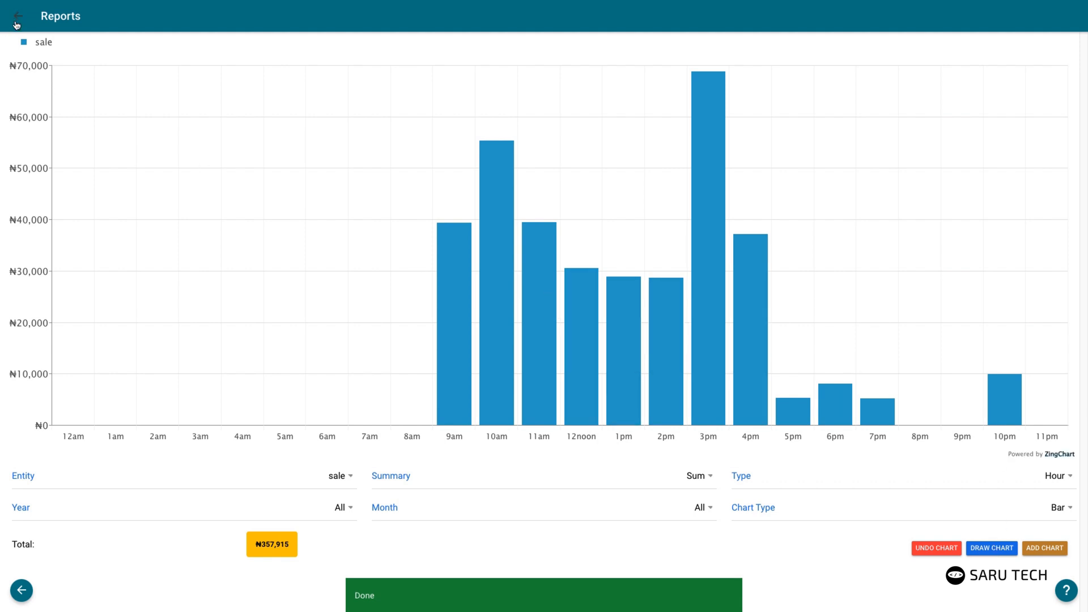
{"action": "left_click", "coordinate": [17, 16]}
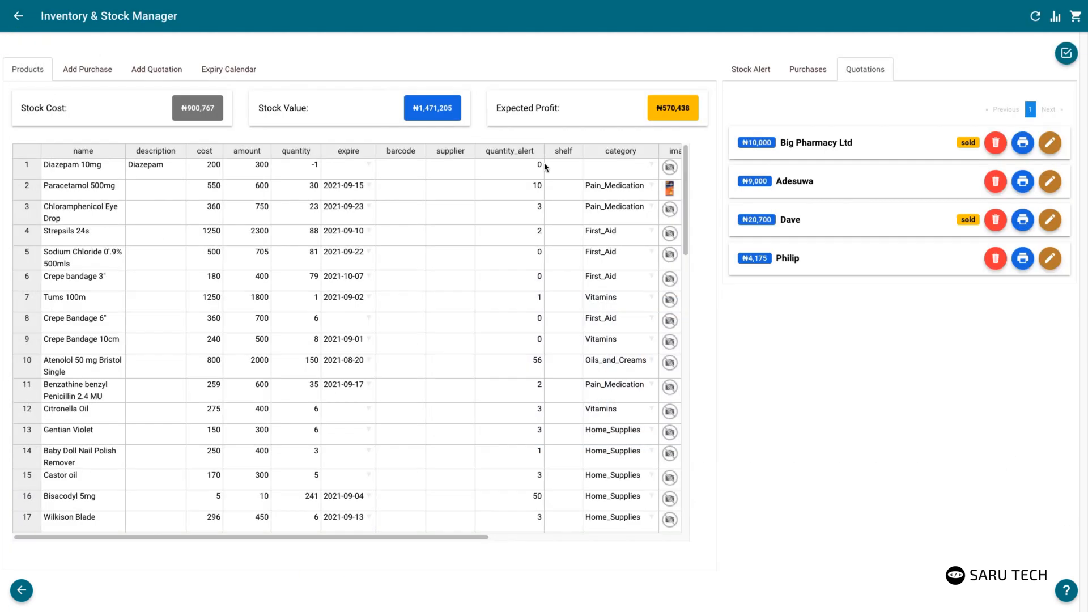
{"action": "mouse_move", "coordinate": [966, 85]}
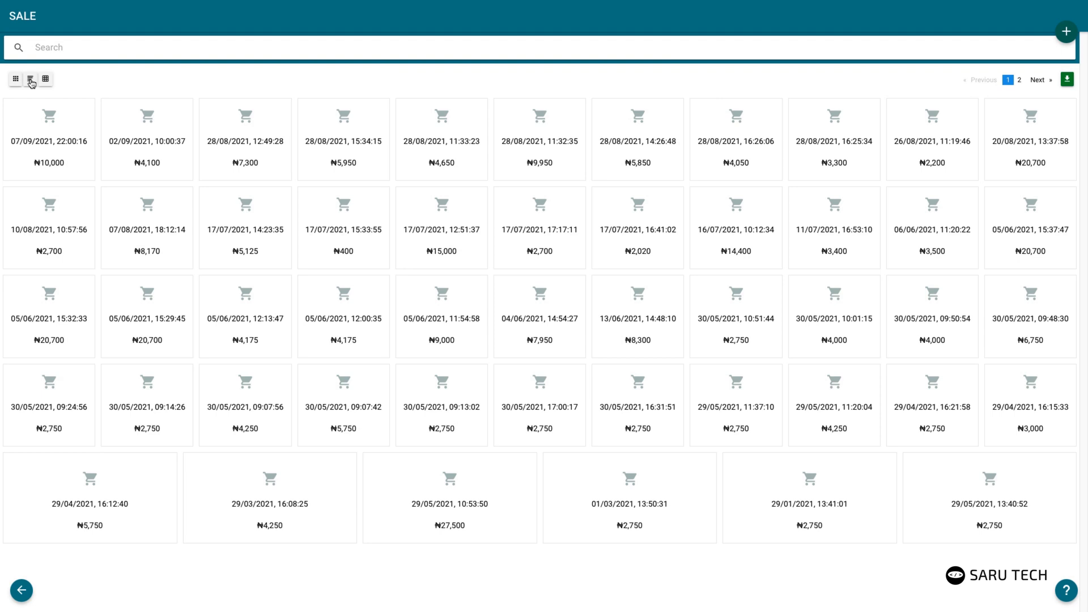
Switch the sales records between list and table views, ending on the compact list
{"action": "left_click", "coordinate": [31, 78]}
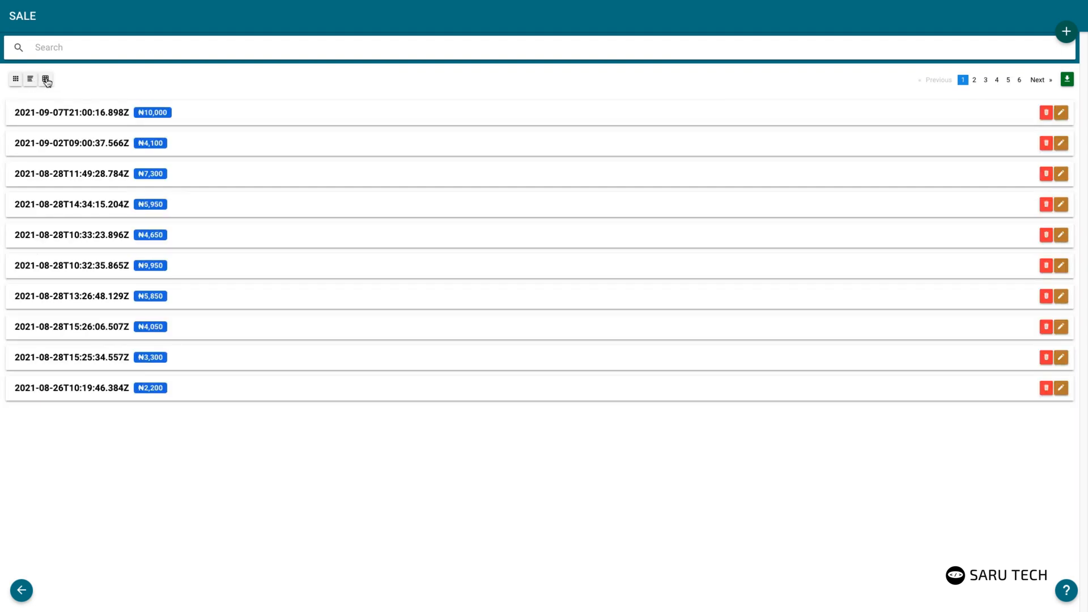
{"action": "left_click", "coordinate": [46, 78]}
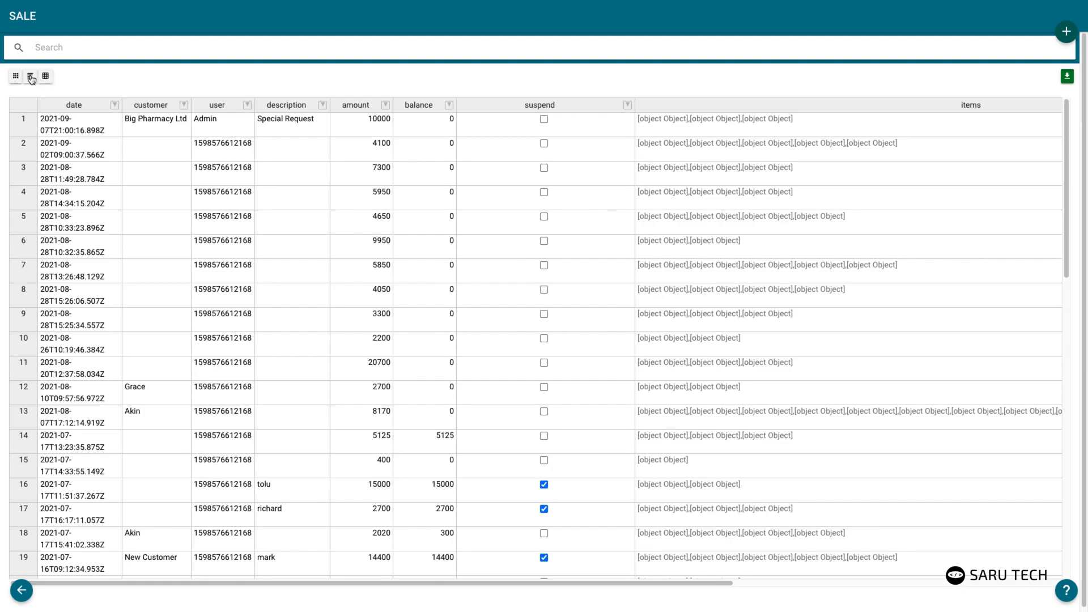
{"action": "left_click", "coordinate": [30, 78]}
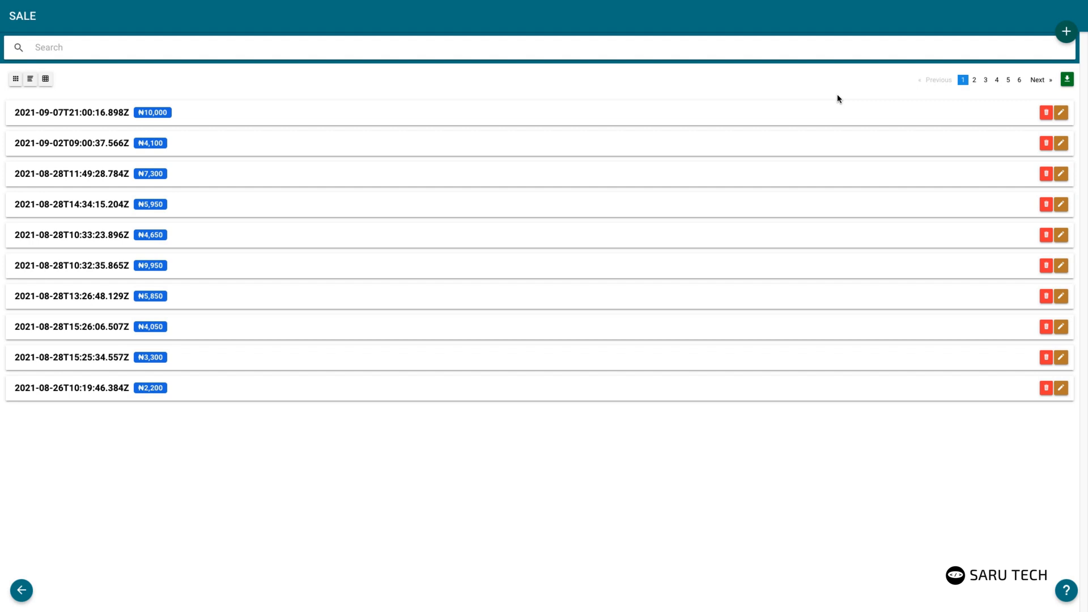
Search sales for '2021-08' and open the ₦7,300 sale from 28 August 2021
{"action": "type", "text": "20"}
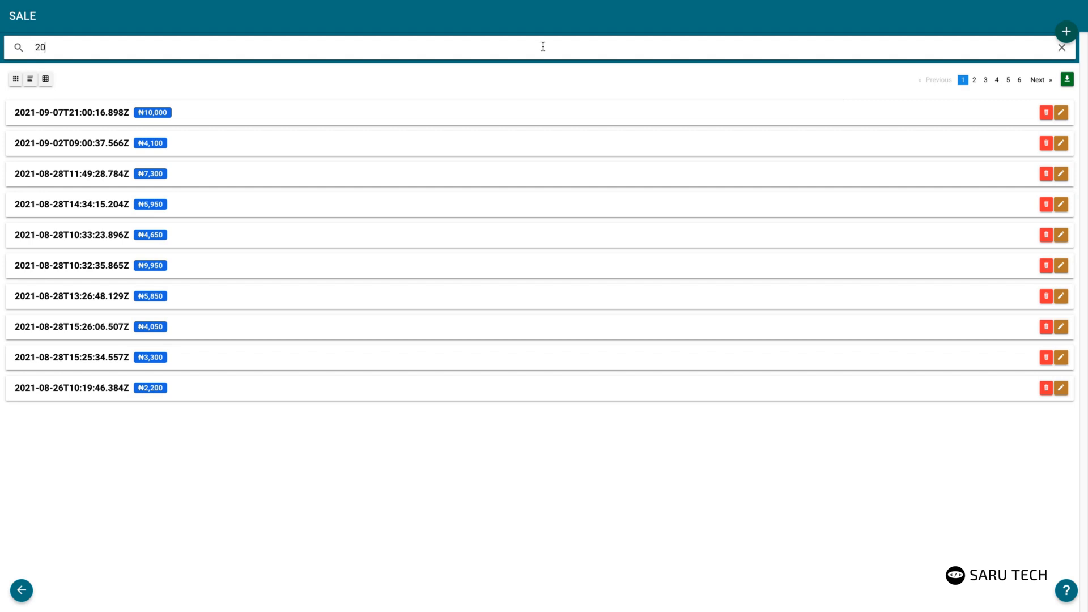
{"action": "type", "text": "21"}
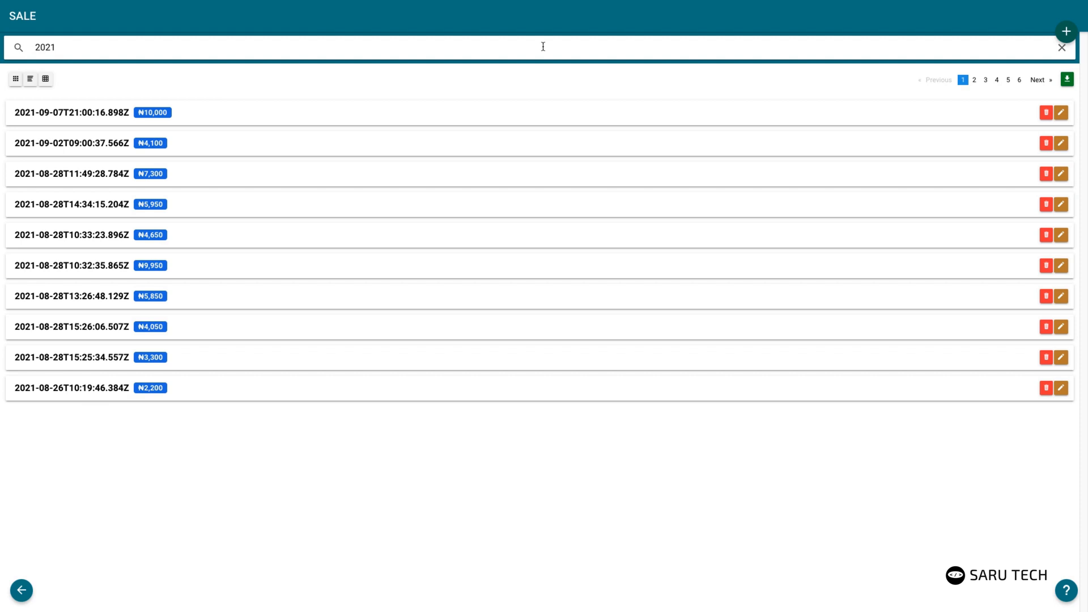
{"action": "type", "text": "-08"}
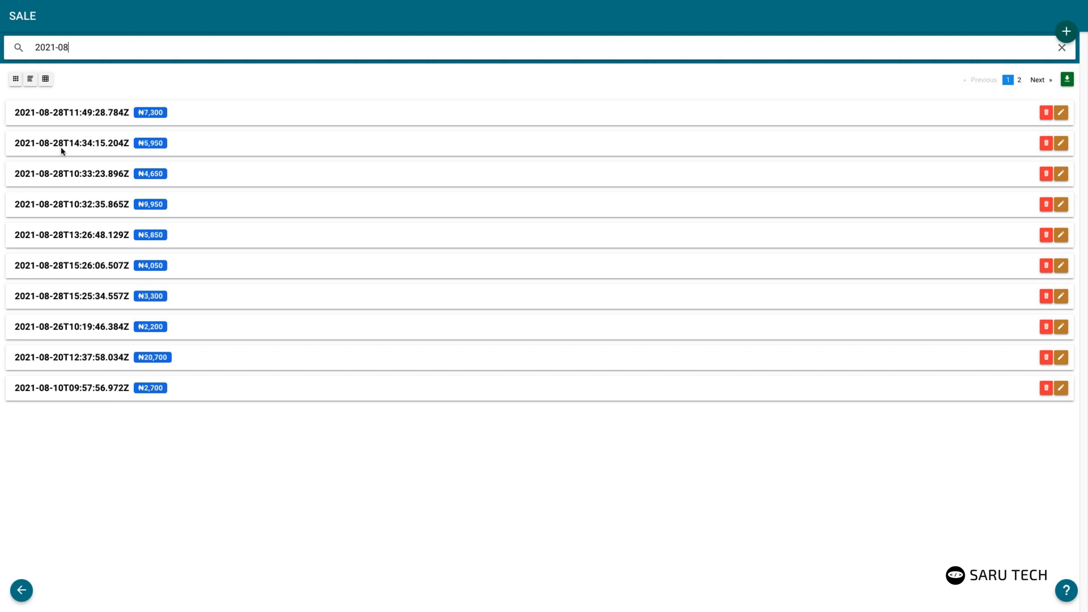
{"action": "left_click", "coordinate": [1066, 32]}
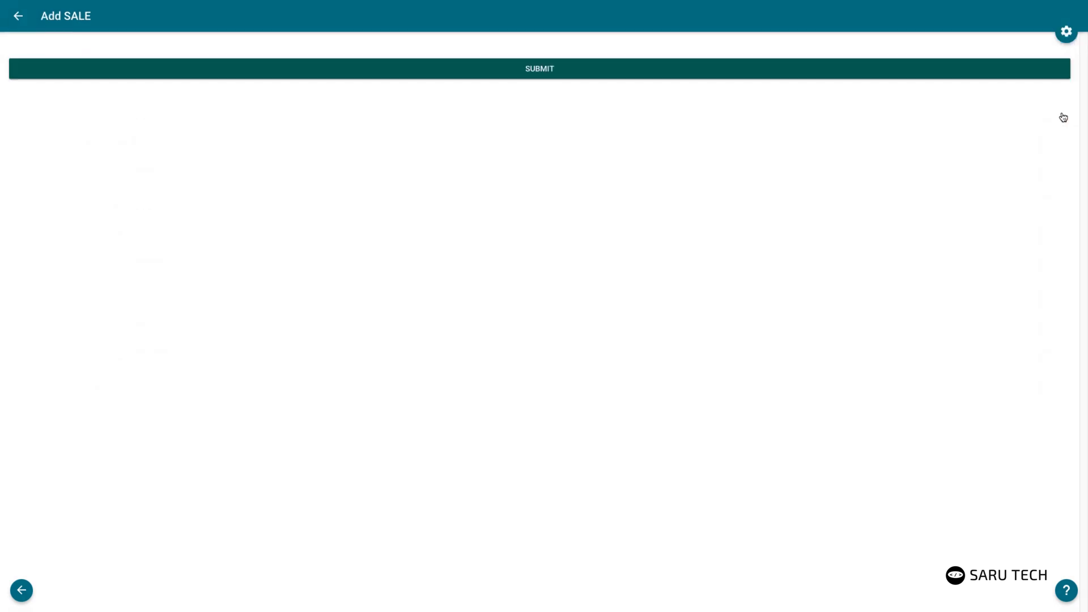
Preview that sale's receipt for printing, cancel without printing, and begin a new sale
{"action": "left_click", "coordinate": [540, 68]}
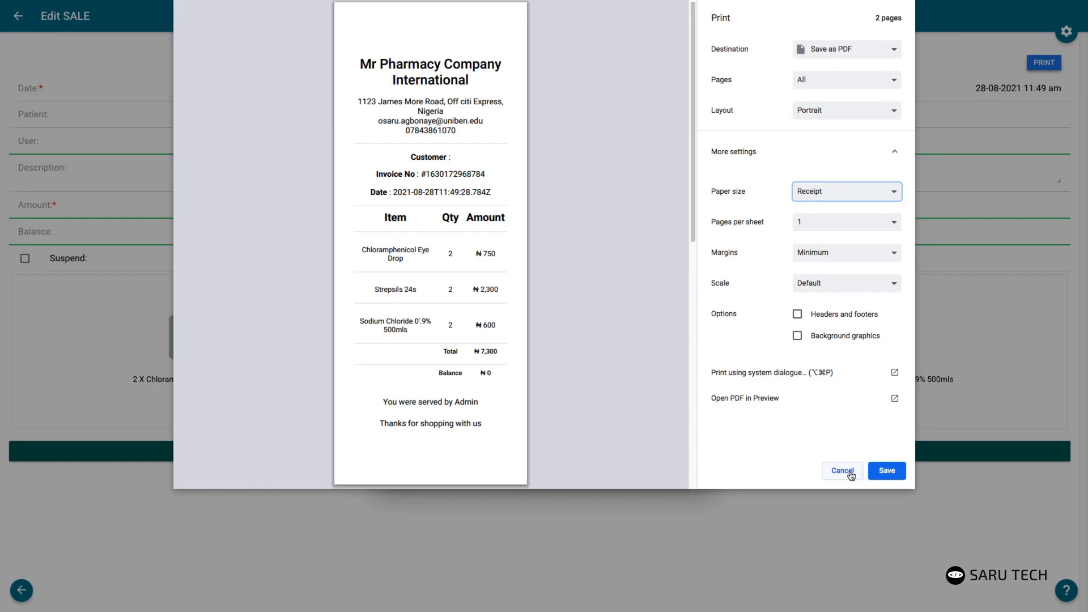
{"action": "left_click", "coordinate": [842, 471]}
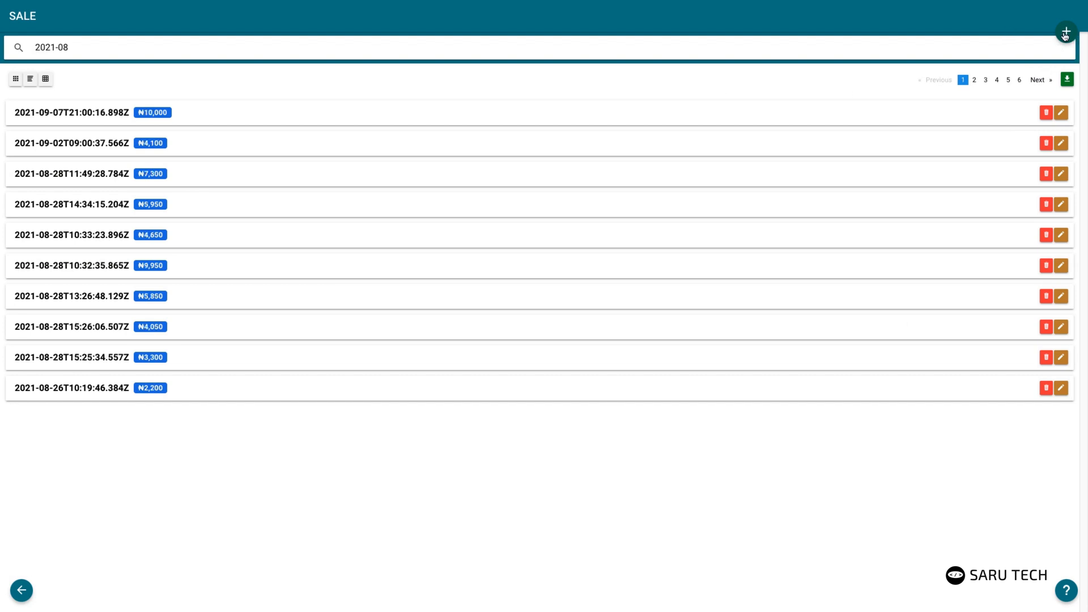
{"action": "left_click", "coordinate": [1066, 31]}
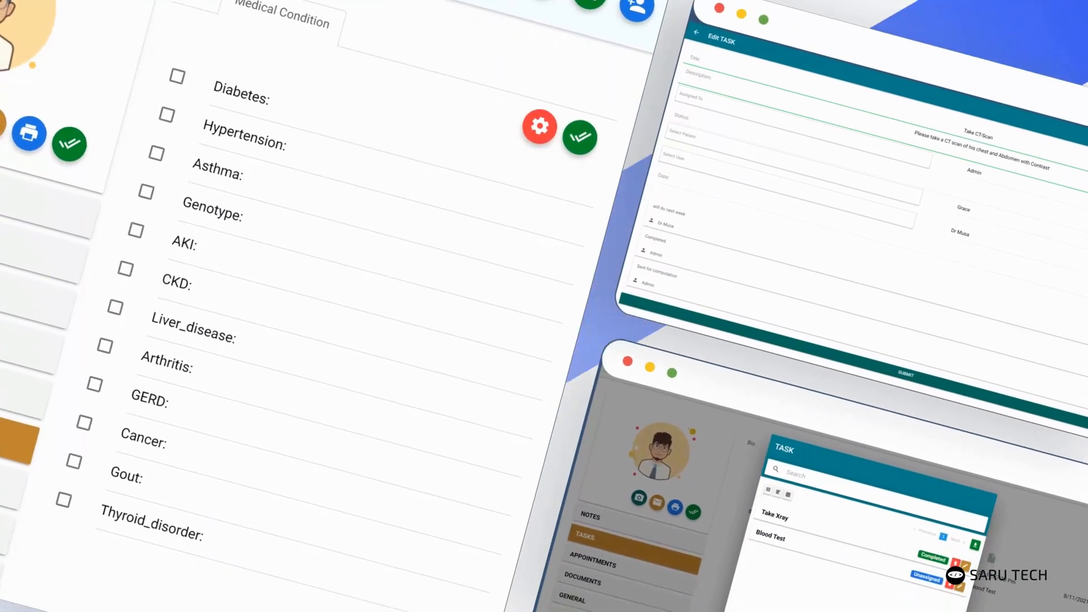
{"action": "scroll", "scroll_direction": "down", "scroll_amount": 3}
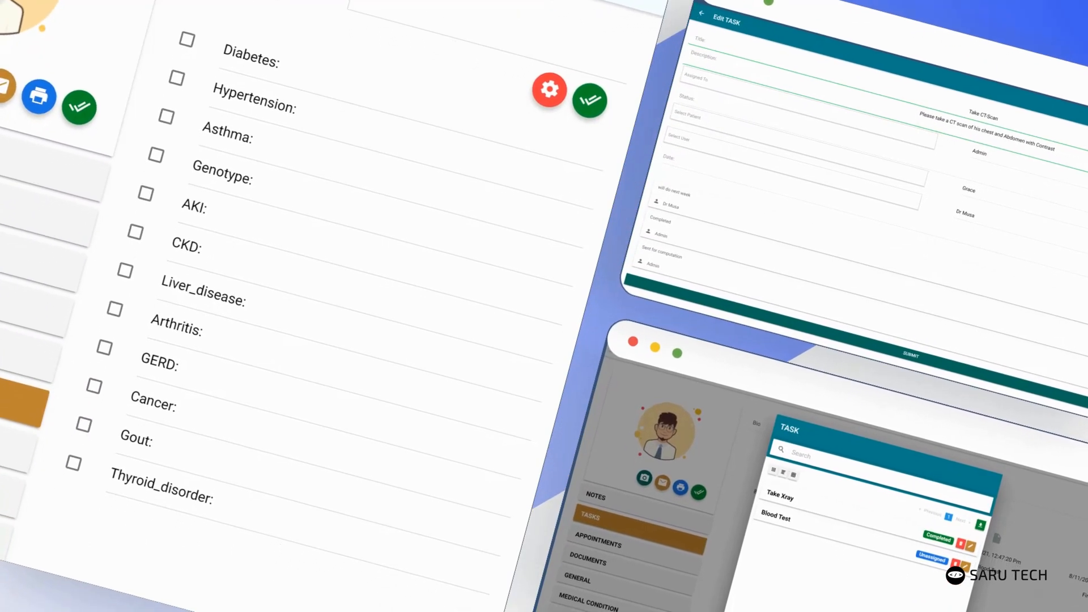